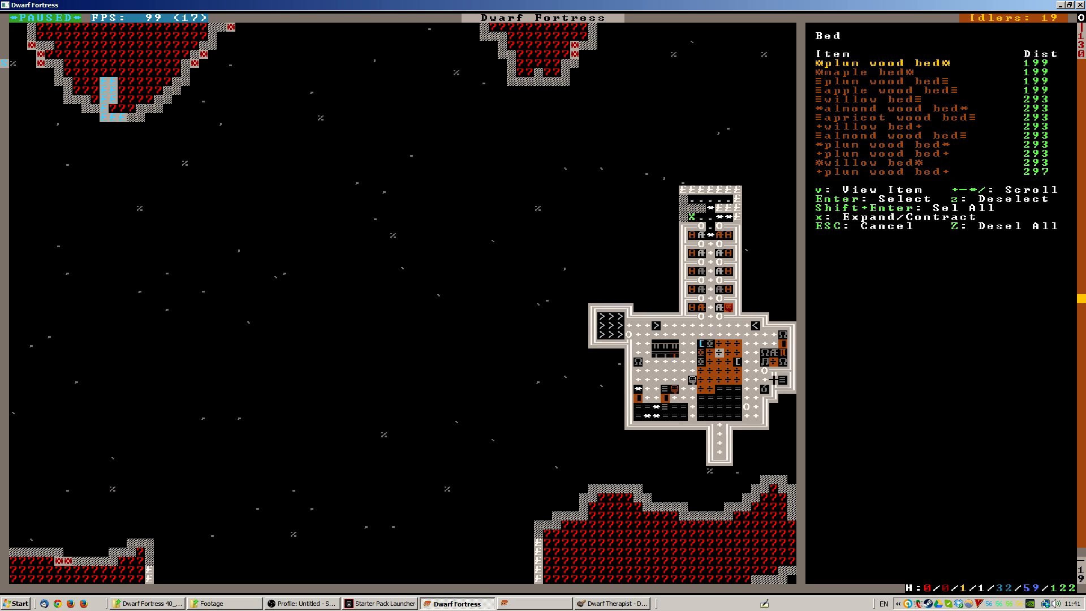
- Place plum and almond wood beds and ilmenite and chert coffers in the upper bedrooms
{"action": "key", "text": "Enter"}
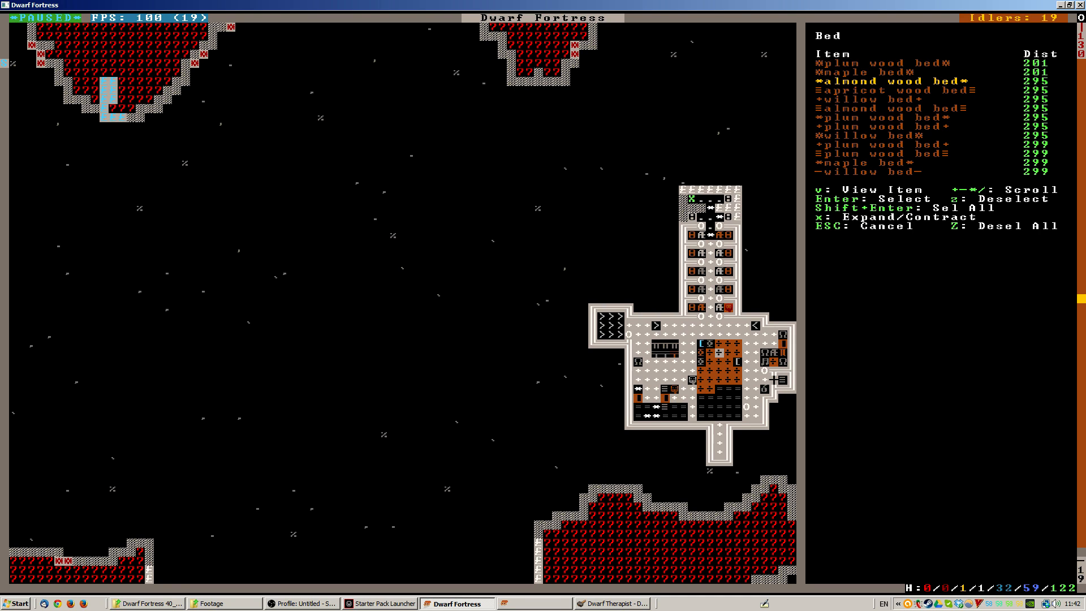
{"action": "key", "text": "Escape"}
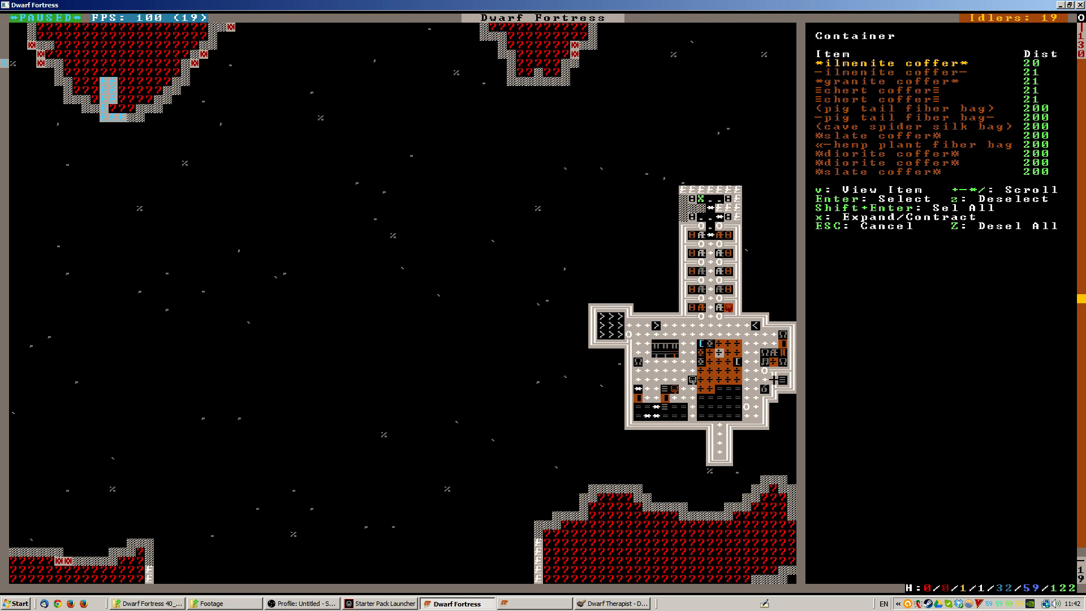
{"action": "key", "text": "Enter"}
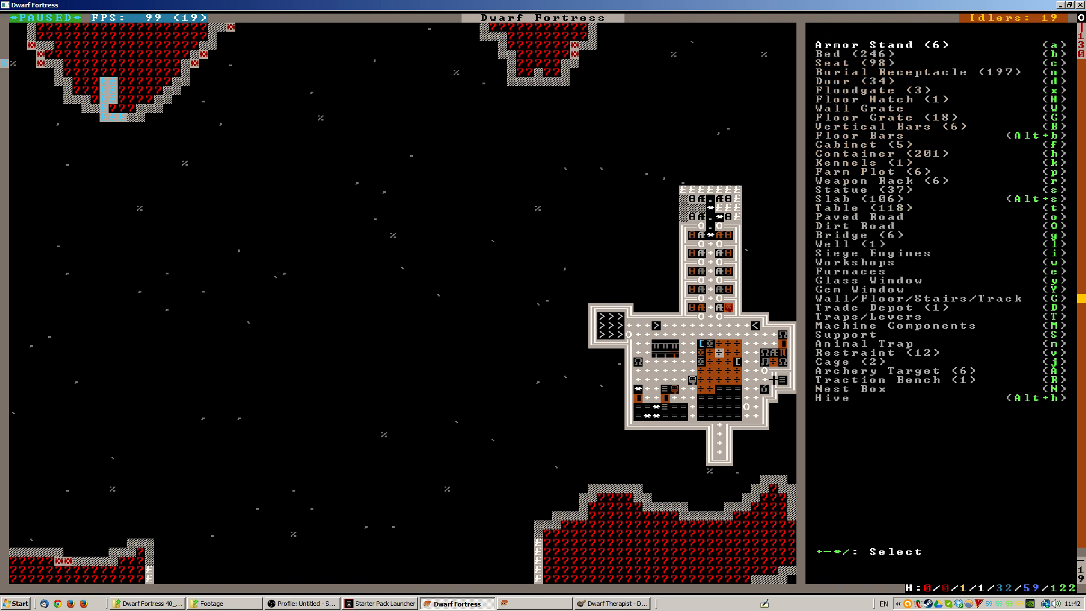
{"action": "left_click", "coordinate": [879, 152]}
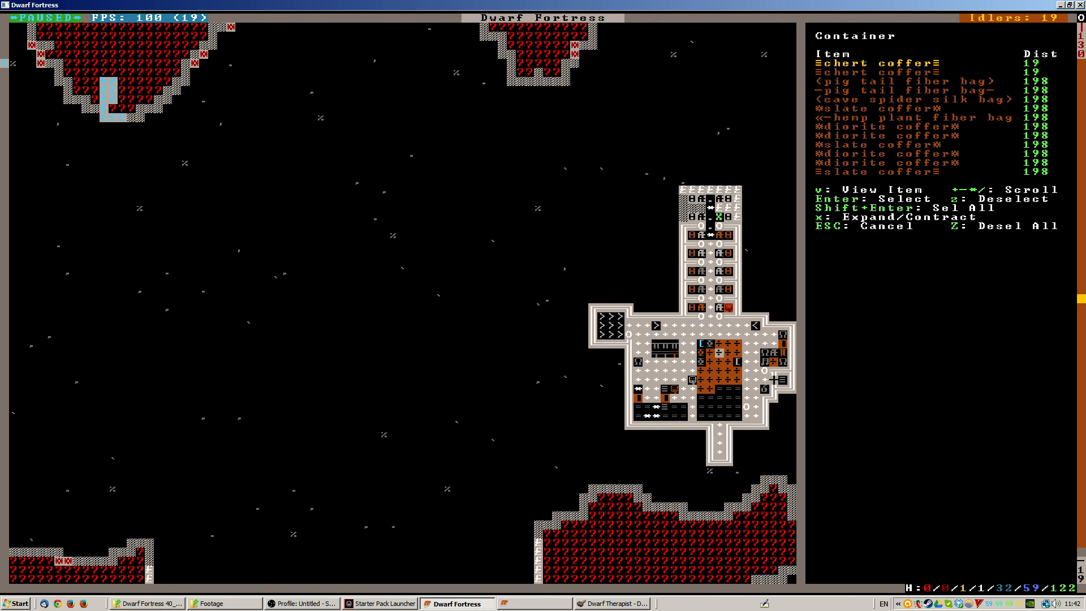
{"action": "key", "text": "Escape"}
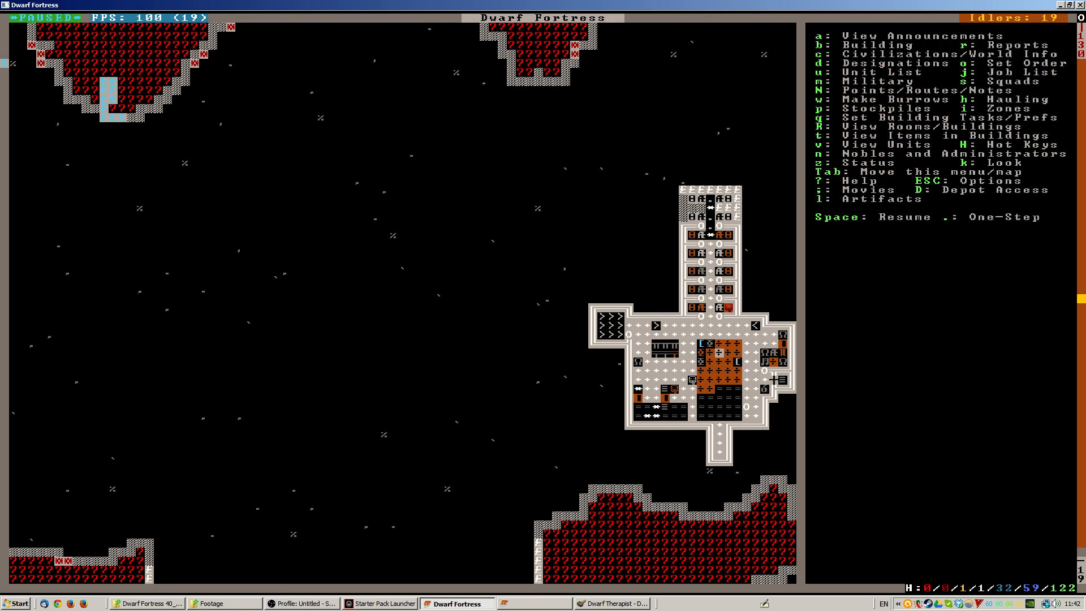
- Designate the upper bedroom row for Smooth Stone and unpause the fortress
{"action": "key", "text": "Escape"}
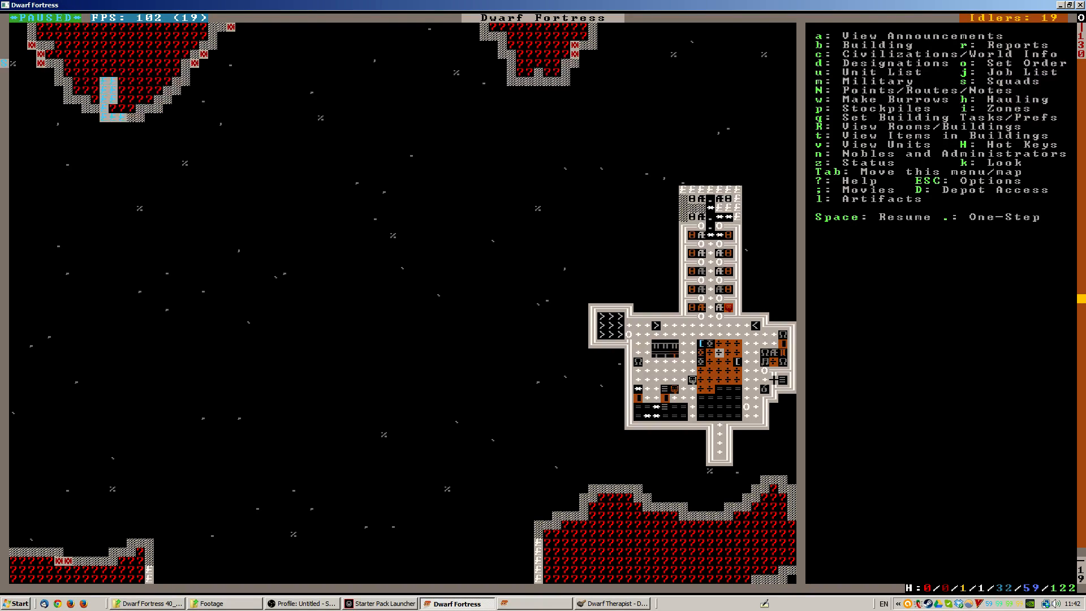
{"action": "key", "text": "d"}
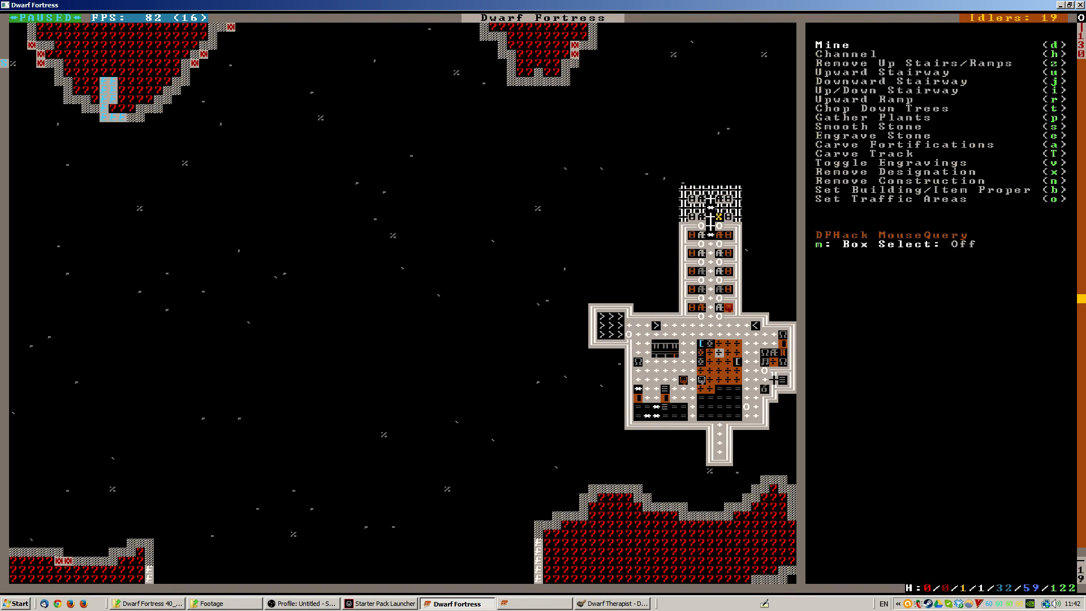
{"action": "key", "text": "Escape"}
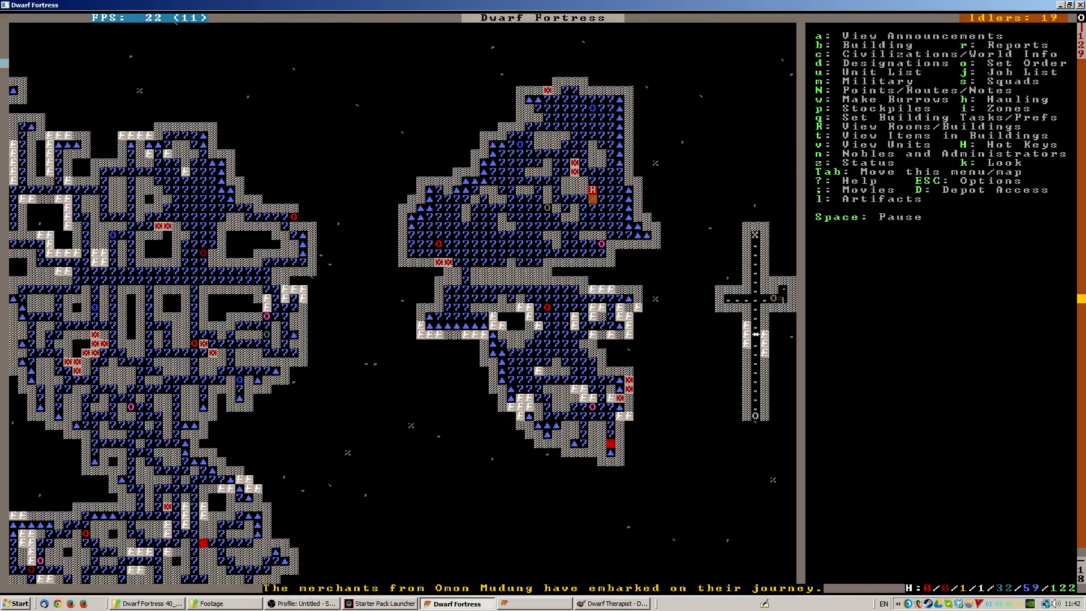
{"action": "key", "text": "z"}
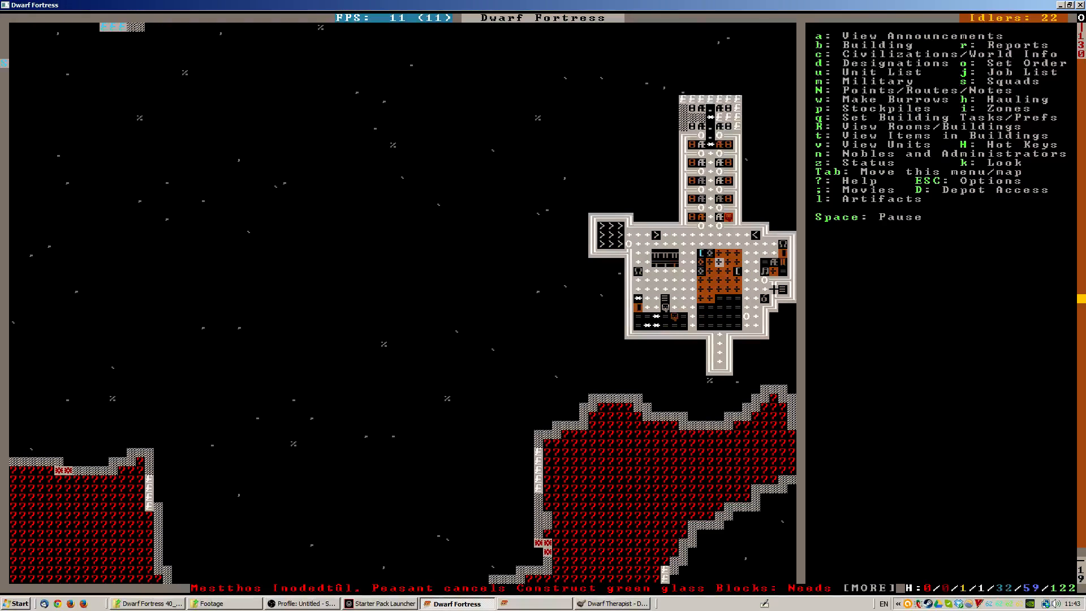
- Pause and look at the granite pillar tile, now reported as detailed
{"action": "left_click", "coordinate": [829, 35]}
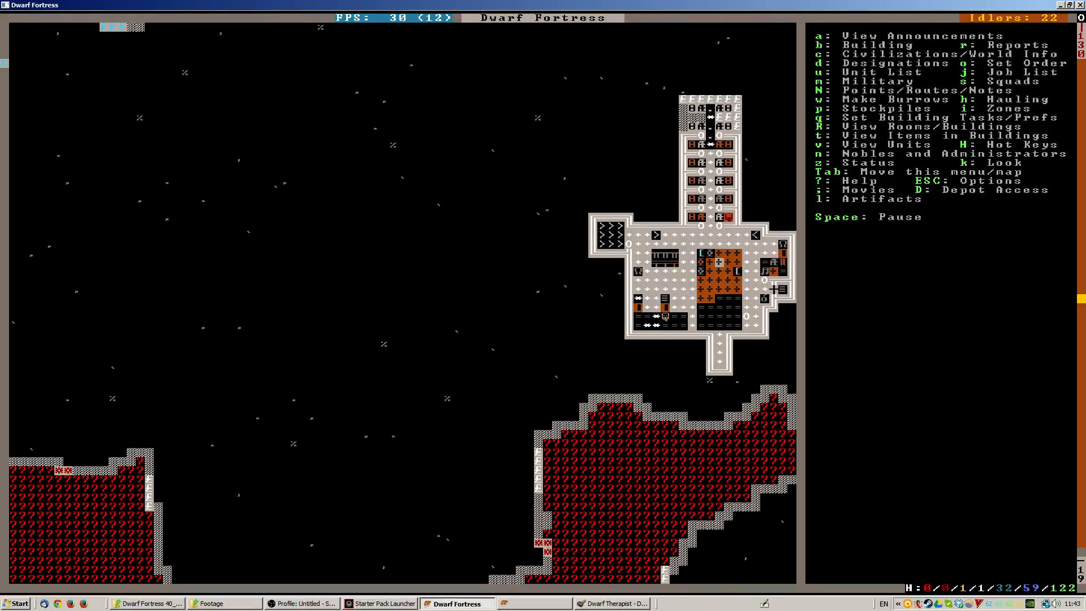
{"action": "key", "text": "j"}
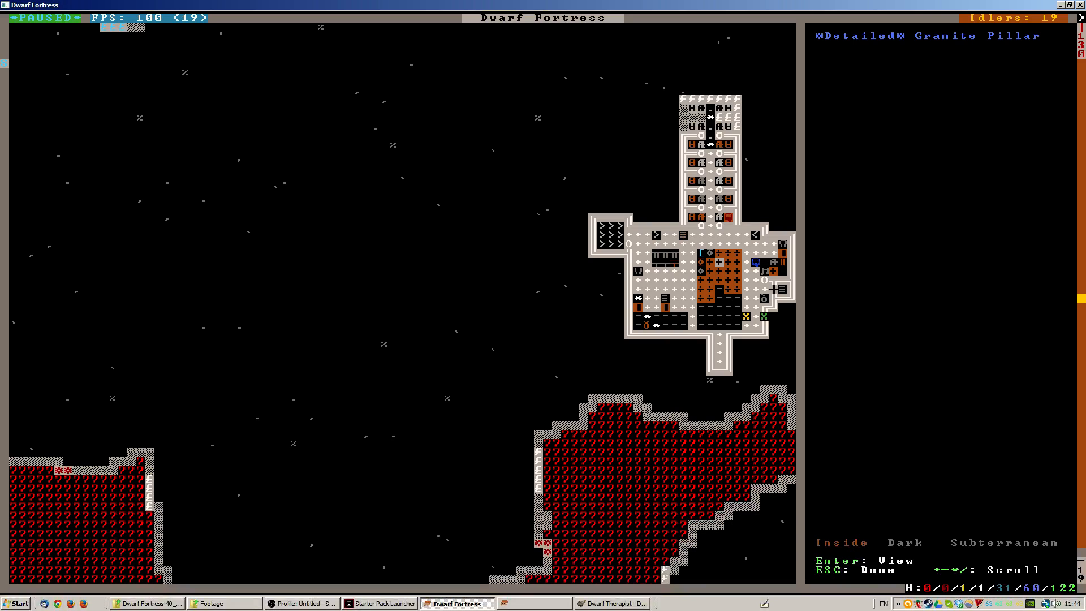
- Exit Look mode and let time run in the fort again
{"action": "key", "text": "Escape"}
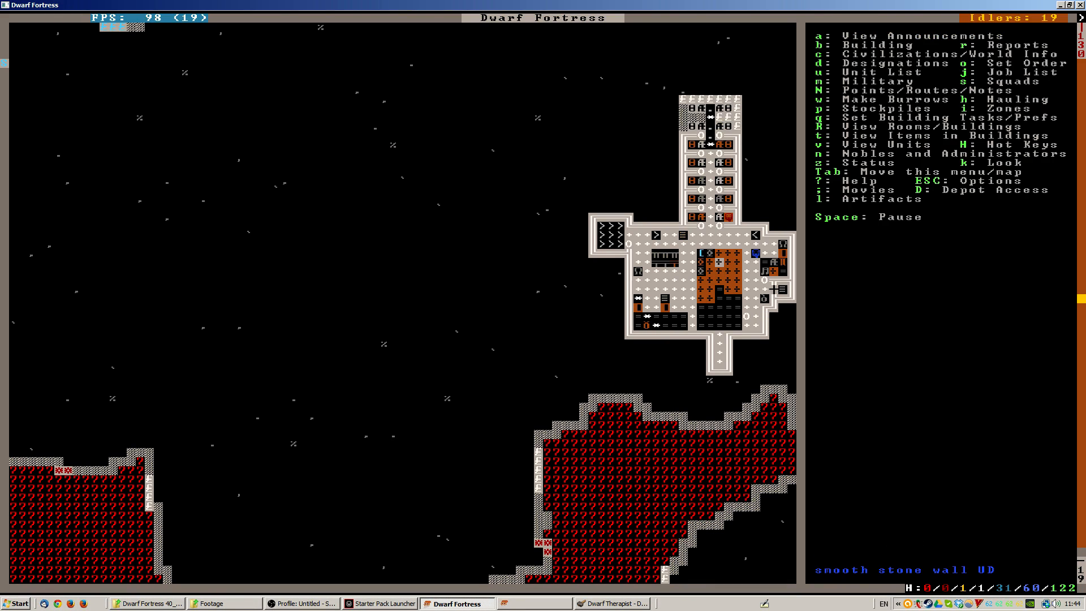
{"action": "key", "text": "z"}
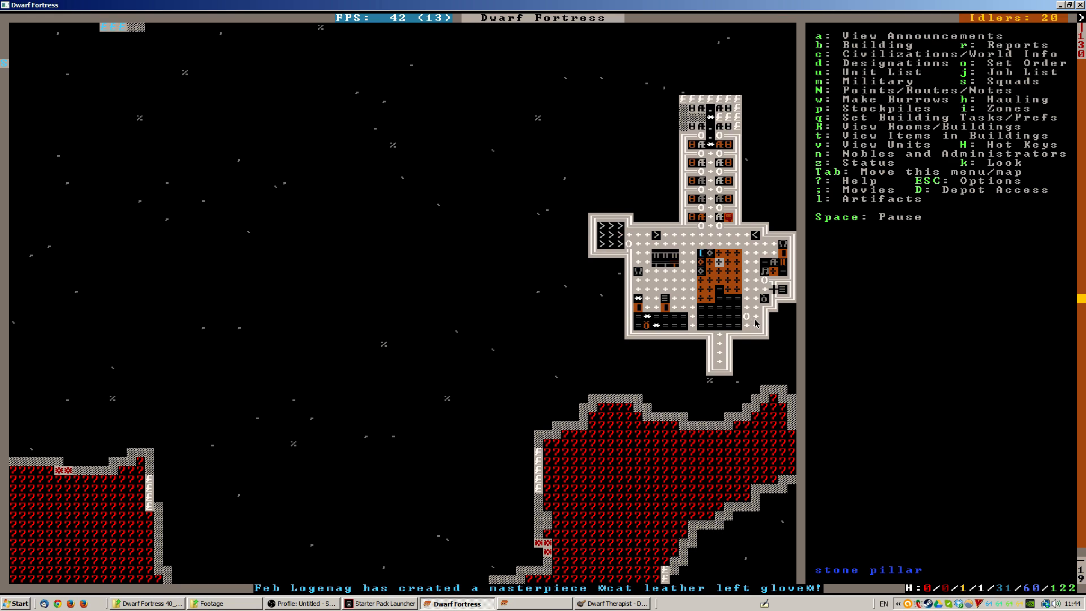
{"action": "mouse_move", "coordinate": [604, 226]}
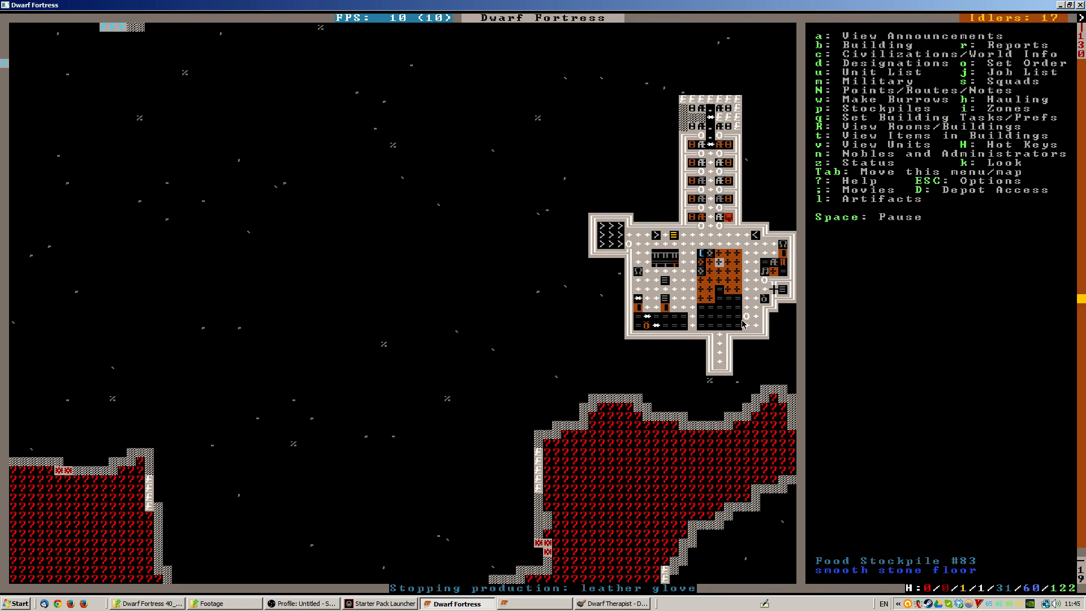
{"action": "mouse_move", "coordinate": [747, 322]}
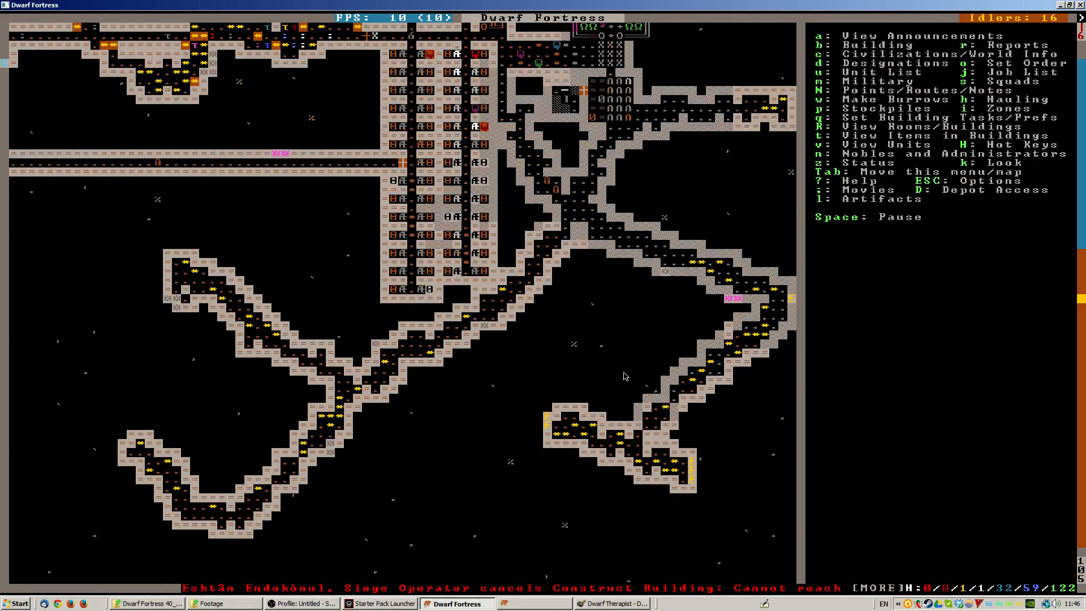
- Look over the level above the tunnels, then switch to Dwarf Therapist
{"action": "key", "text": "d"}
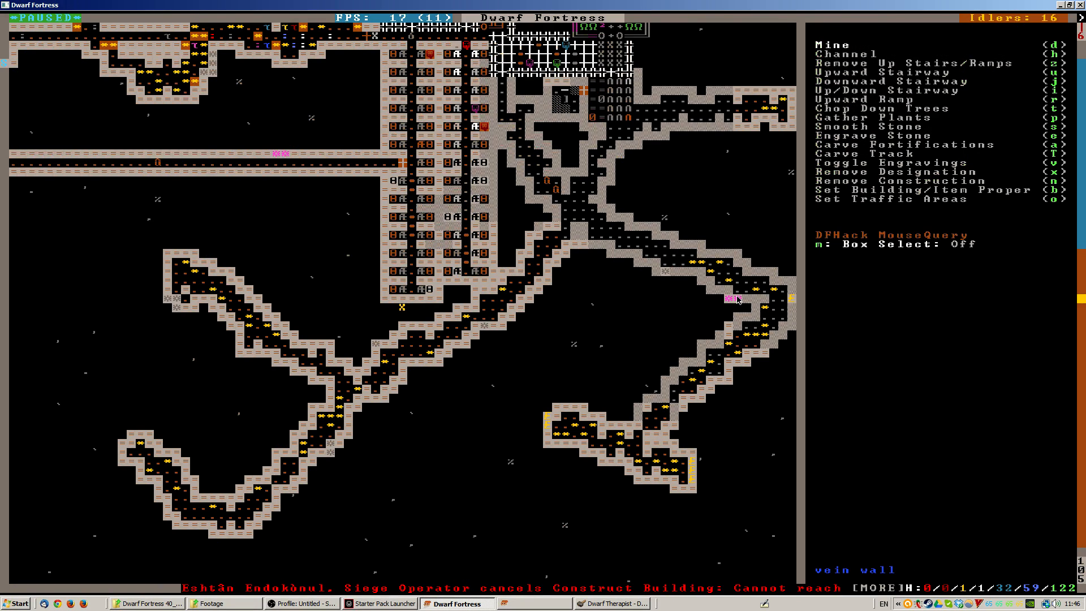
{"action": "key", "text": "Escape"}
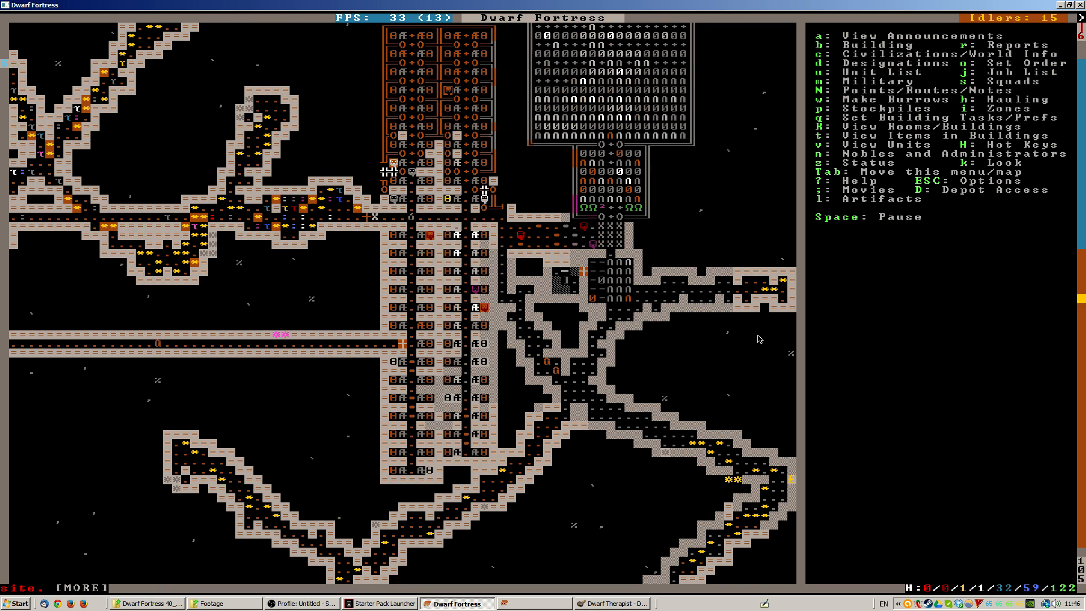
{"action": "left_click", "coordinate": [613, 603]}
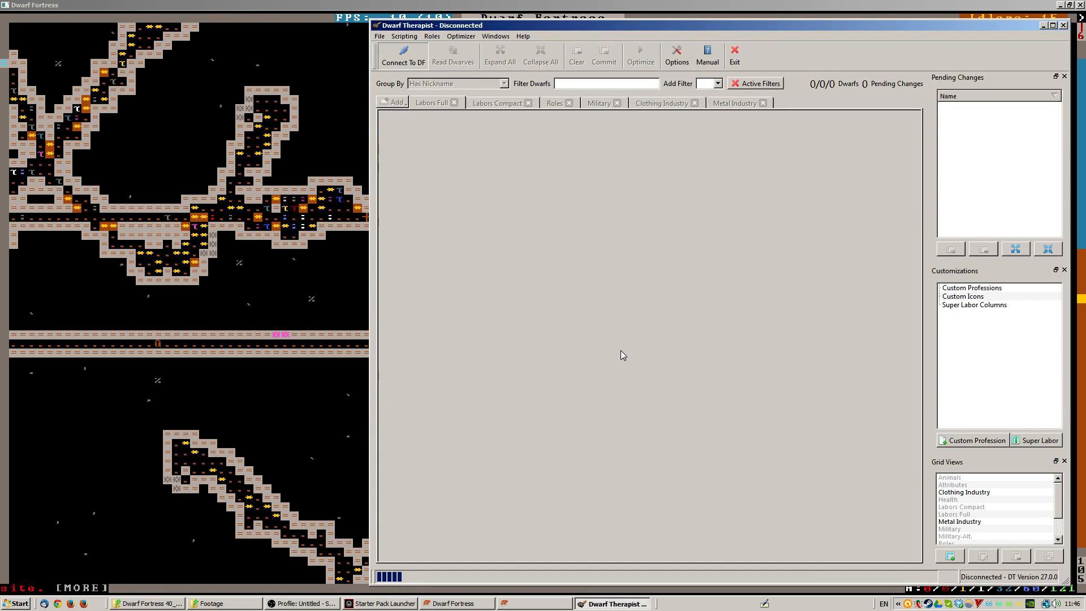
- Connect Dwarf Therapist, load all 119 dwarves, and return to Dwarf Fortress
{"action": "left_click", "coordinate": [404, 55]}
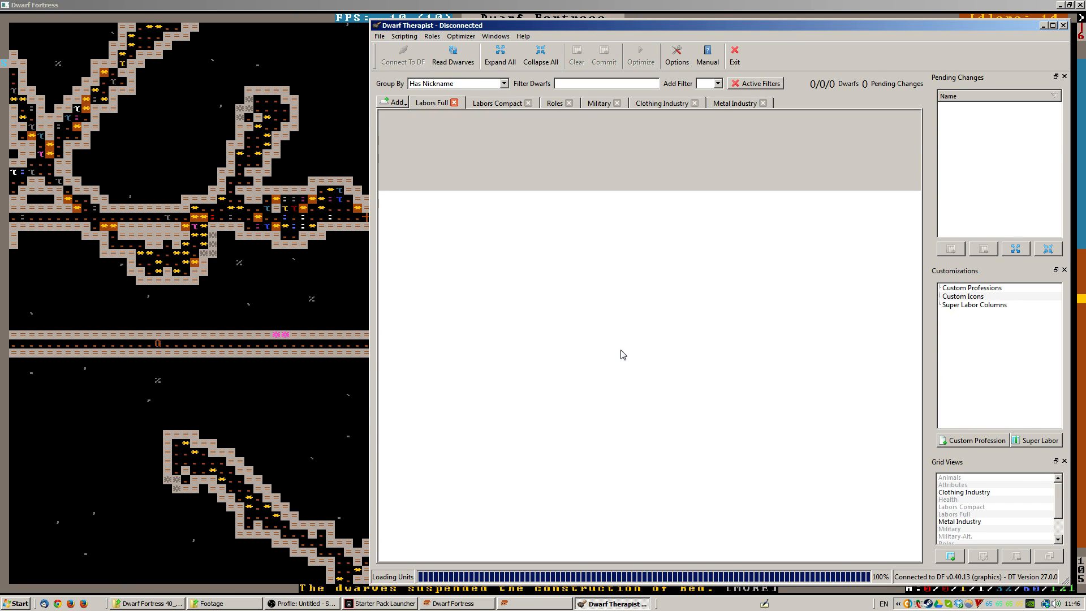
{"action": "left_click", "coordinate": [453, 55]}
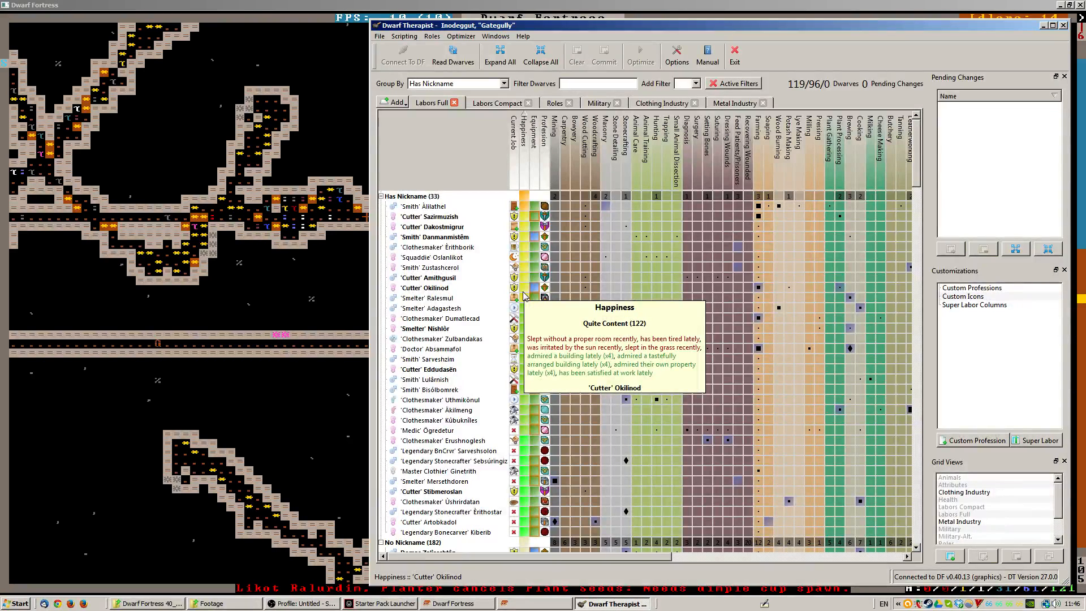
{"action": "mouse_move", "coordinate": [527, 277]}
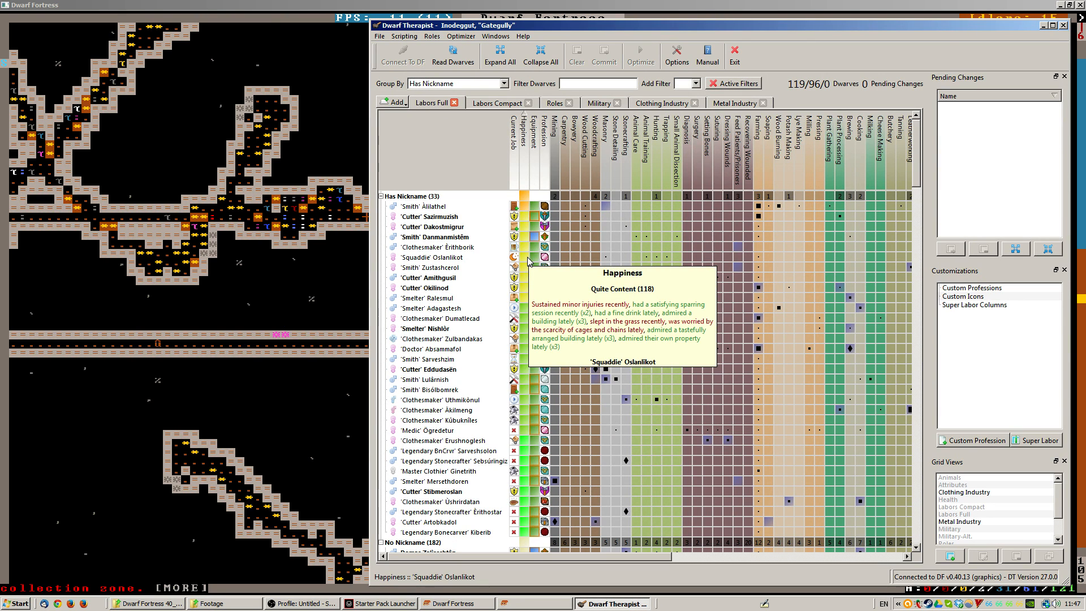
{"action": "left_click", "coordinate": [456, 604]}
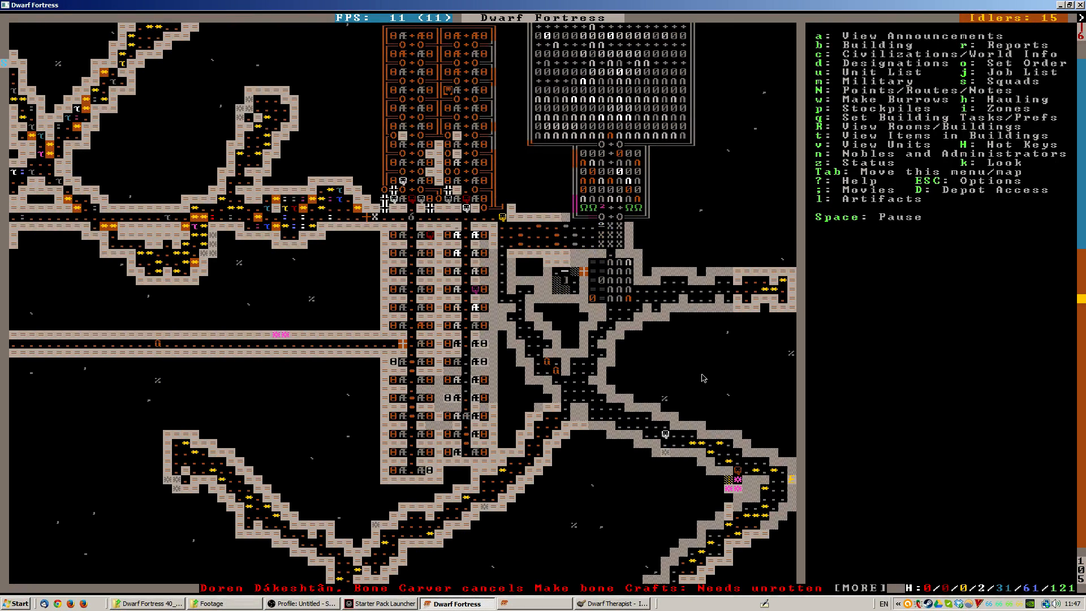
{"action": "key", "text": "z"}
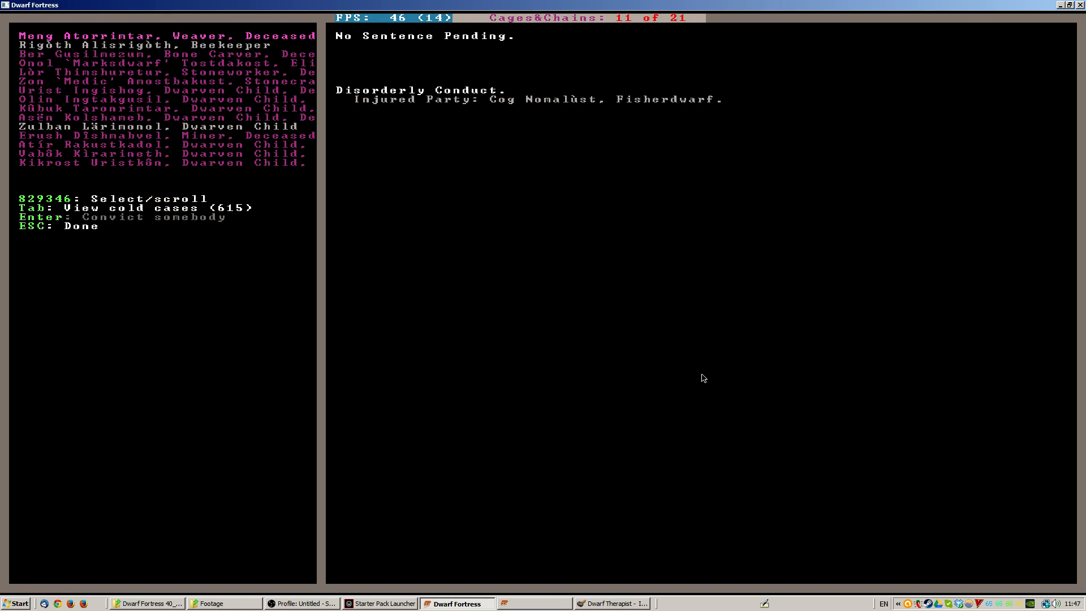
{"action": "mouse_move", "coordinate": [725, 102]}
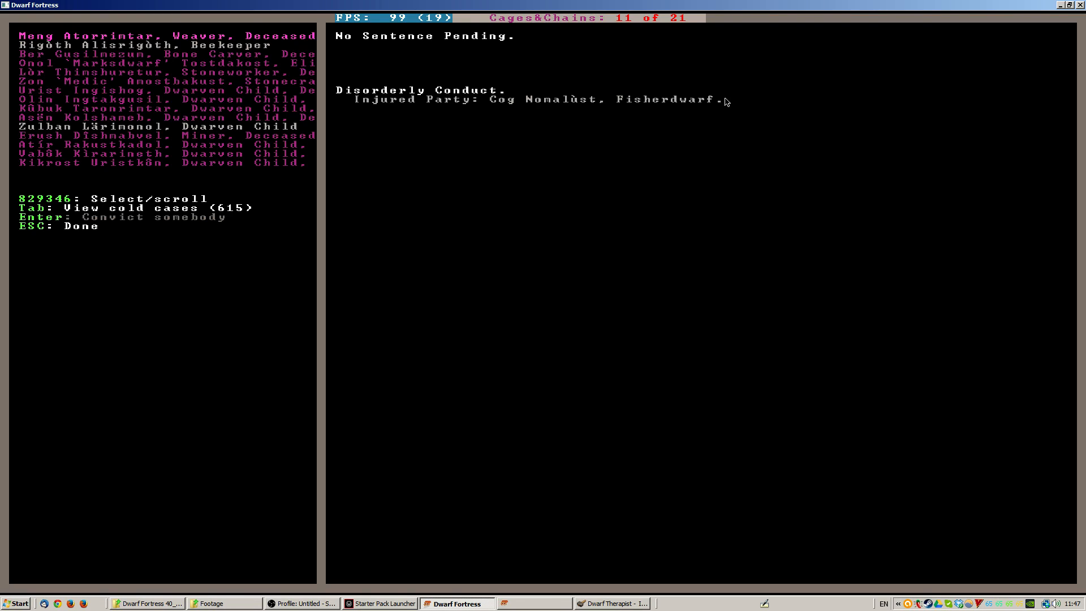
- Choose Convict somebody on the Disorderly Conduct case to list its suspects
{"action": "key", "text": "Tab"}
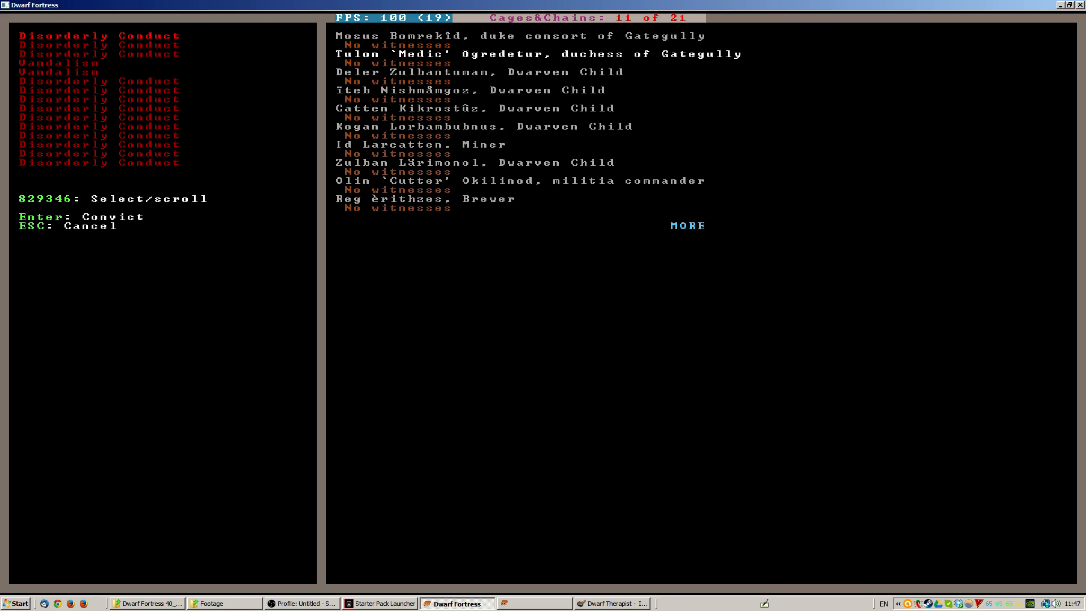
{"action": "key", "text": "Down"}
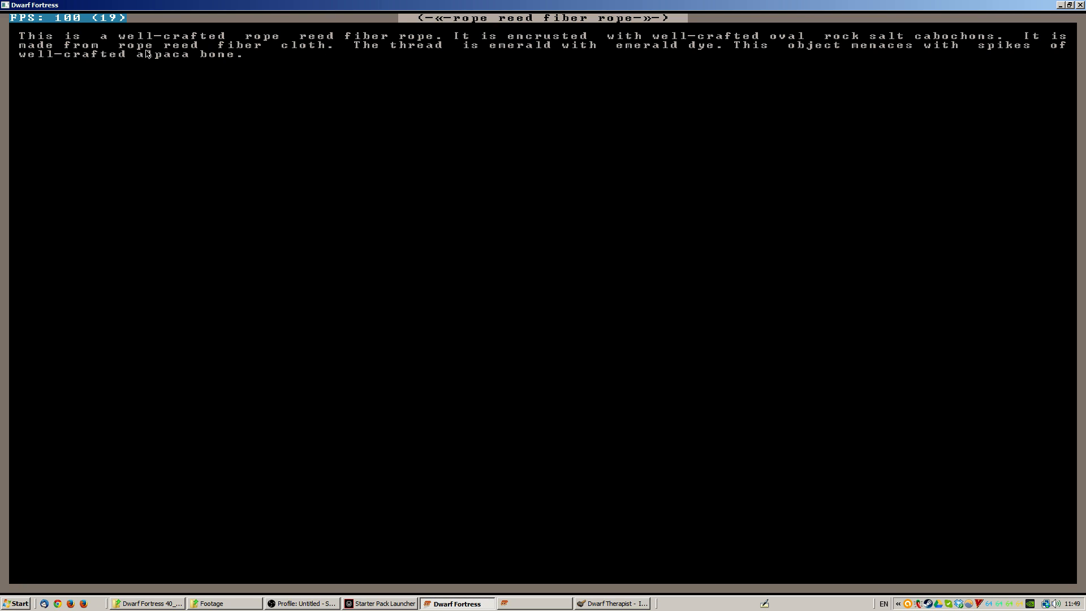
{"action": "mouse_move", "coordinate": [432, 64]}
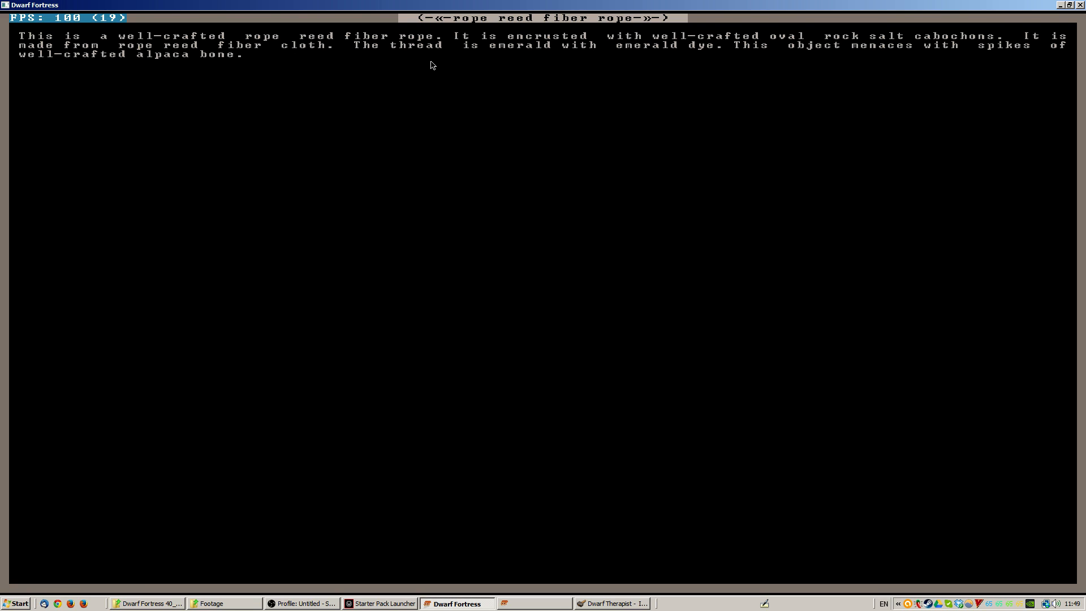
{"action": "mouse_move", "coordinate": [840, 59]}
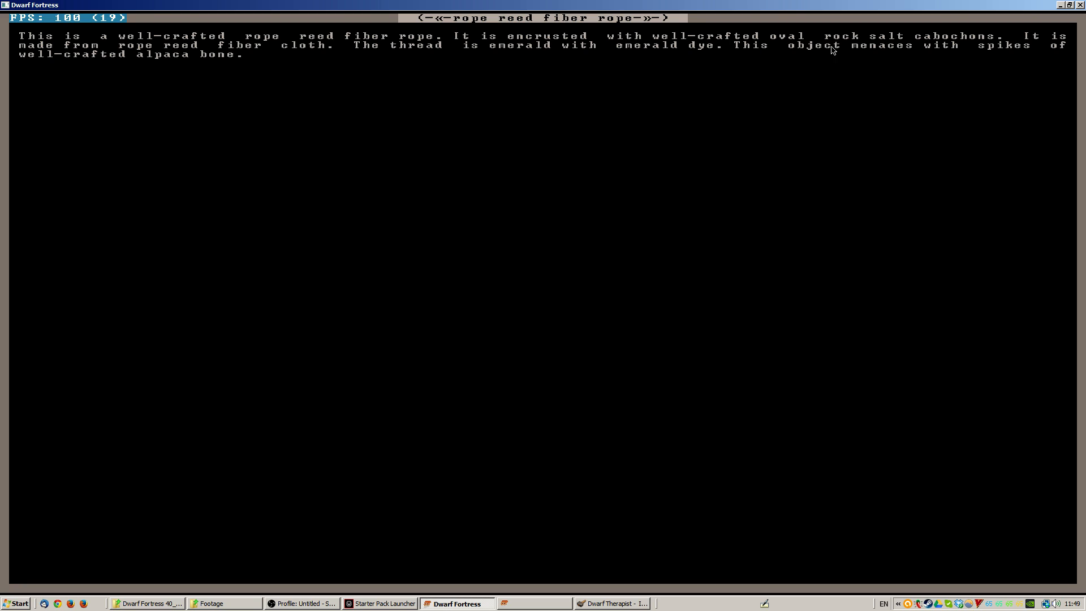
{"action": "mouse_move", "coordinate": [57, 50]}
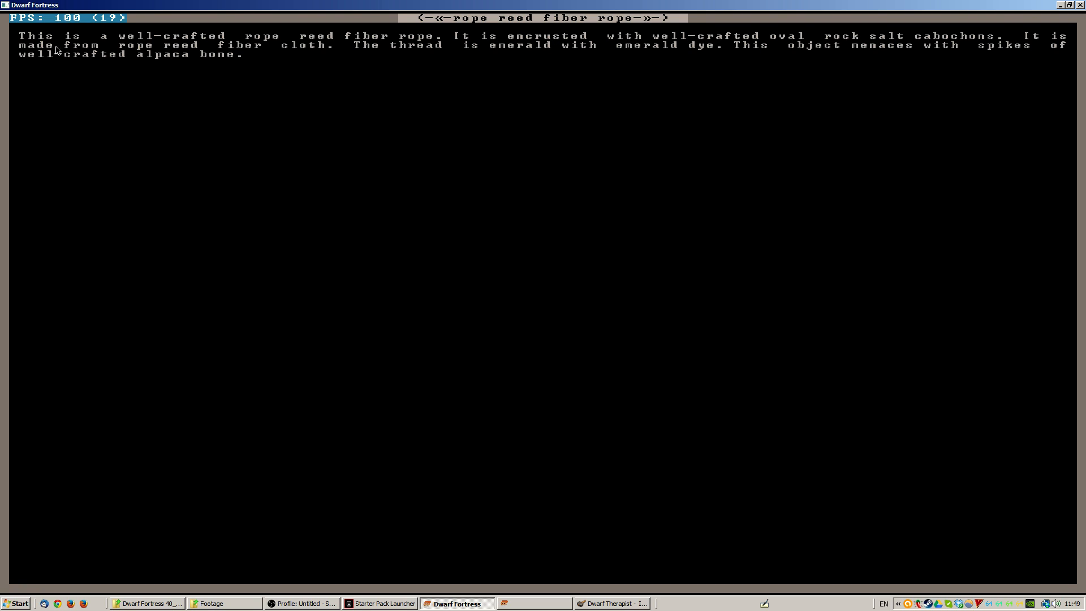
{"action": "mouse_move", "coordinate": [663, 29]}
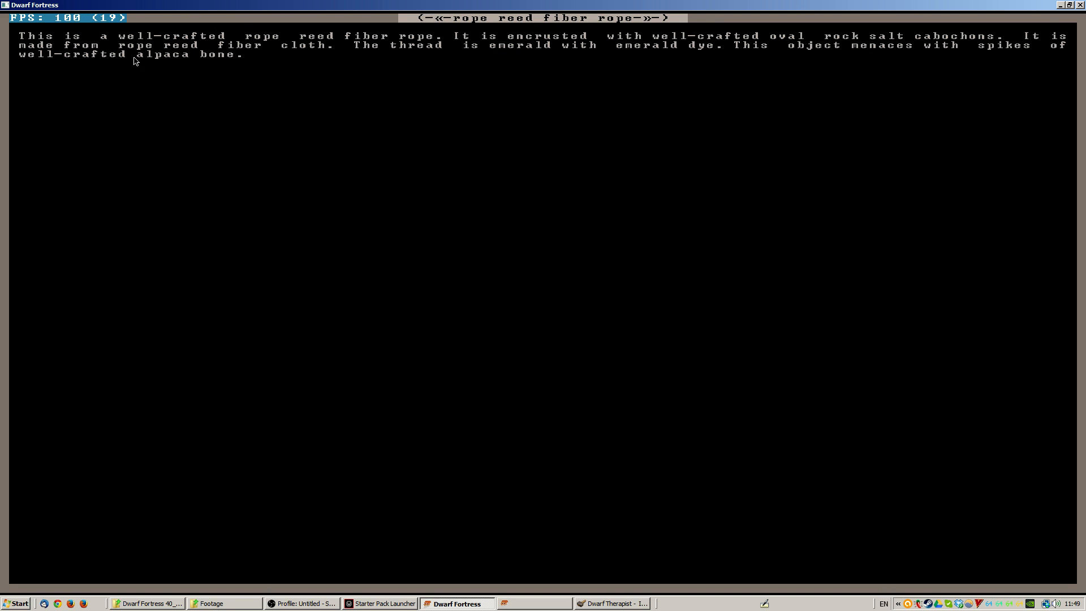
{"action": "mouse_move", "coordinate": [252, 63]}
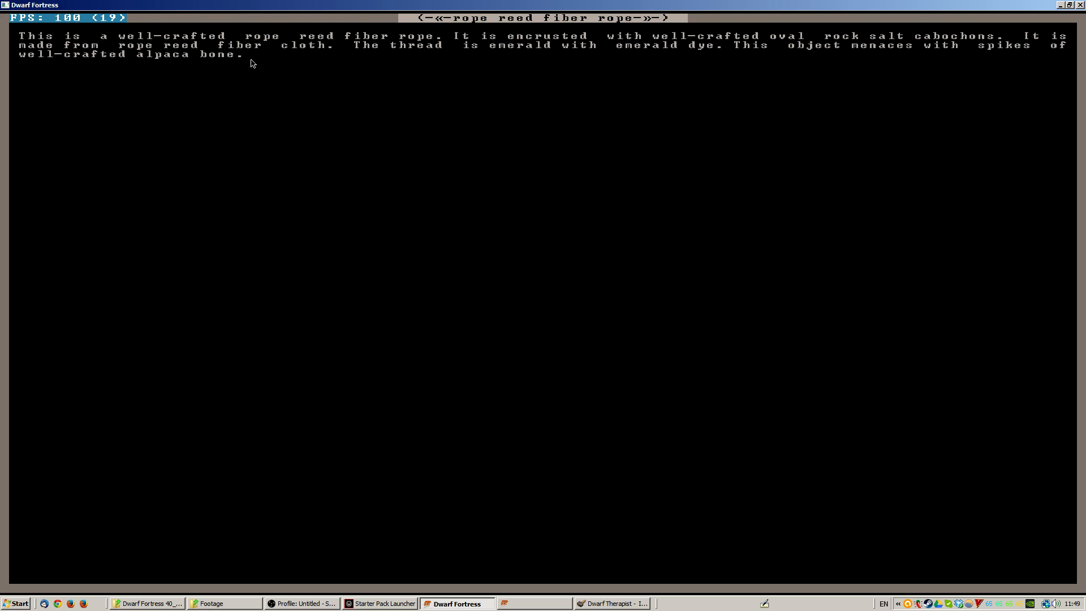
{"action": "mouse_move", "coordinate": [345, 93]}
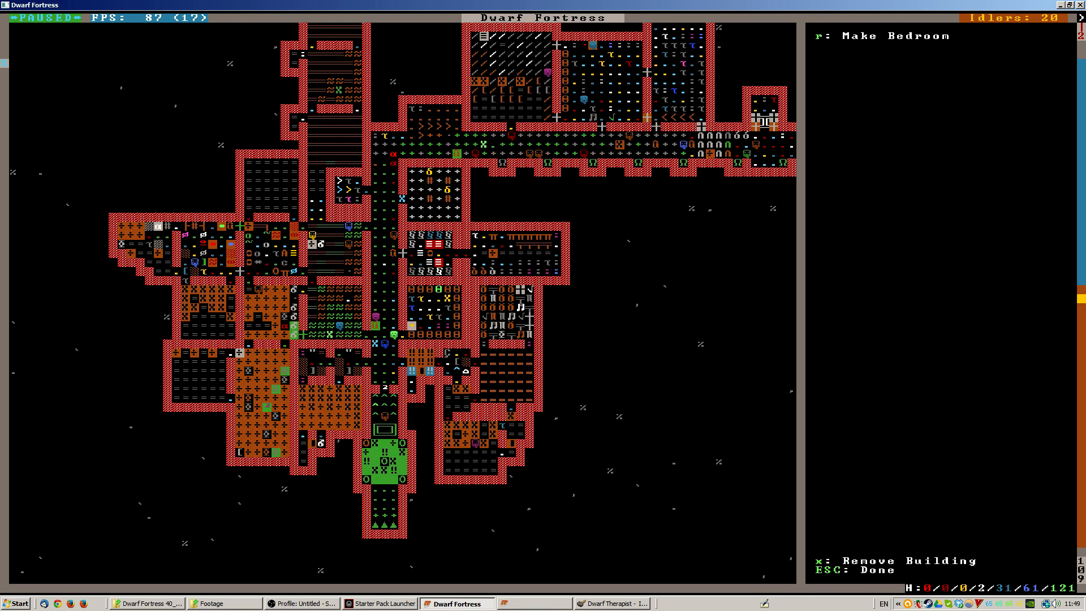
- Close the bed query and start placing a chain from the build menu
{"action": "key", "text": "Escape"}
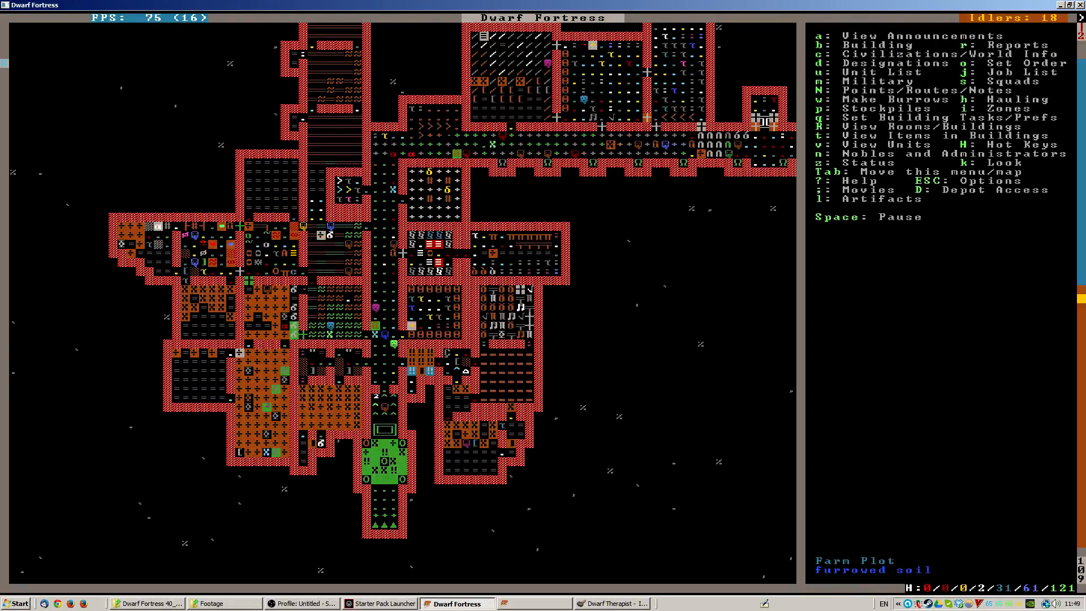
{"action": "key", "text": "b"}
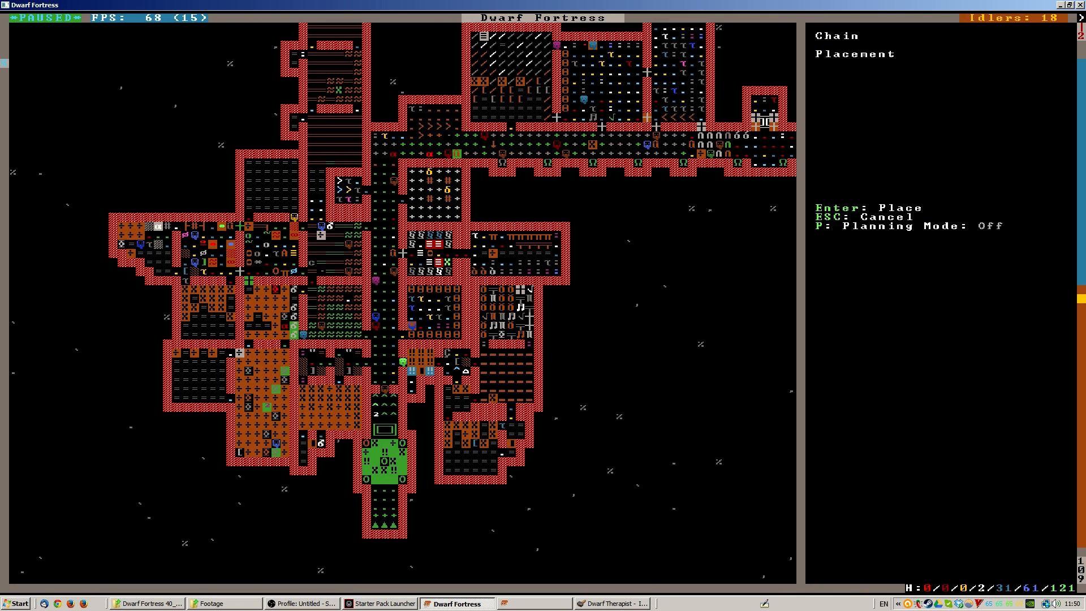
{"action": "key", "text": "Enter"}
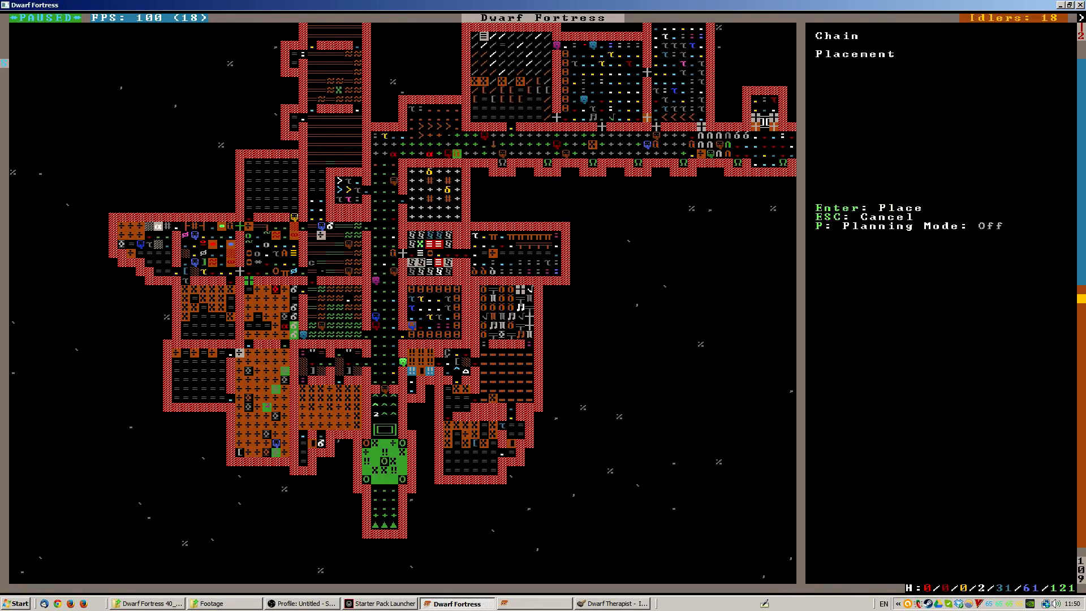
{"action": "key", "text": "Escape"}
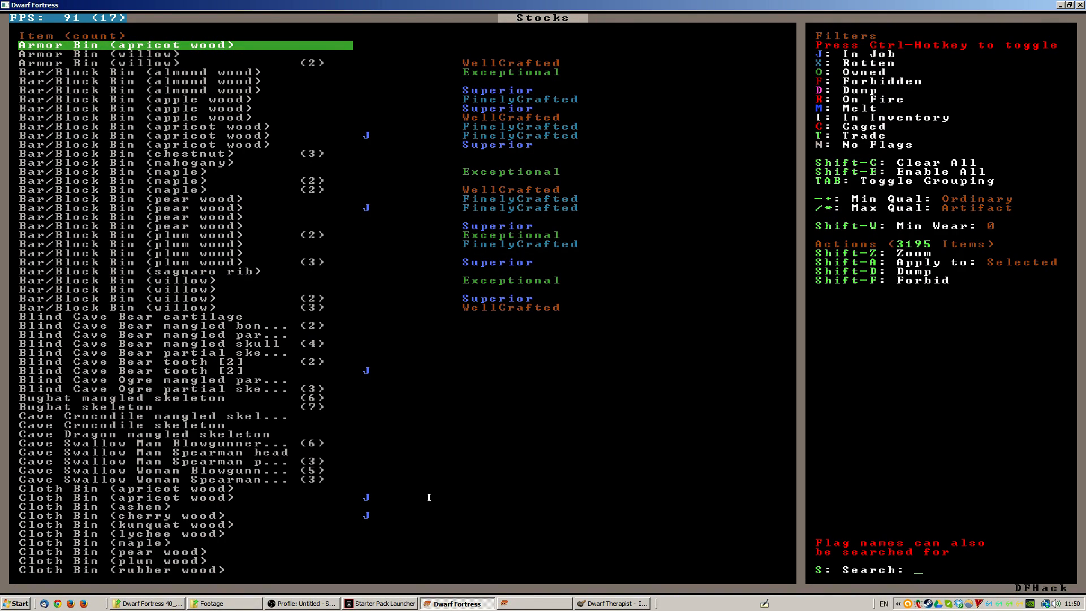
{"action": "mouse_move", "coordinate": [828, 371]}
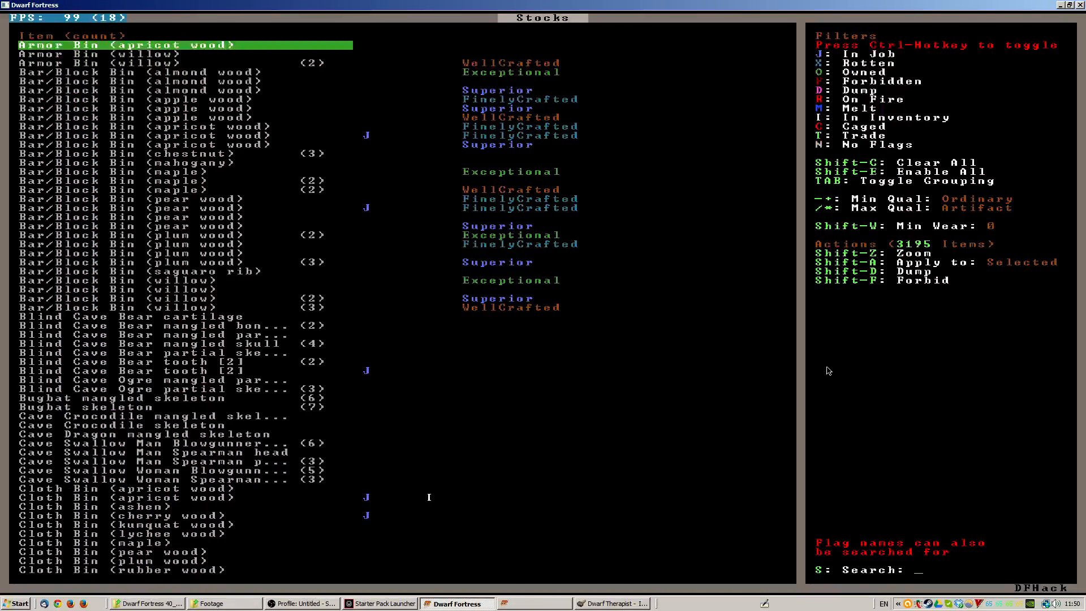
- Search fortress stocks for rope, then view the status screen's Stocks tab
{"action": "type", "text": "rope"}
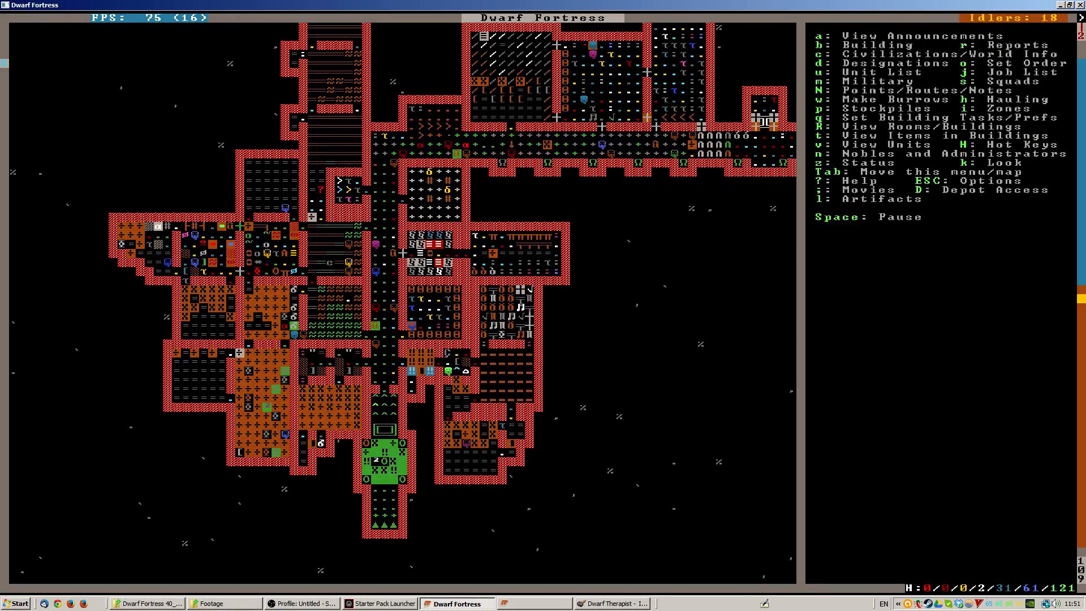
{"action": "key", "text": "z"}
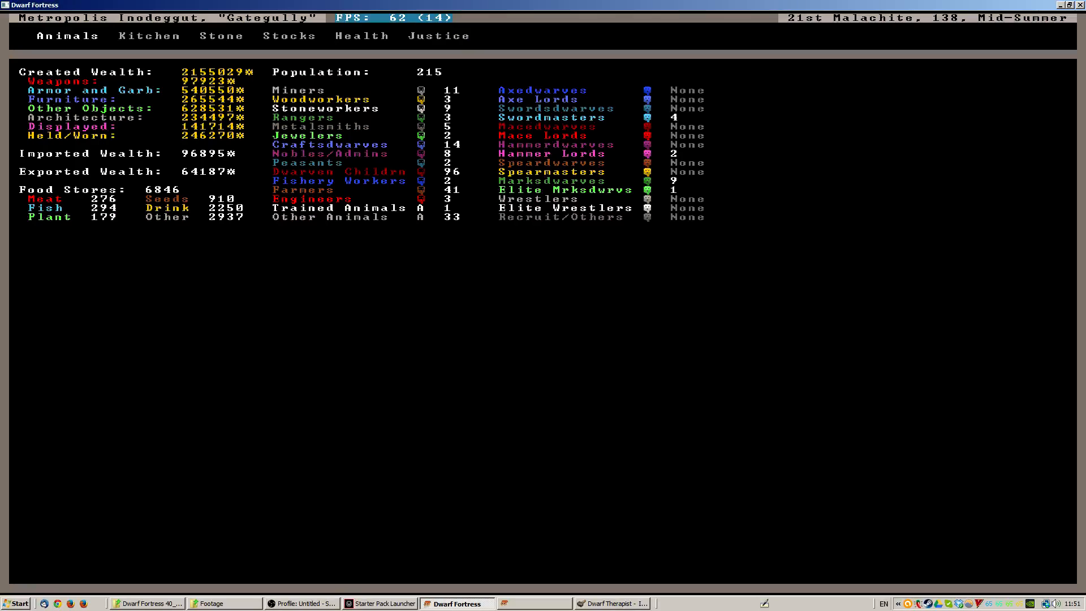
{"action": "left_click", "coordinate": [290, 35]}
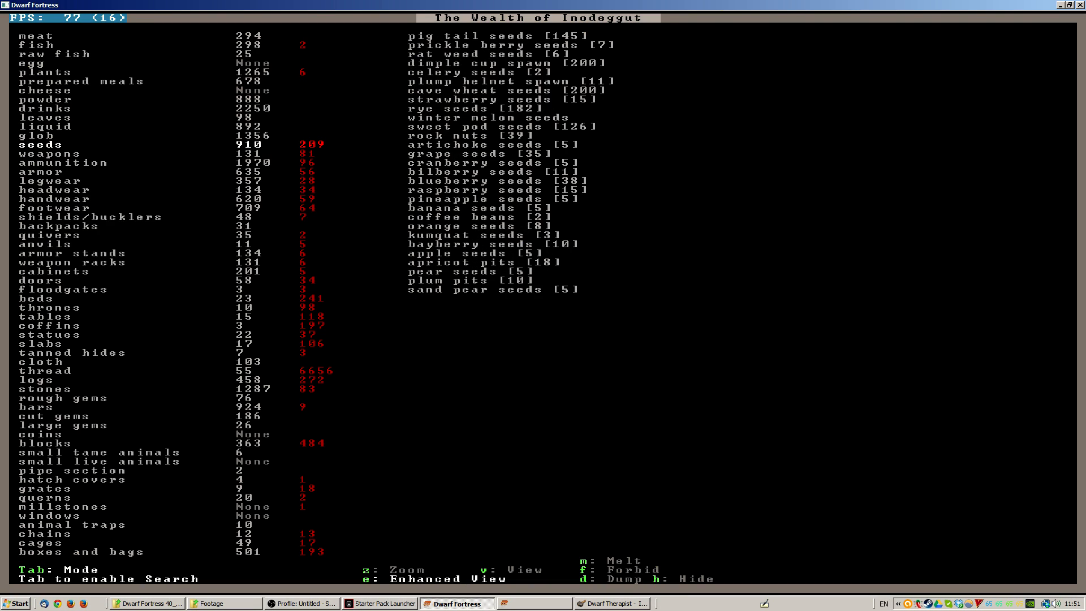
- Page through stock categories and expand cloth into fibre types, including rope reed
{"action": "left_click", "coordinate": [42, 171]}
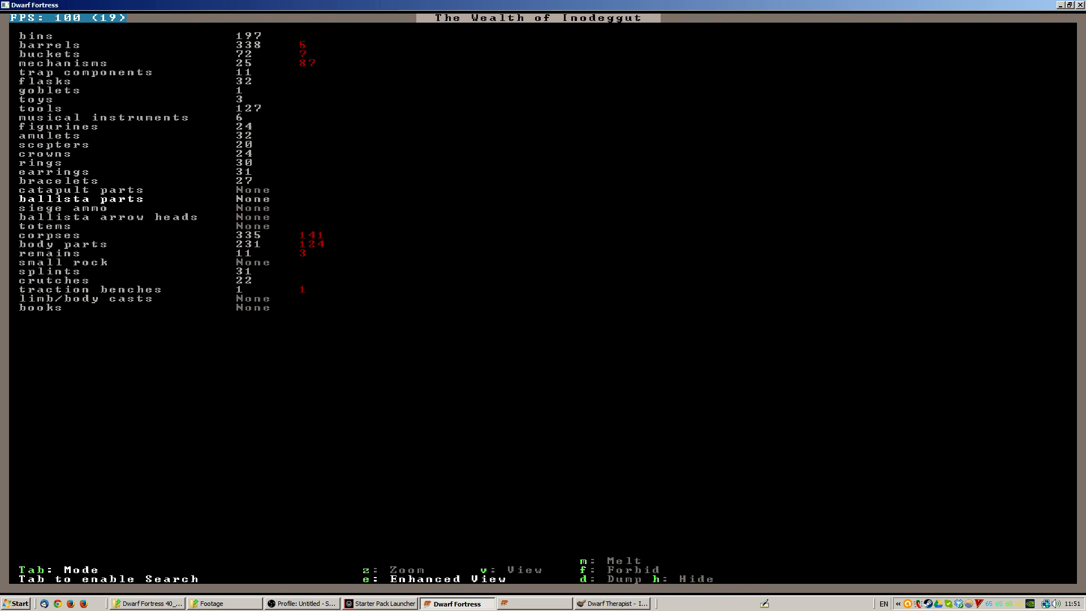
{"action": "key", "text": "Down"}
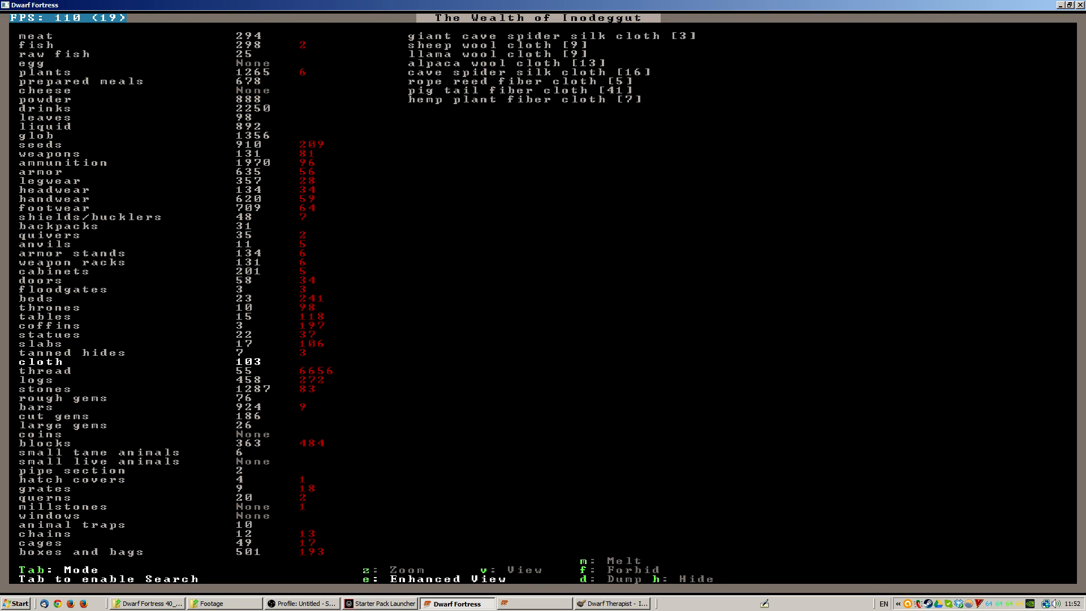
- Scroll the stocks to the chains and ropes breakdown, then leave the summary
{"action": "scroll", "scroll_direction": "down", "scroll_amount": 3}
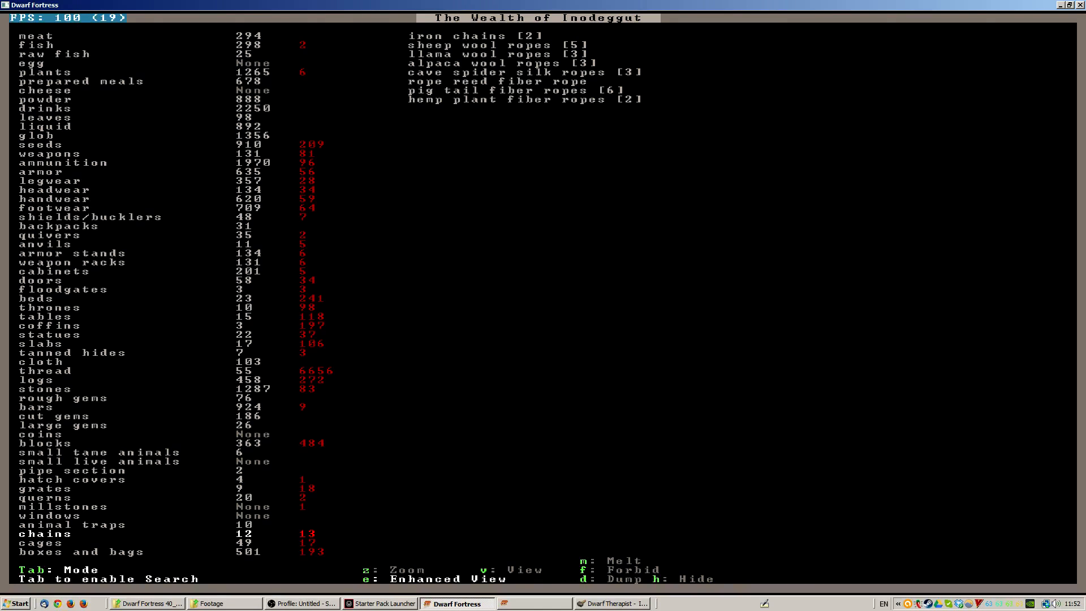
{"action": "key", "text": "Escape"}
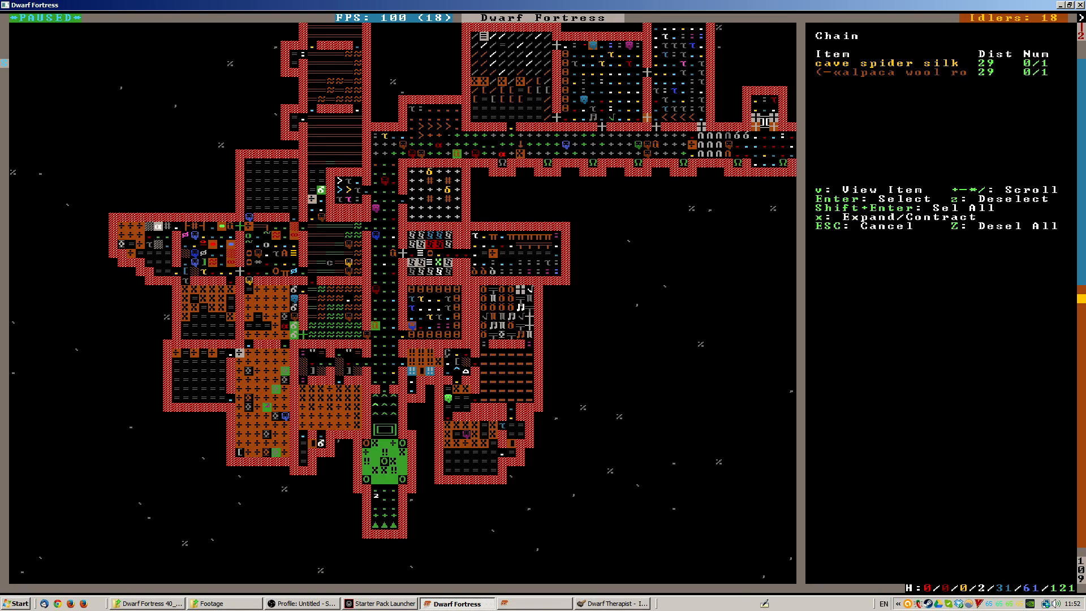
- Pick a rope for the new chain and back out of the menu
{"action": "key", "text": "Enter"}
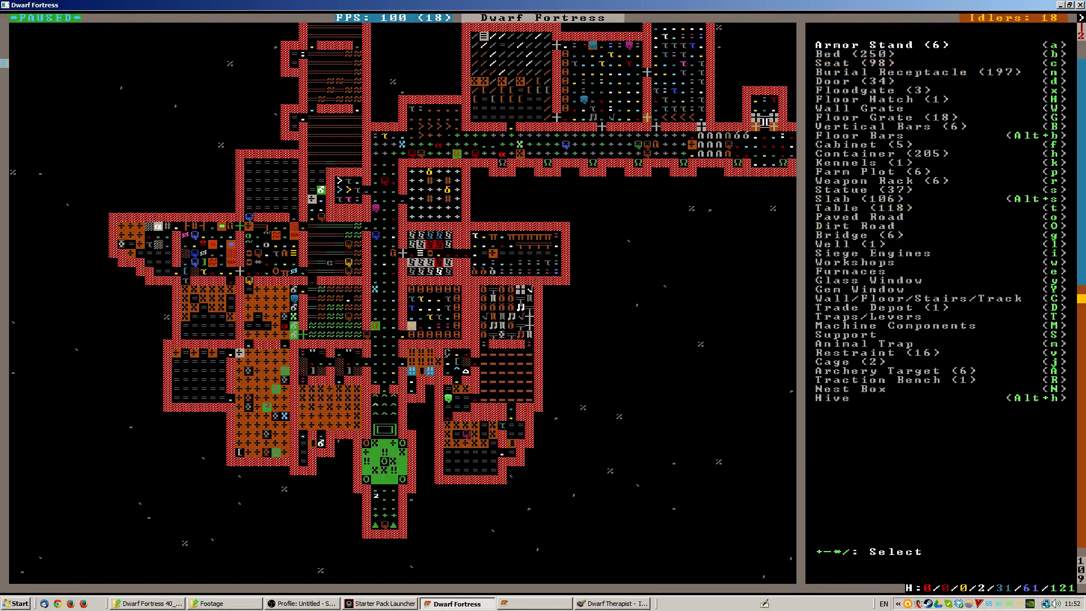
{"action": "key", "text": "Escape"}
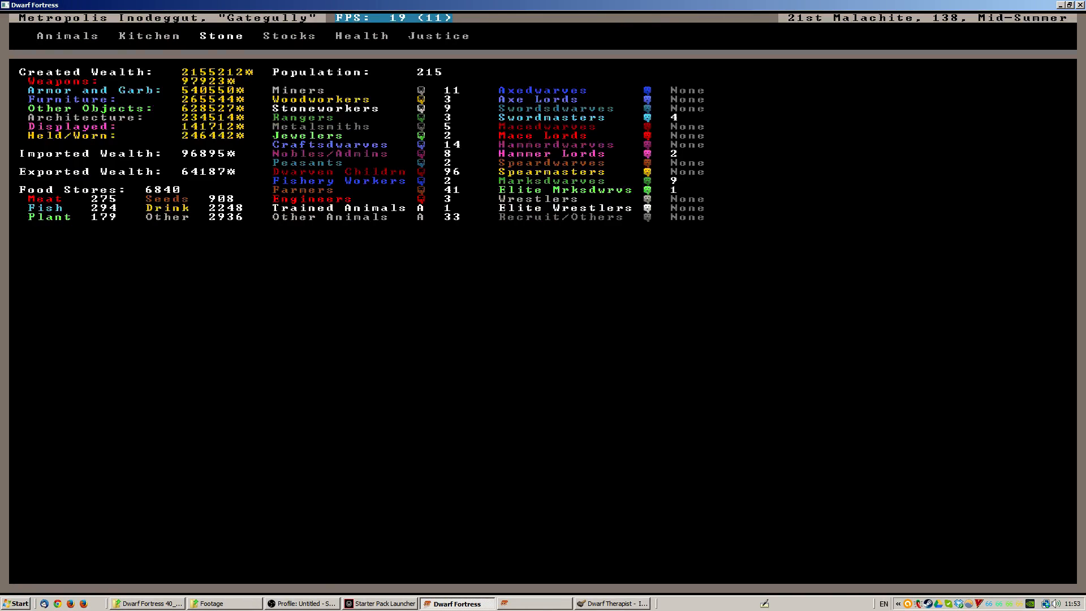
- View the fortress justice records, then exit the status screen
{"action": "left_click", "coordinate": [439, 35]}
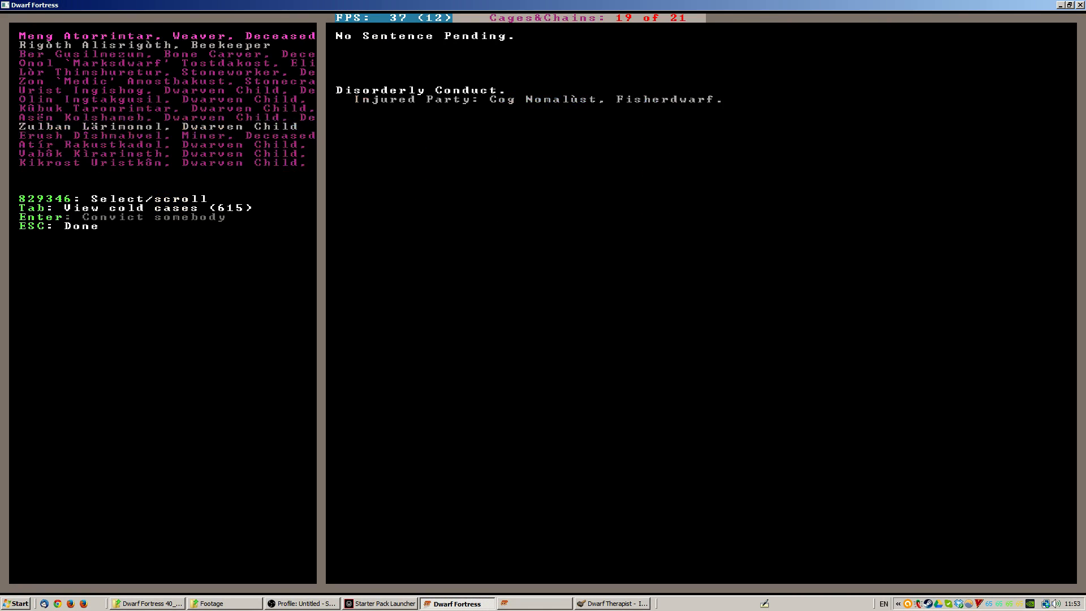
{"action": "key", "text": "Escape"}
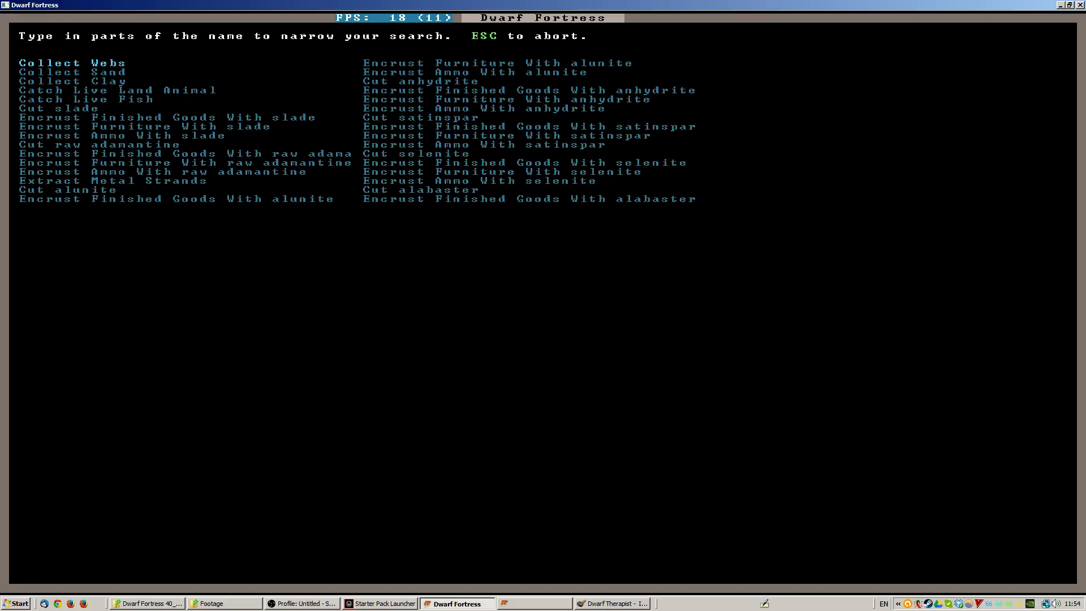
- Search work orders for ROPE to queue cloth ropes, then show current jobs
{"action": "type", "text": "ROPE"}
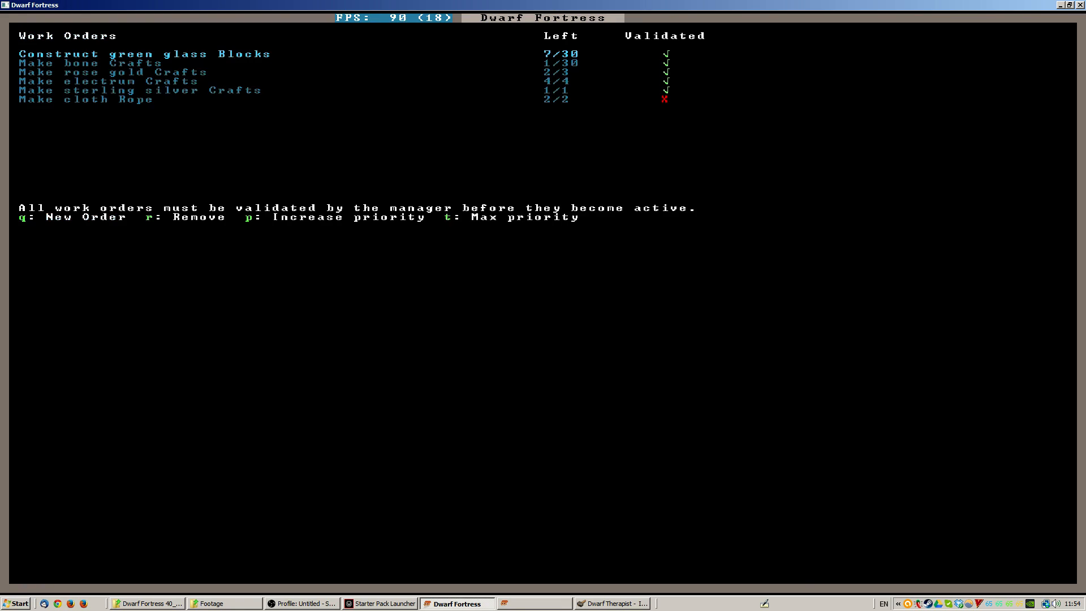
{"action": "key", "text": "Escape"}
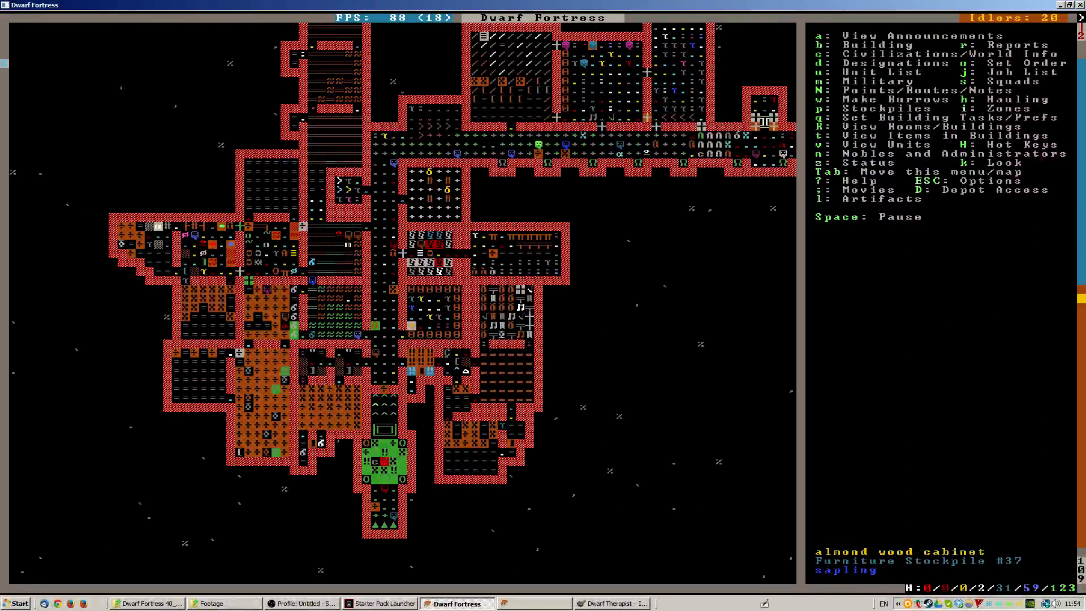
{"action": "key", "text": "j"}
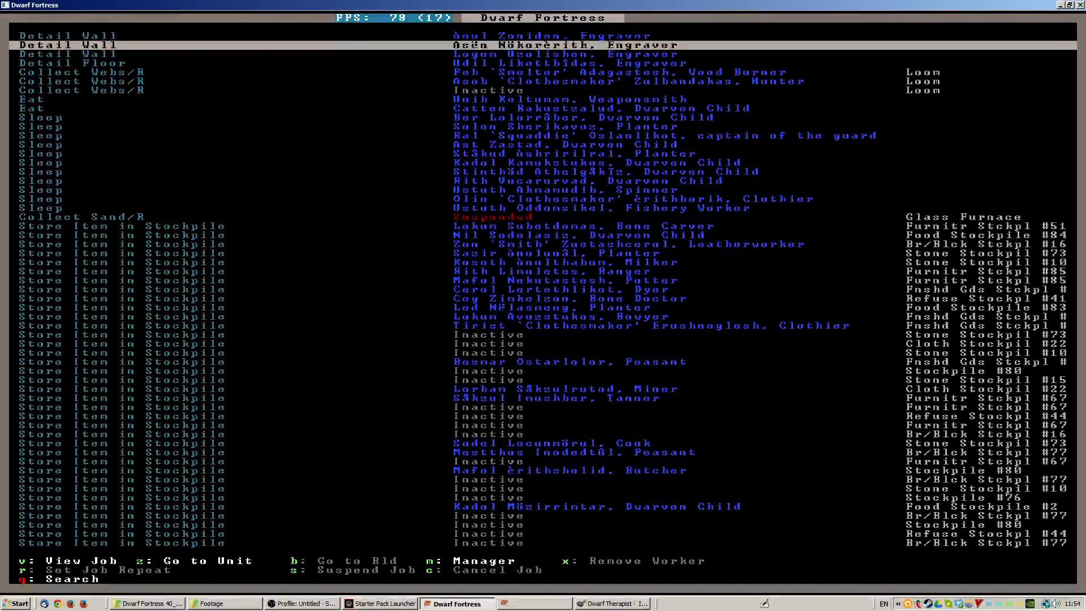
- Scroll down through the list of current jobs
{"action": "scroll", "scroll_direction": "down", "scroll_amount": 3}
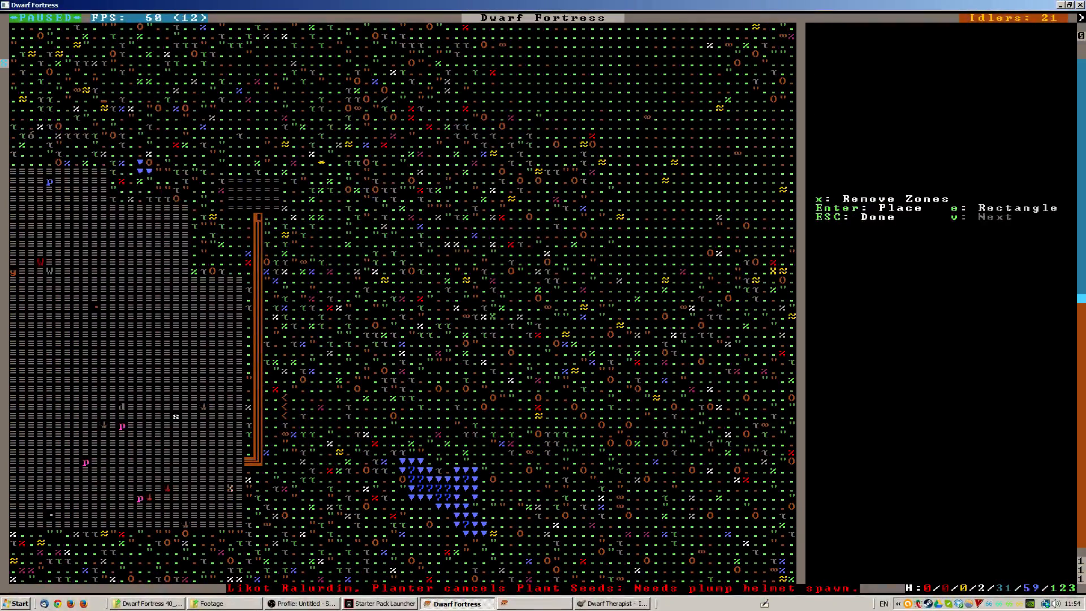
- Place activity zone #26 on the surface and finish the zone
{"action": "left_click", "coordinate": [776, 271]}
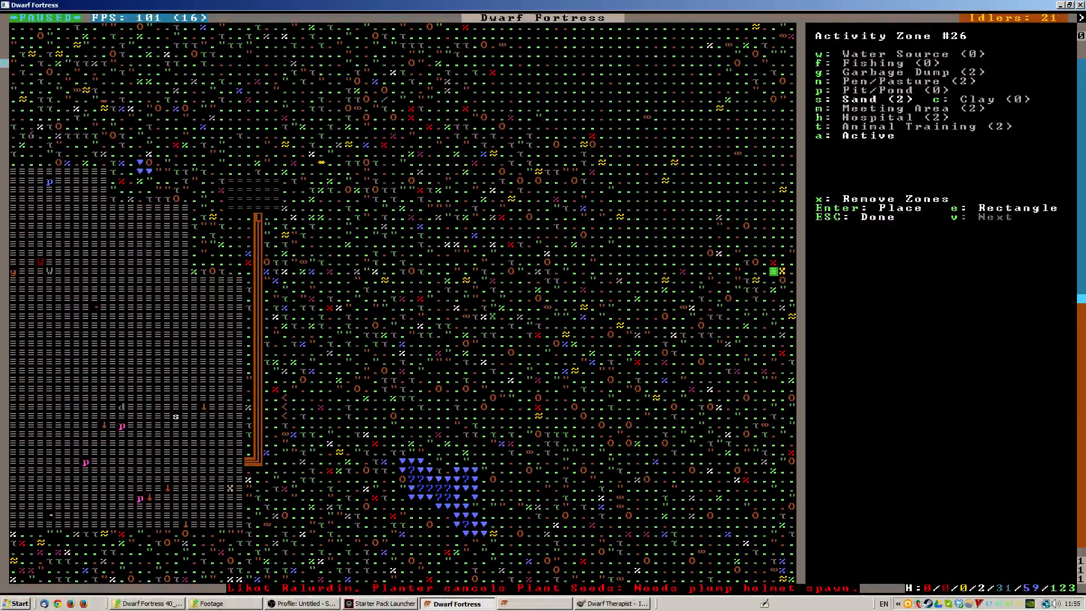
{"action": "key", "text": "Escape"}
{"action": "type", "text": "buil"}
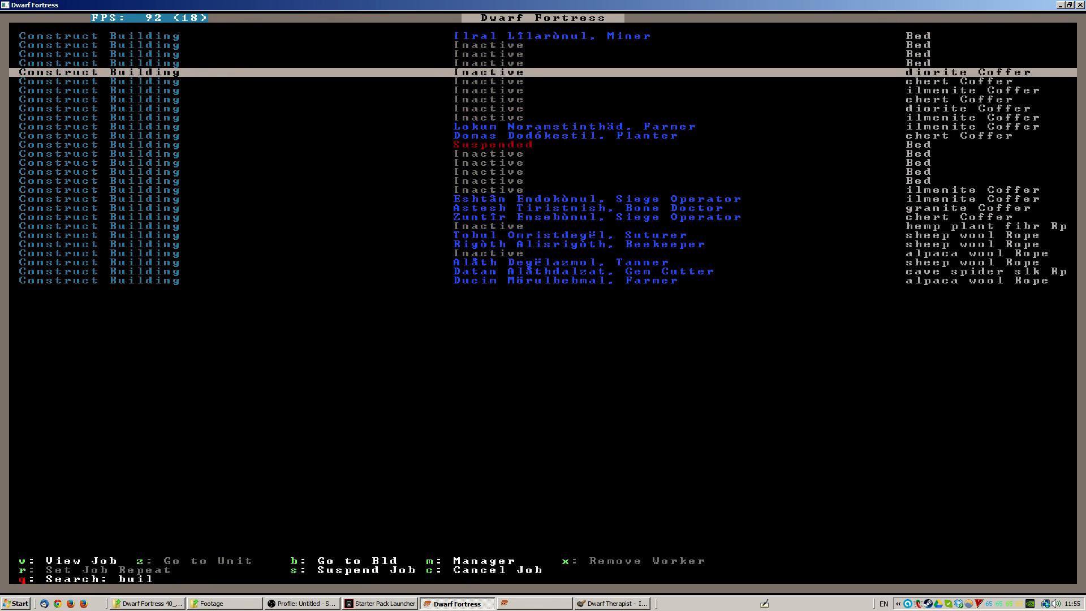
- Scroll the job list before looking at the copper cage on knotgrass
{"action": "scroll", "scroll_direction": "down", "scroll_amount": 3}
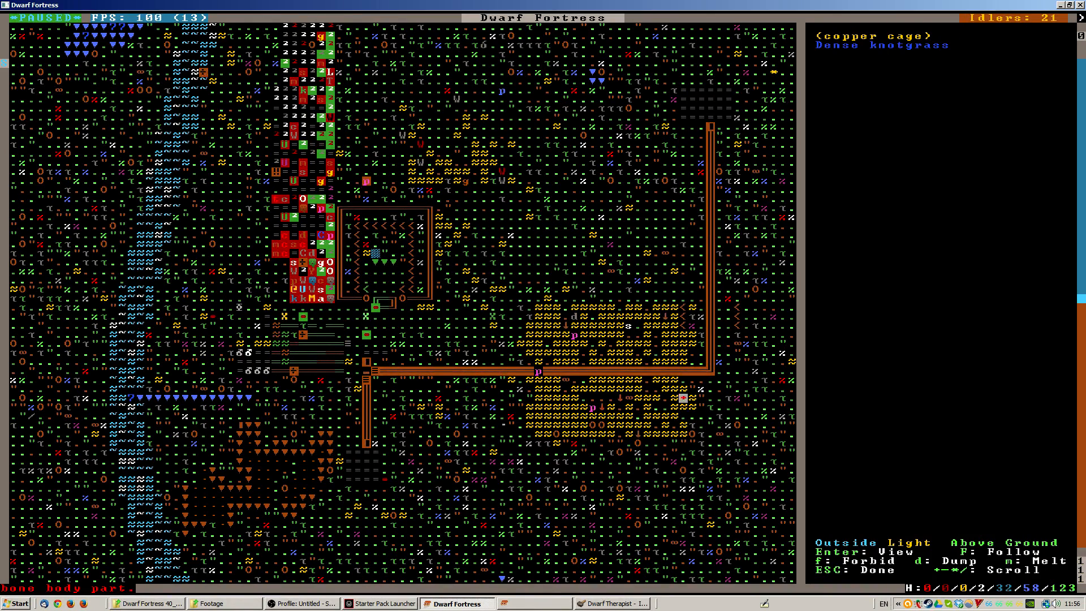
- Stop inspecting the copper cage and scroll the fortress map
{"action": "key", "text": "Escape"}
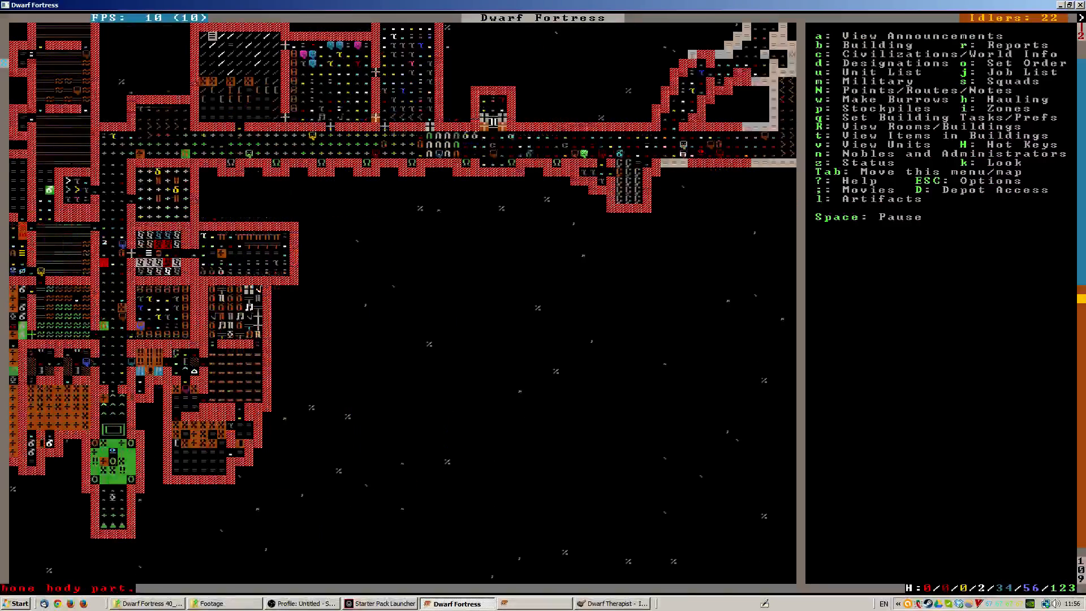
{"action": "scroll", "scroll_direction": "down", "scroll_amount": 3}
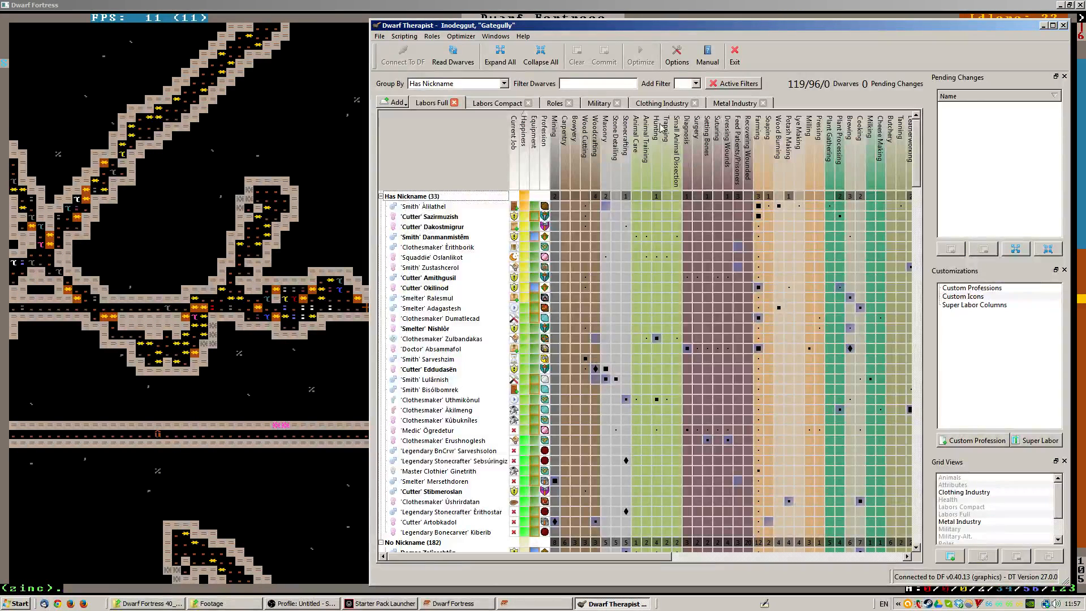
{"action": "mouse_move", "coordinate": [499, 55]}
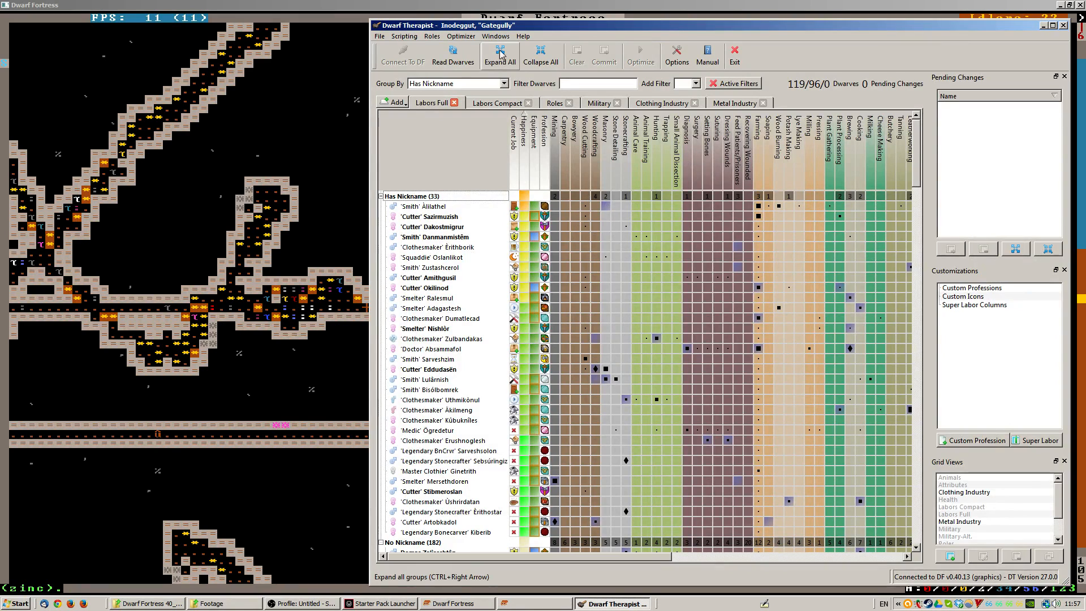
- Group dwarves by current job and collapse all the groups
{"action": "left_click", "coordinate": [457, 84]}
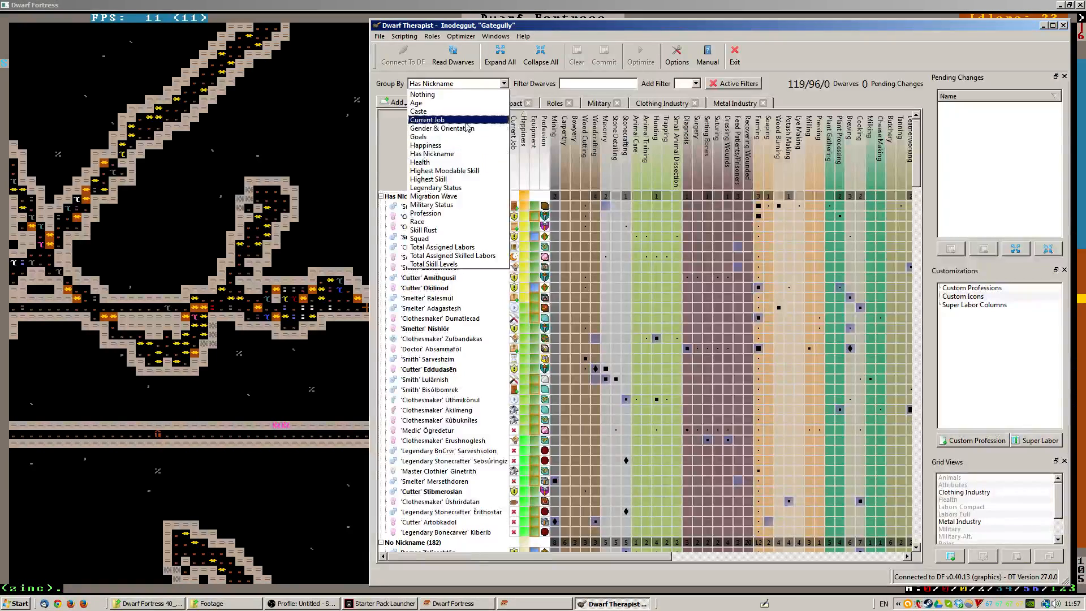
{"action": "left_click", "coordinate": [427, 120]}
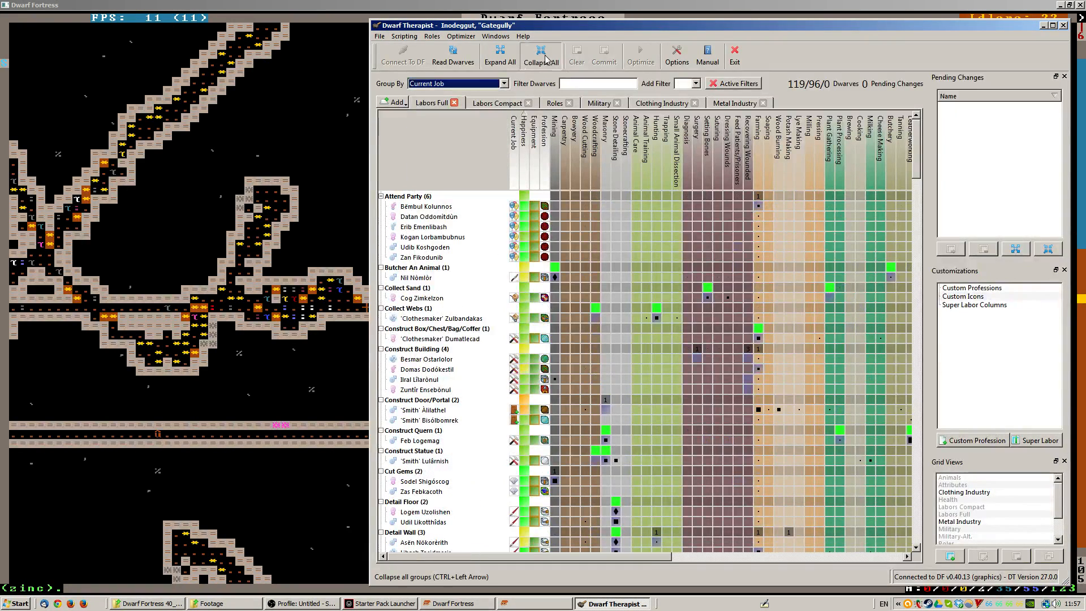
{"action": "left_click", "coordinate": [541, 55]}
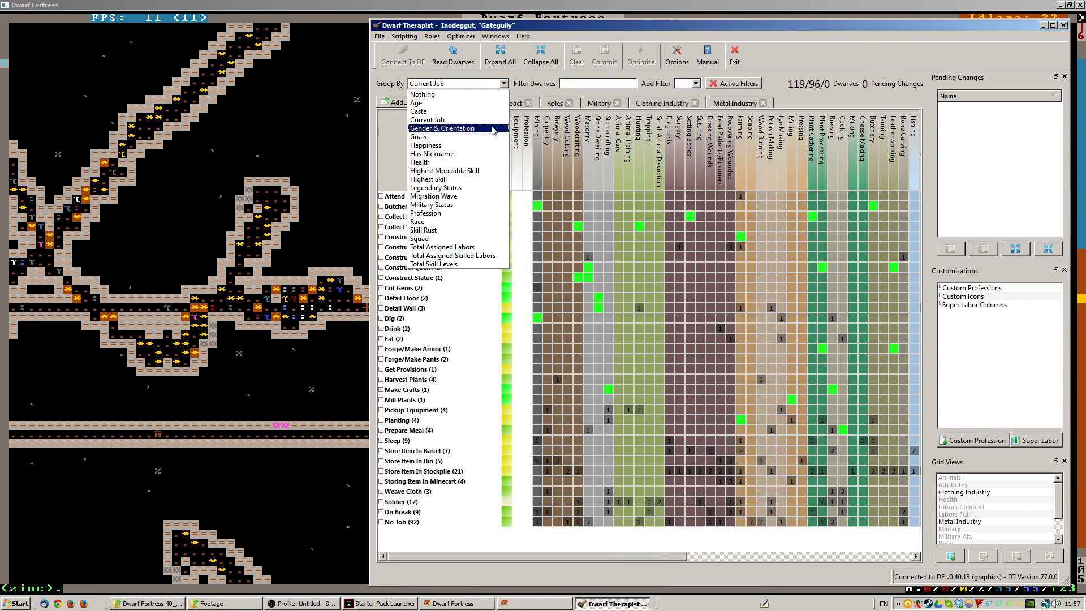
{"action": "mouse_move", "coordinate": [420, 163]}
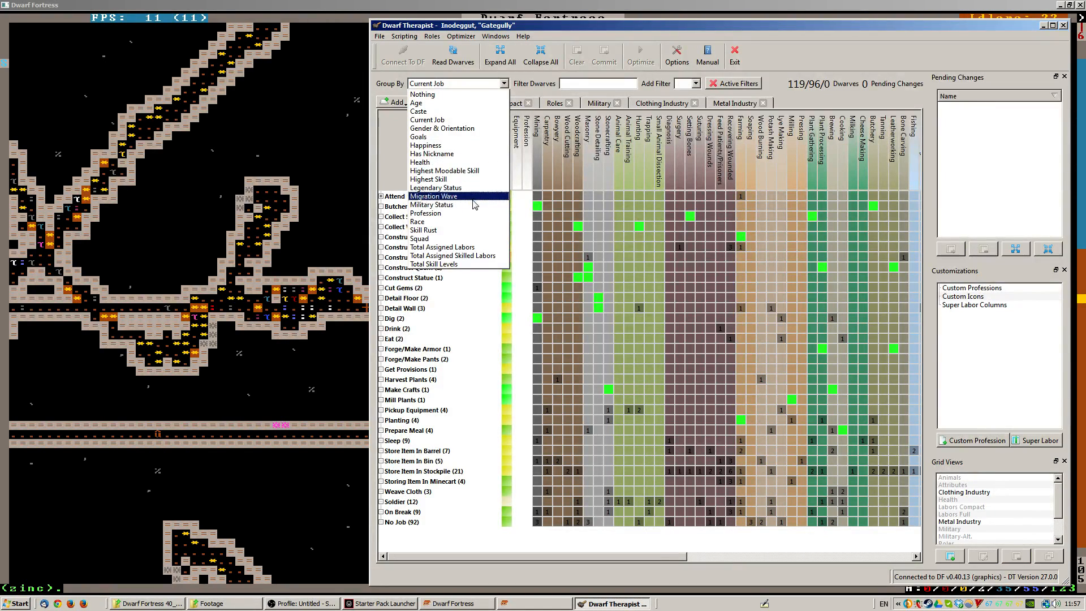
{"action": "mouse_move", "coordinate": [442, 248]}
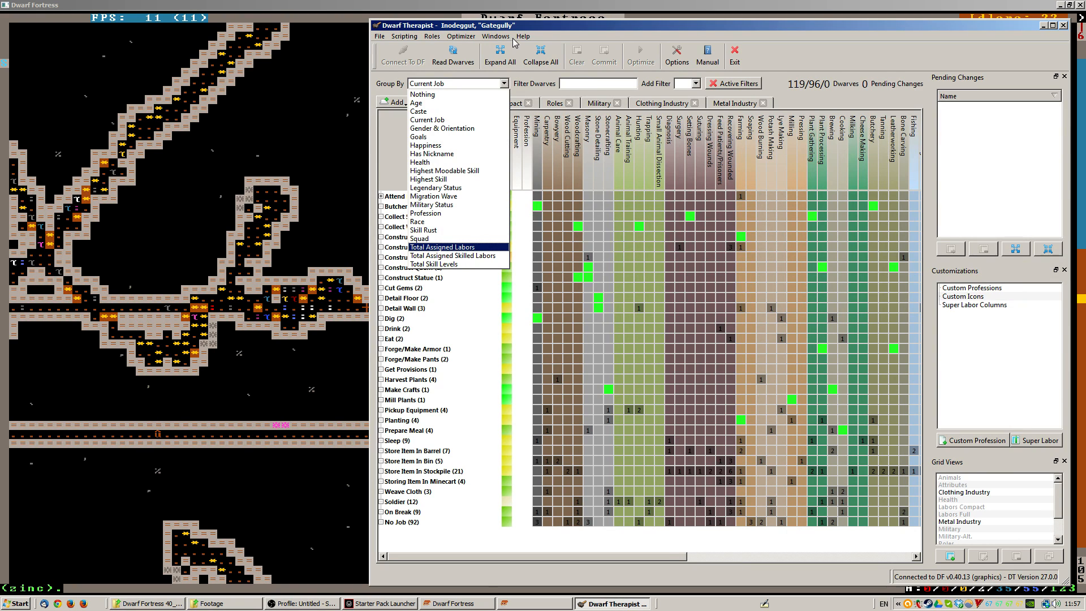
- Regroup dwarves by total assigned labors and collapse all groups
{"action": "left_click", "coordinate": [442, 247]}
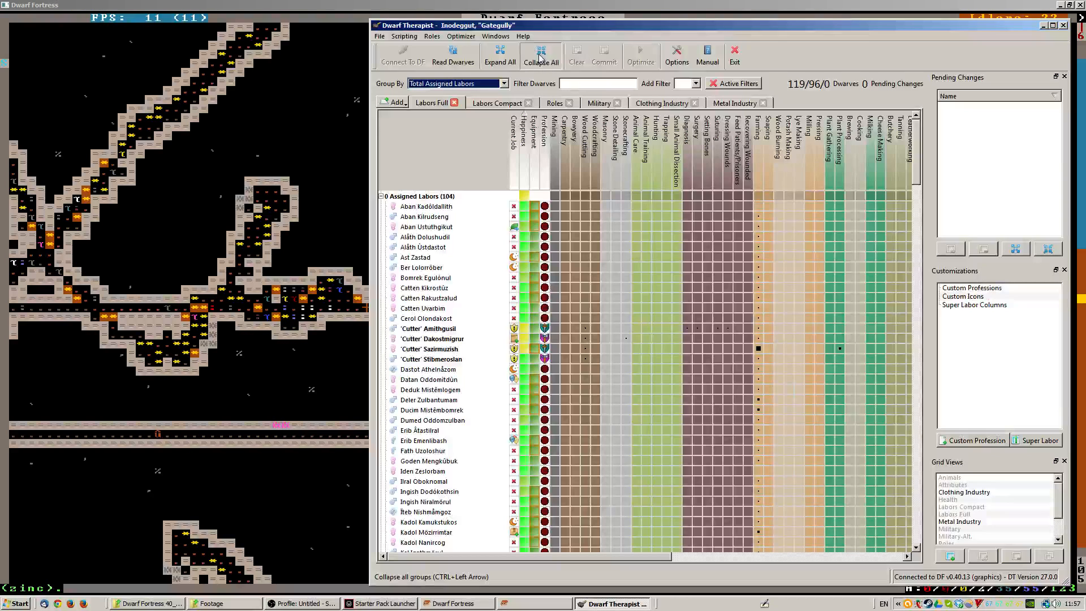
{"action": "left_click", "coordinate": [540, 54]}
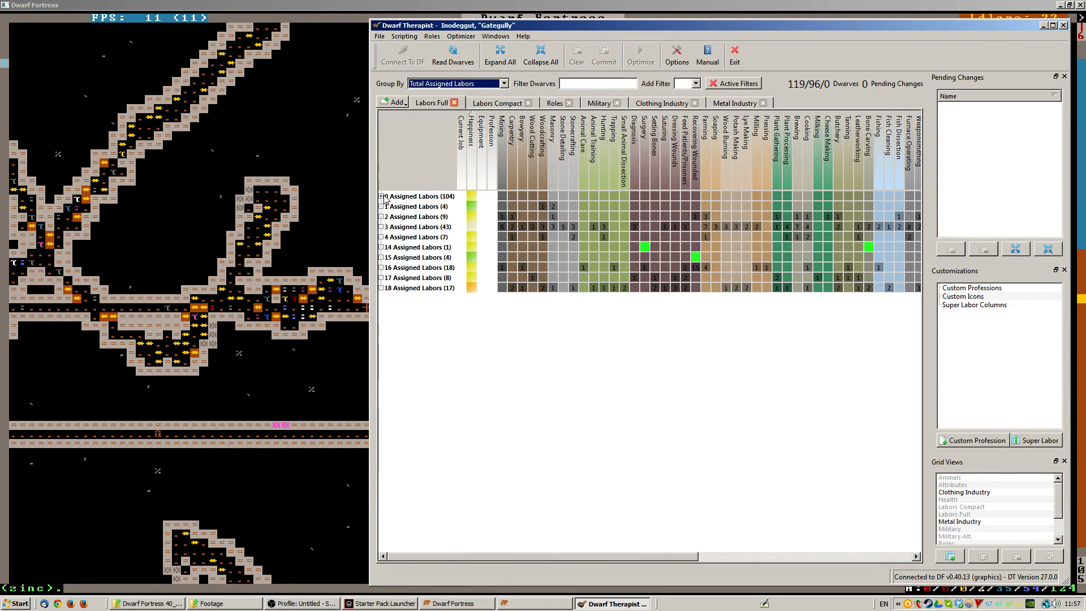
- Expand the 0 Assigned Labors group to list its 104 dwarves
{"action": "left_click", "coordinate": [380, 197]}
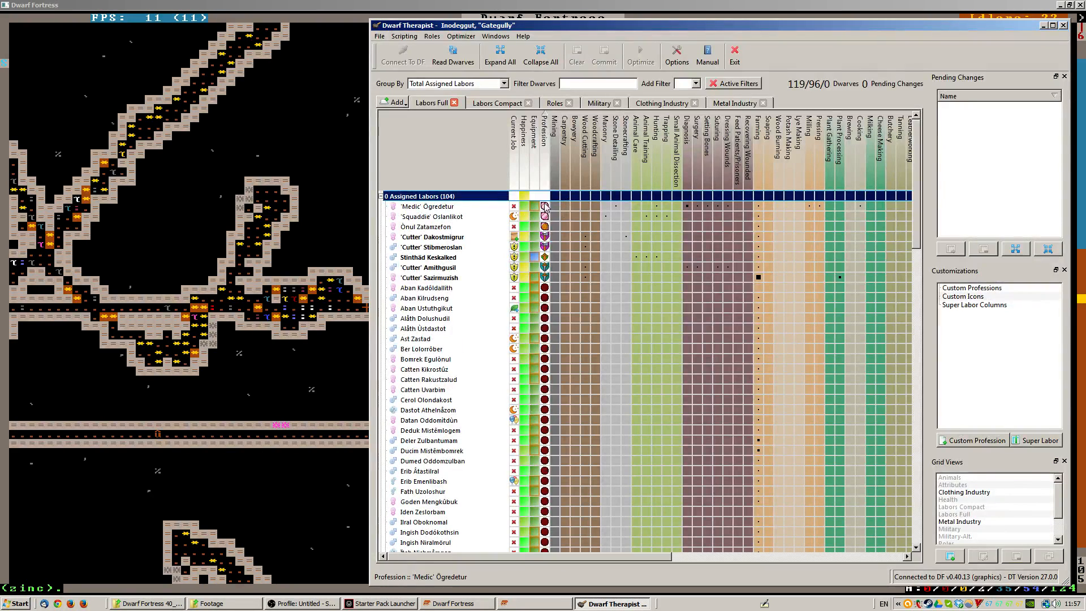
{"action": "mouse_move", "coordinate": [546, 206]}
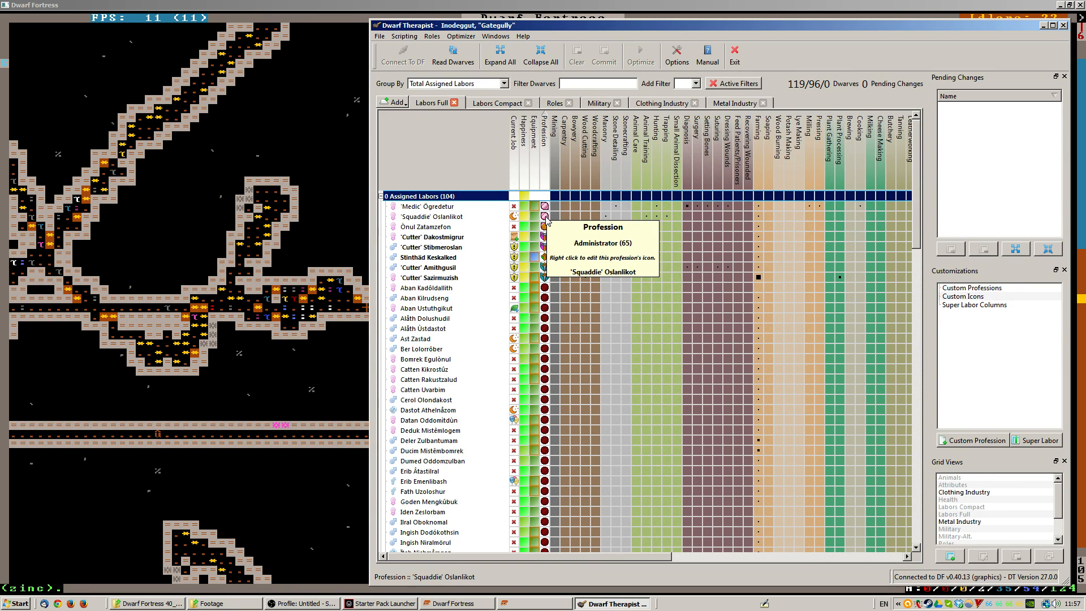
{"action": "mouse_move", "coordinate": [545, 226]}
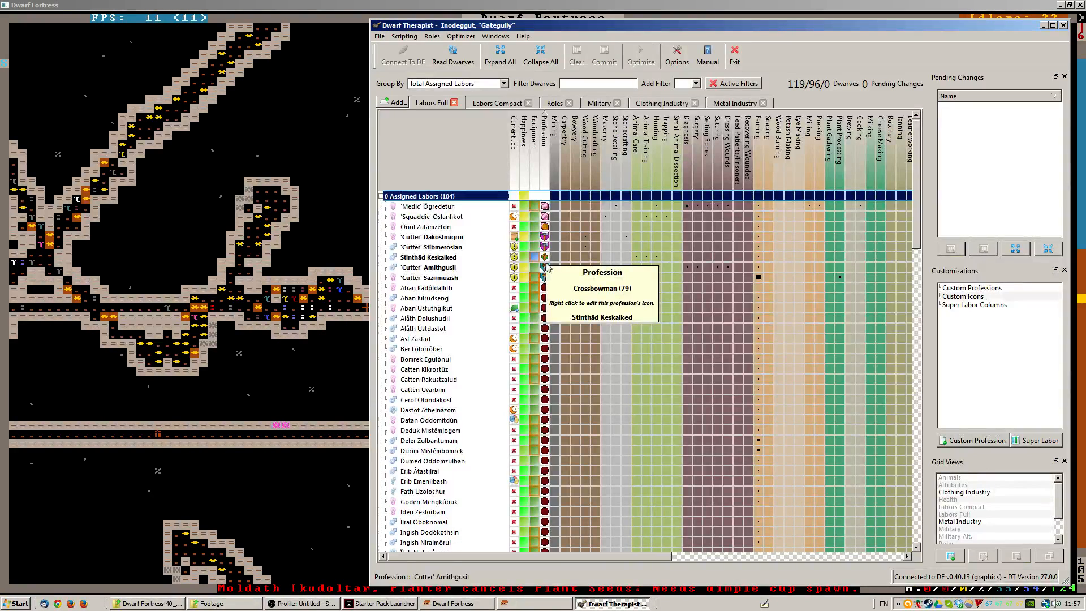
{"action": "mouse_move", "coordinate": [544, 268]}
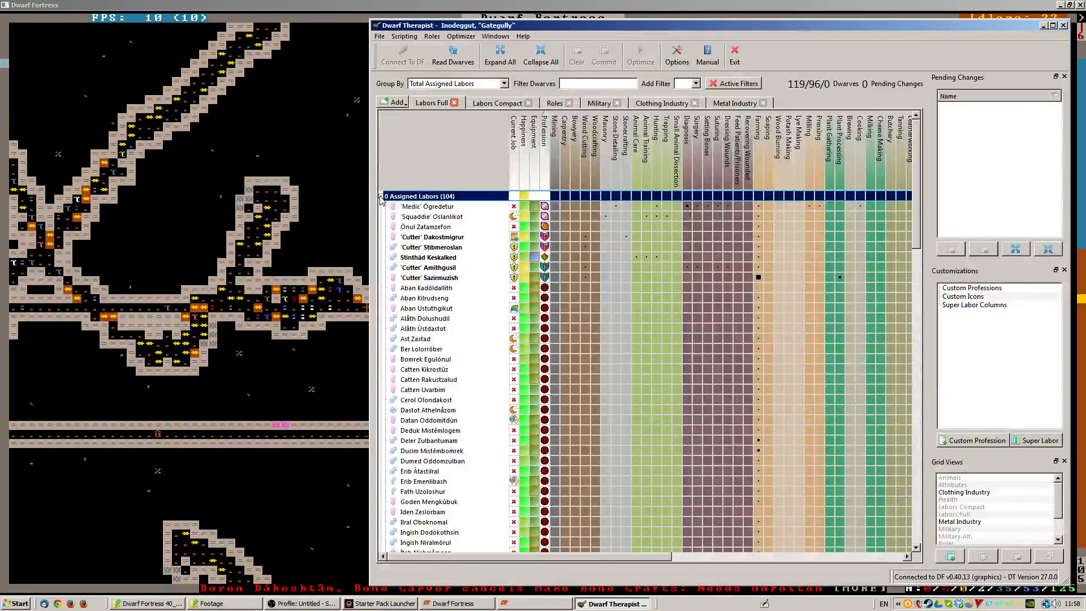
- Collapse the 0 Assigned Labors group and expand the four-dwarf 1 Assigned Labors group
{"action": "left_click", "coordinate": [539, 58]}
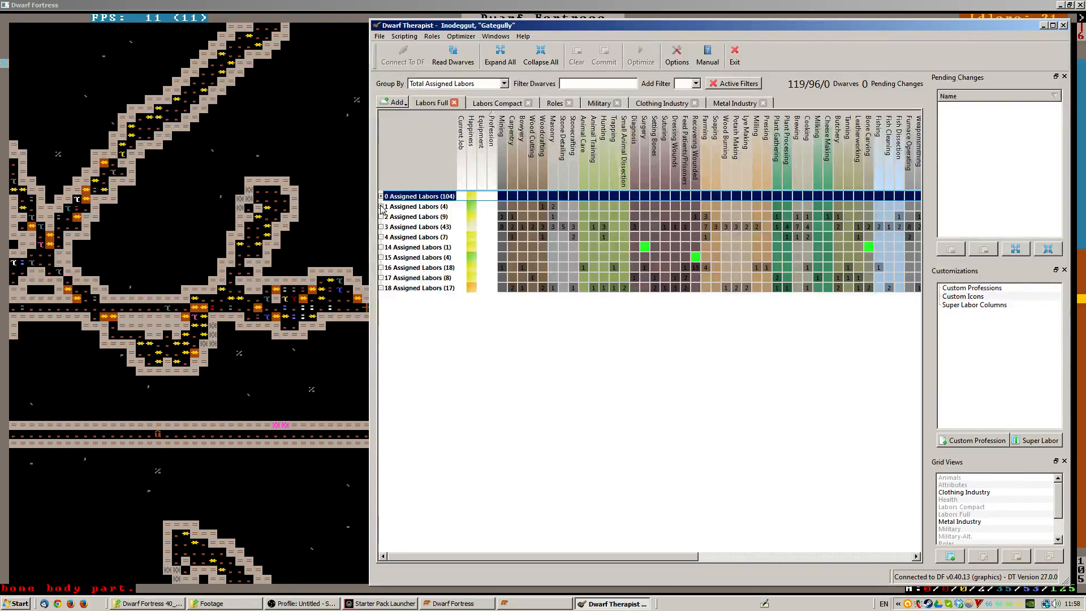
{"action": "left_click", "coordinate": [380, 207]}
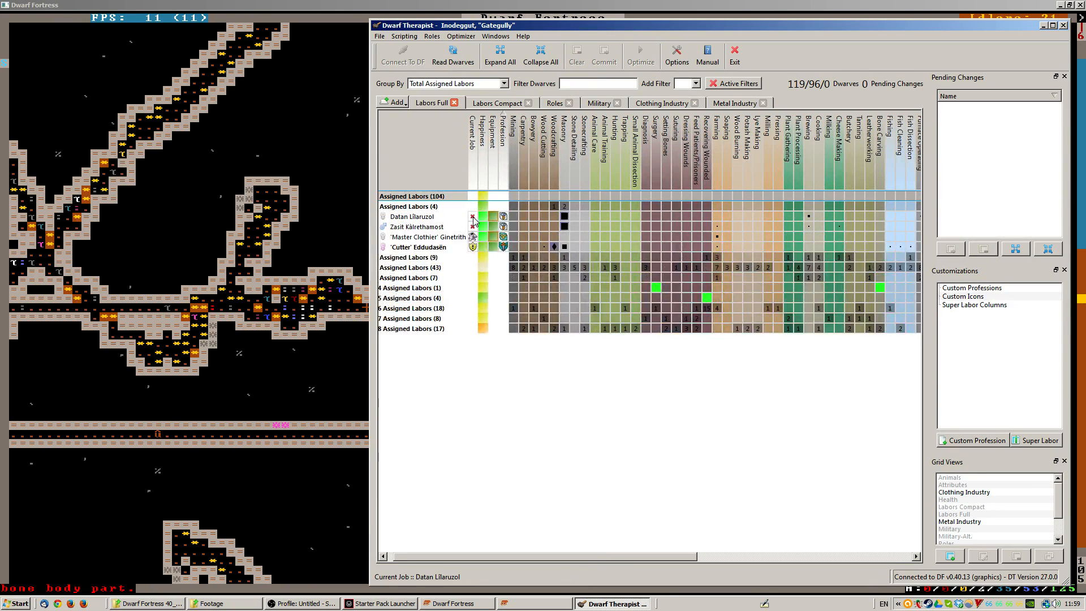
{"action": "mouse_move", "coordinate": [473, 216]}
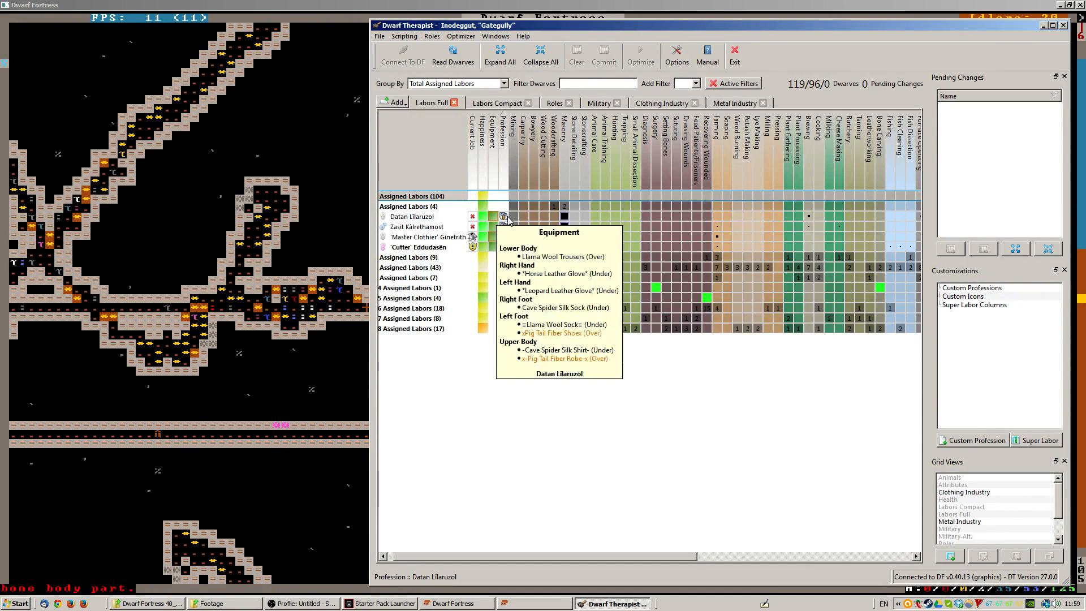
{"action": "mouse_move", "coordinate": [503, 226]}
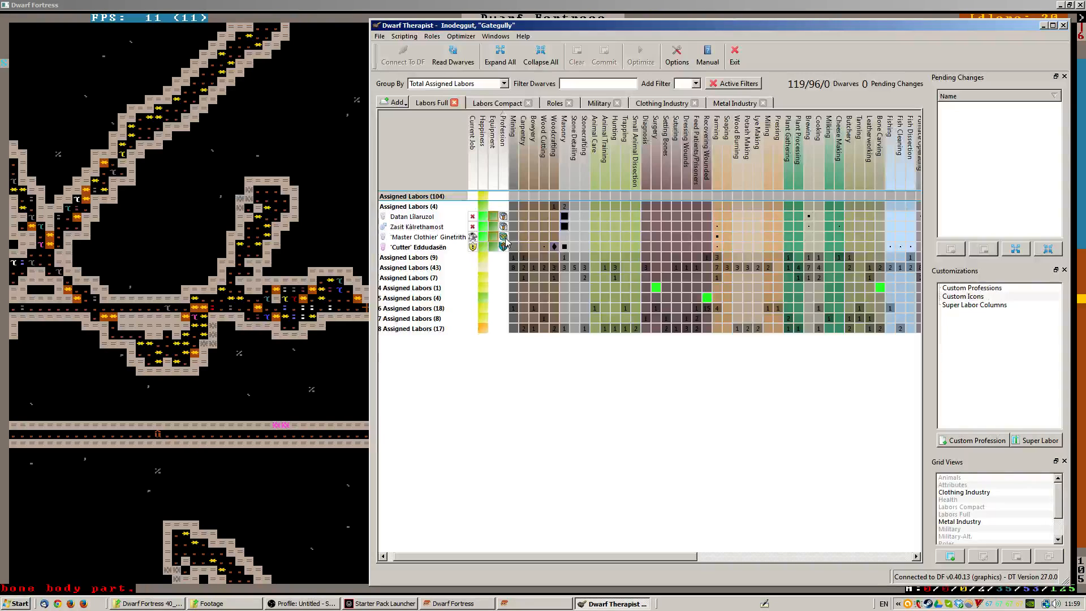
{"action": "mouse_move", "coordinate": [503, 216]}
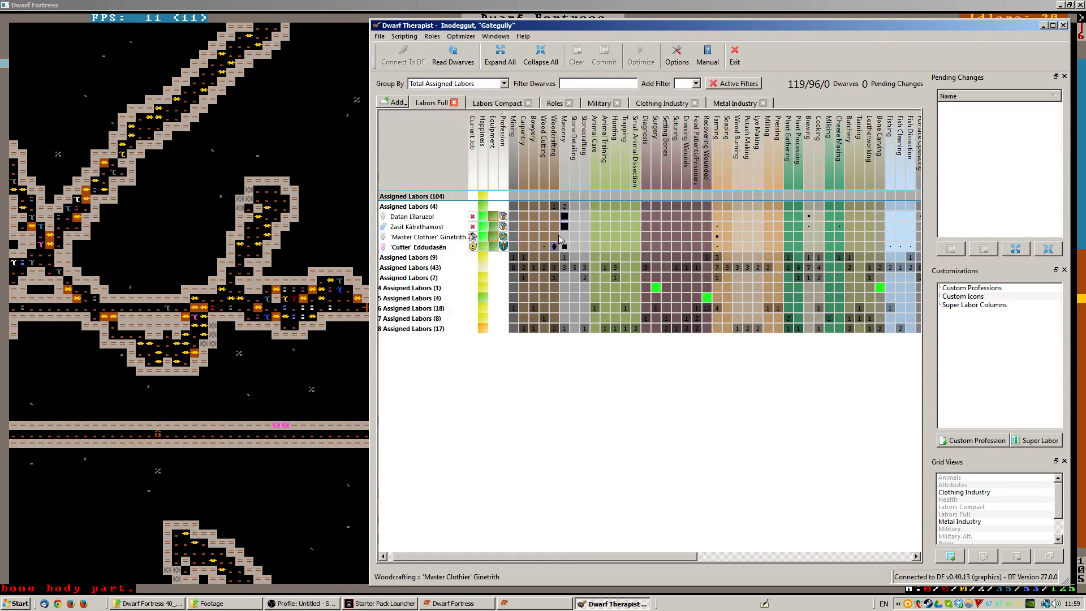
{"action": "mouse_move", "coordinate": [553, 247]}
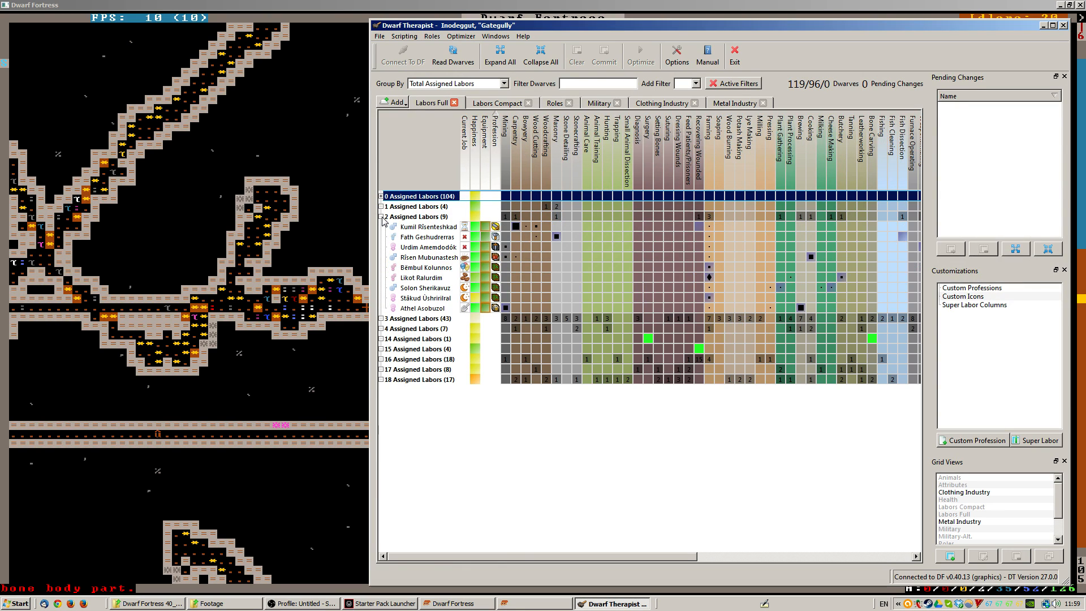
{"action": "mouse_move", "coordinate": [495, 226]}
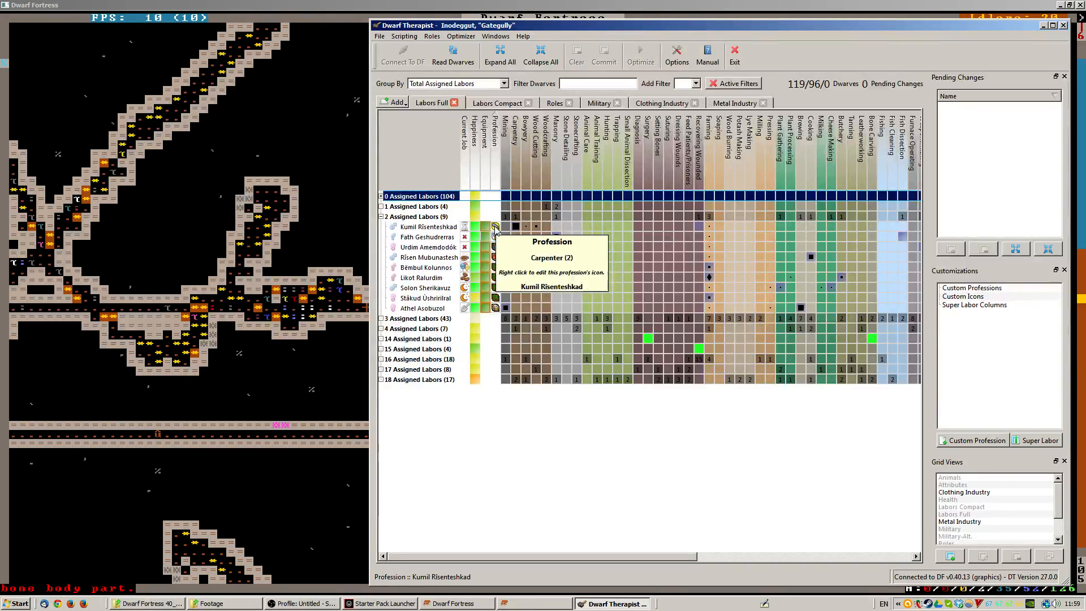
{"action": "mouse_move", "coordinate": [495, 238]}
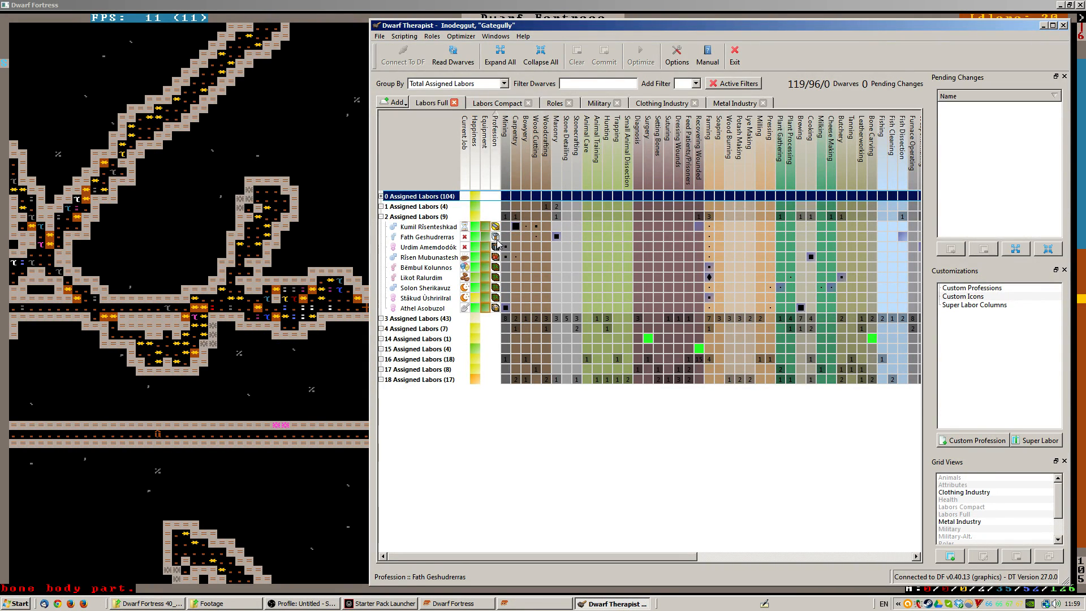
{"action": "mouse_move", "coordinate": [495, 248]}
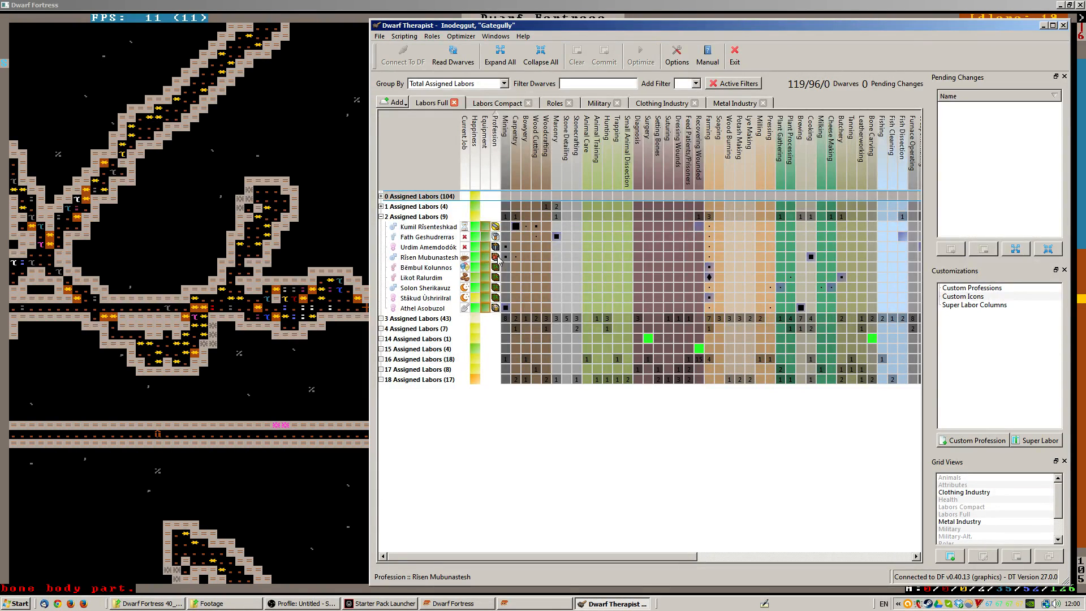
{"action": "mouse_move", "coordinate": [495, 268]}
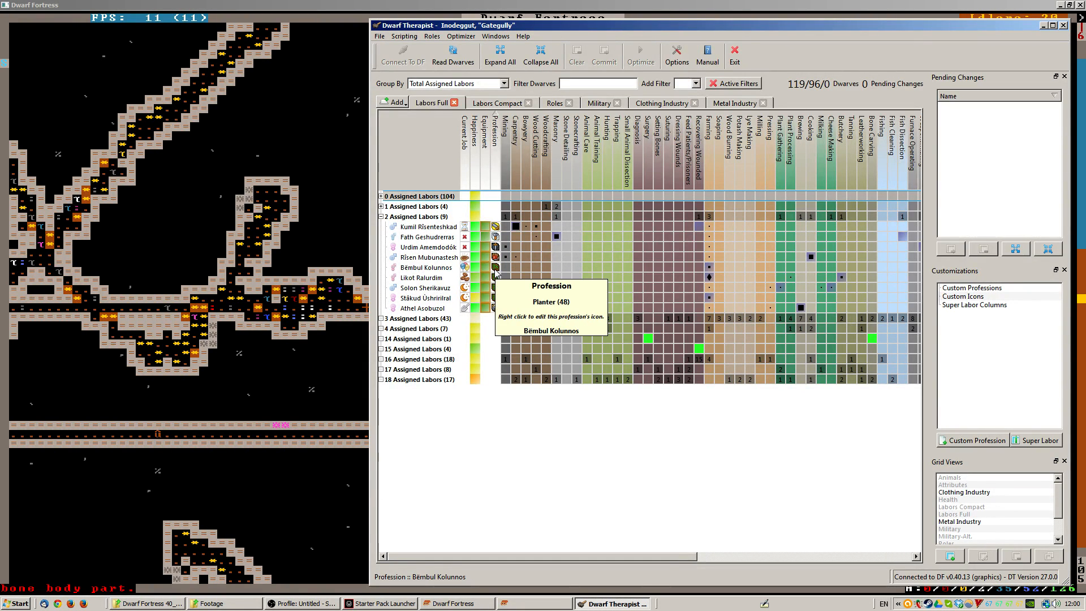
- Select four rows in the 2 Assigned Labors group, first planter through fourth
{"action": "left_click", "coordinate": [426, 267]}
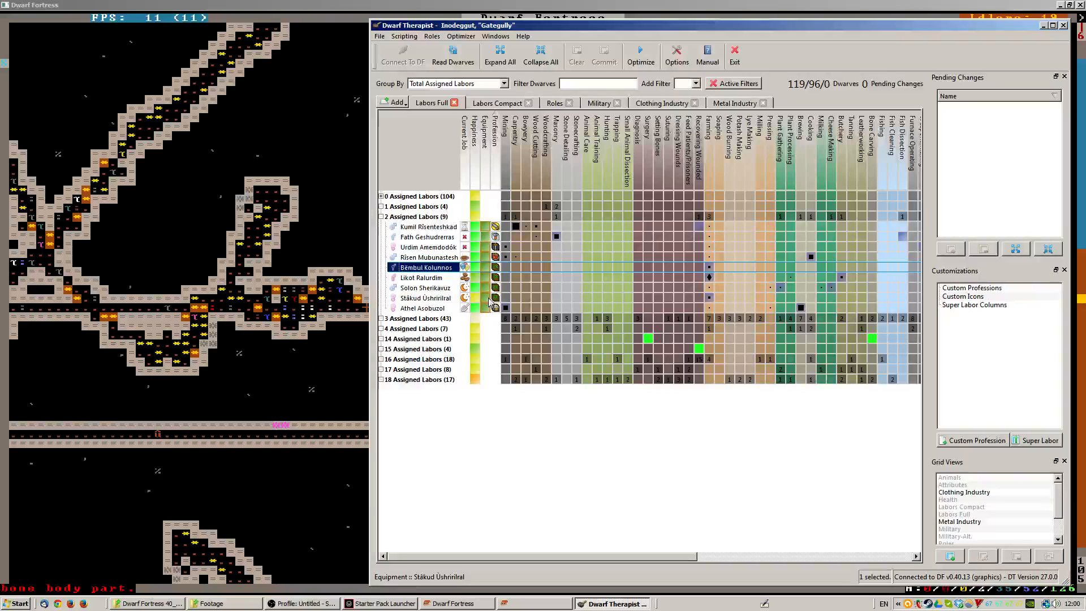
{"action": "mouse_move", "coordinate": [495, 298]}
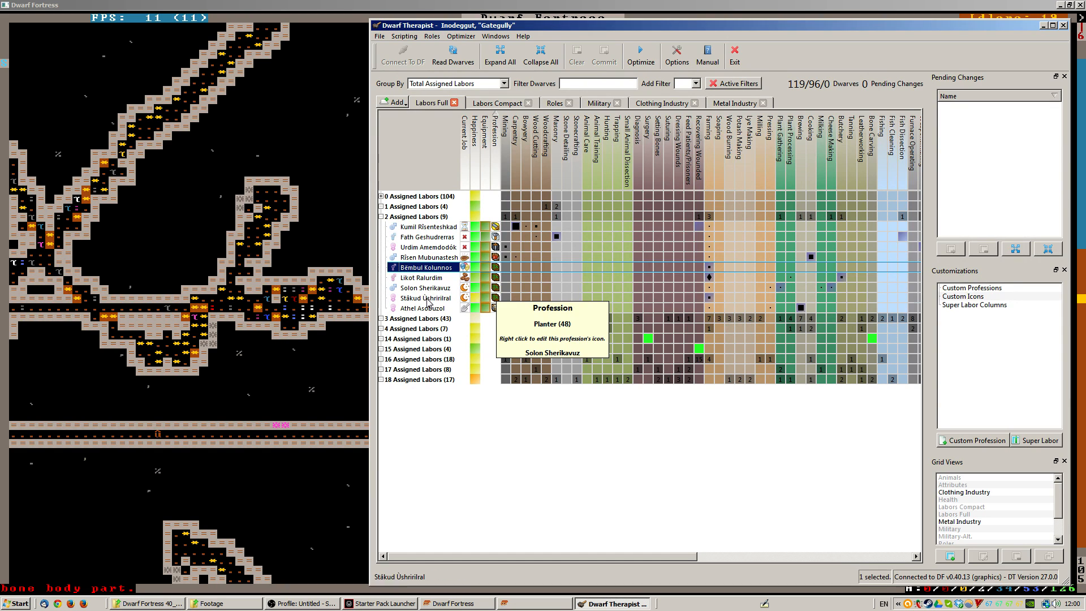
{"action": "left_click", "coordinate": [426, 298]}
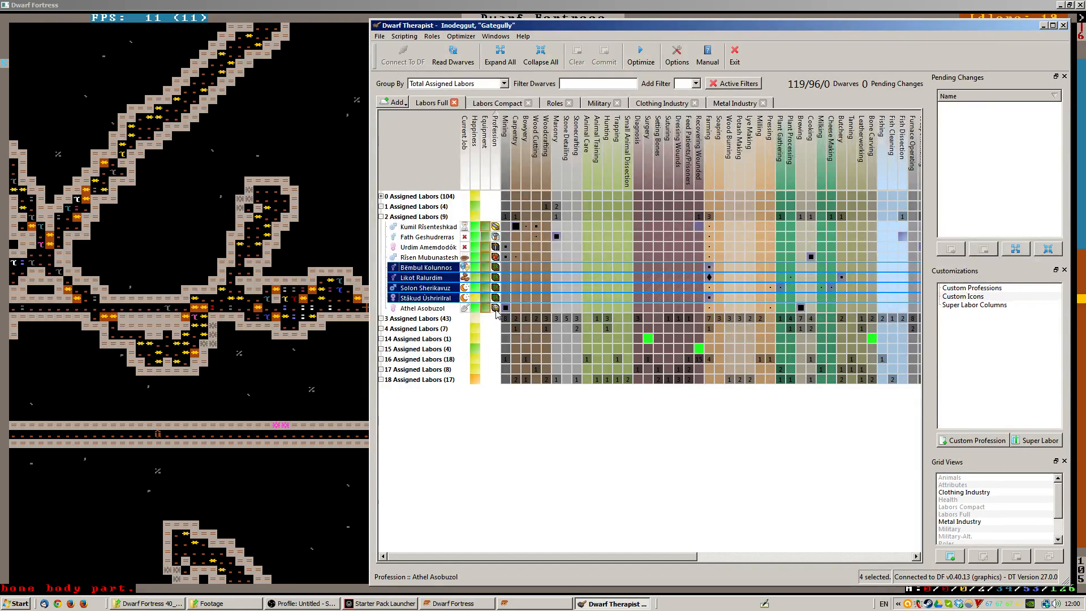
{"action": "mouse_move", "coordinate": [495, 298]}
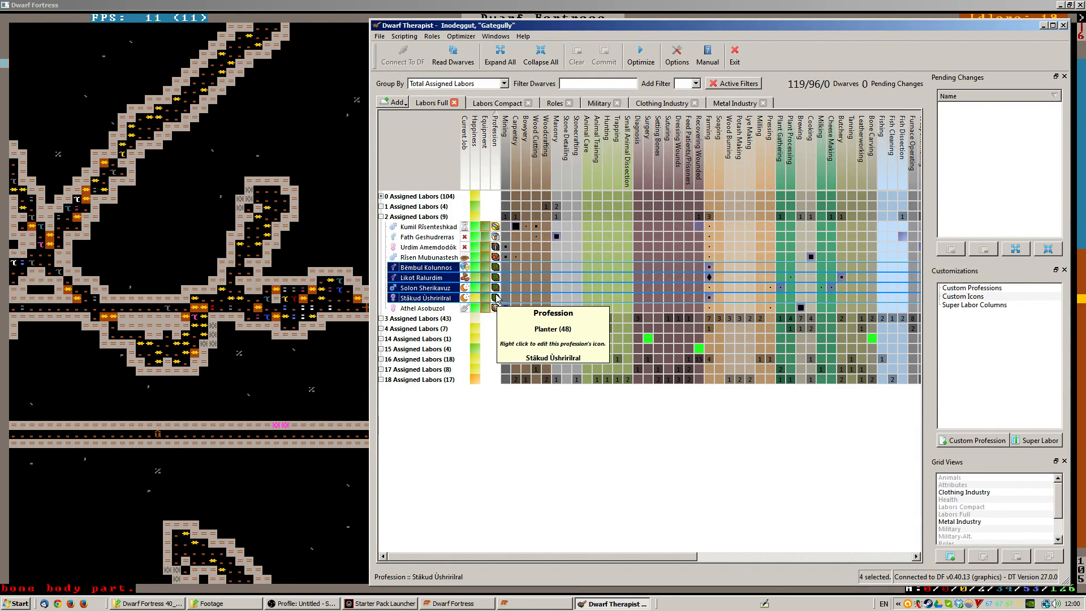
{"action": "mouse_move", "coordinate": [495, 285]}
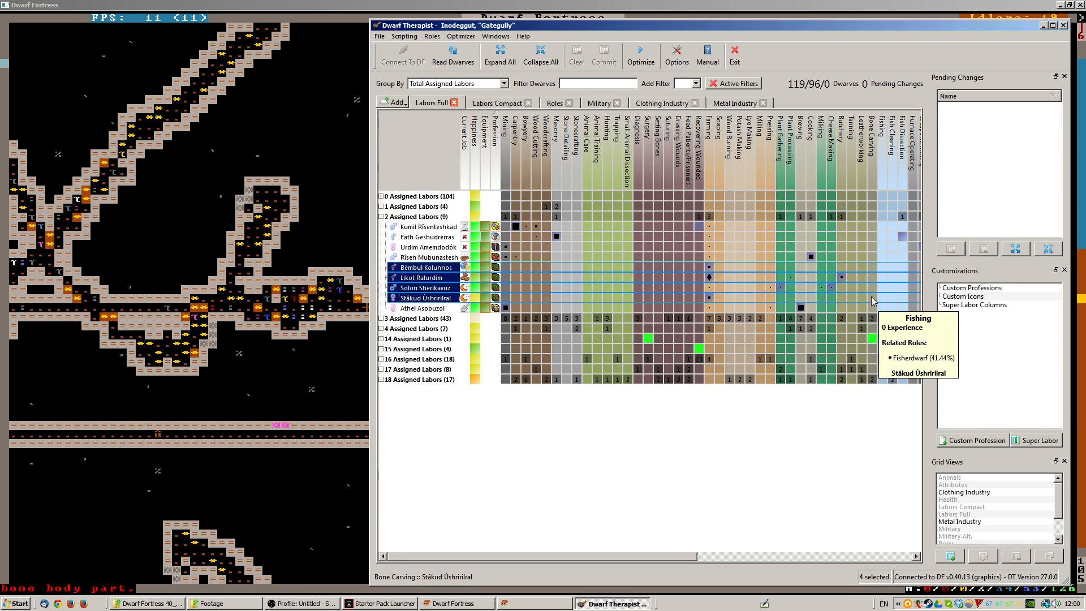
{"action": "mouse_move", "coordinate": [826, 287]}
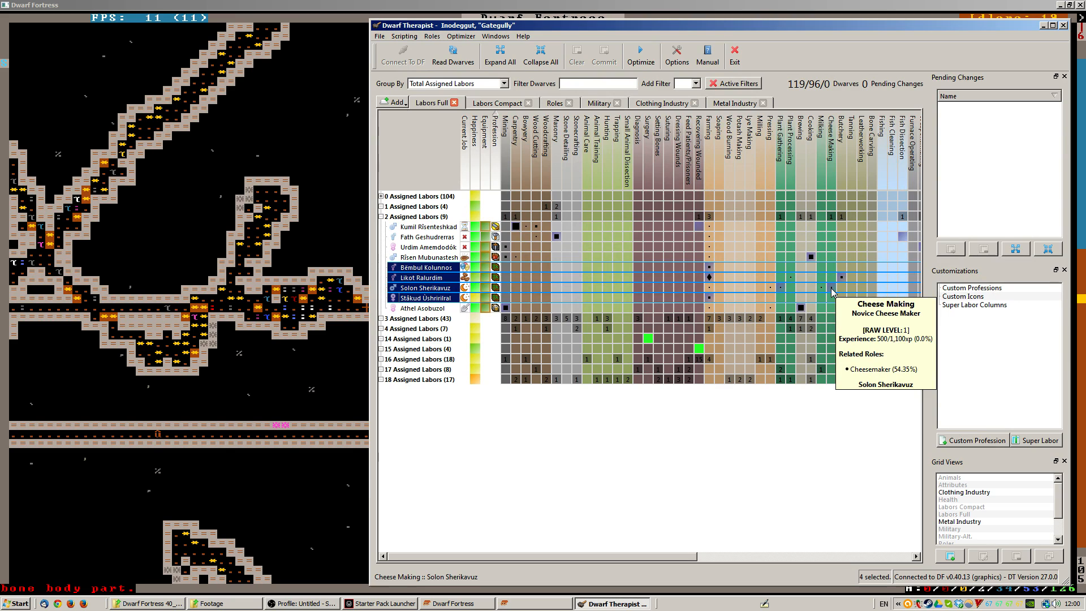
- Try toggling Cheese Making for the planters, clear pending changes, then select one dwarf
{"action": "left_click", "coordinate": [831, 287]}
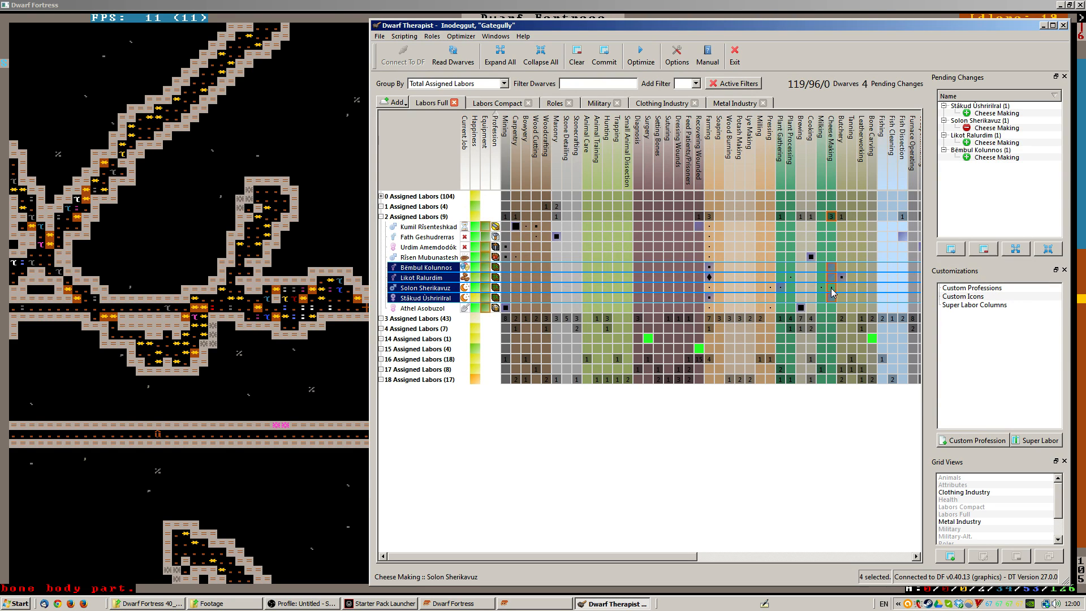
{"action": "left_click", "coordinate": [603, 56]}
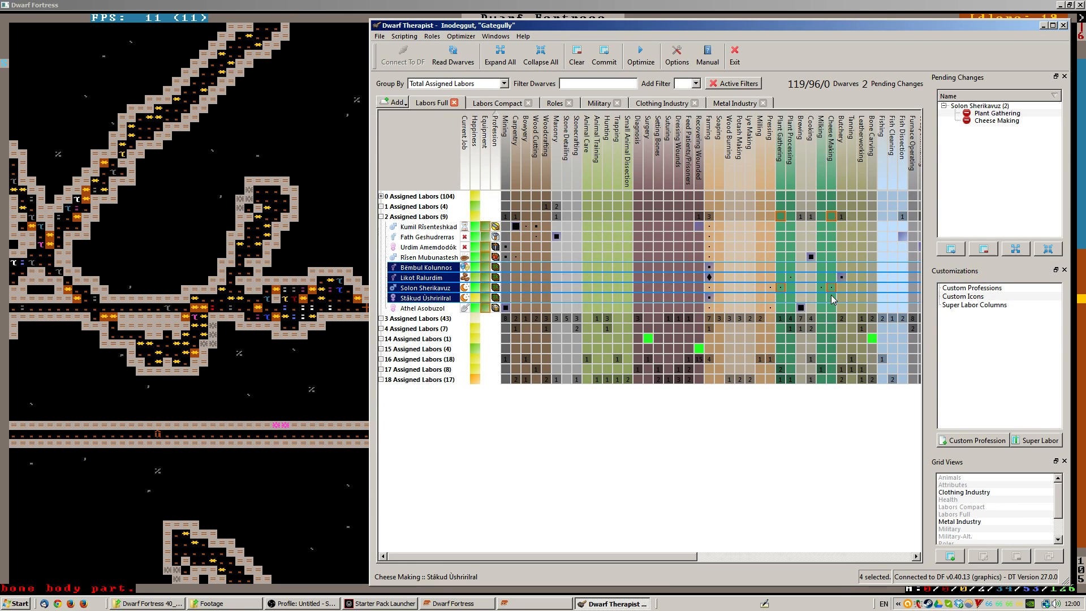
{"action": "mouse_move", "coordinate": [766, 288]}
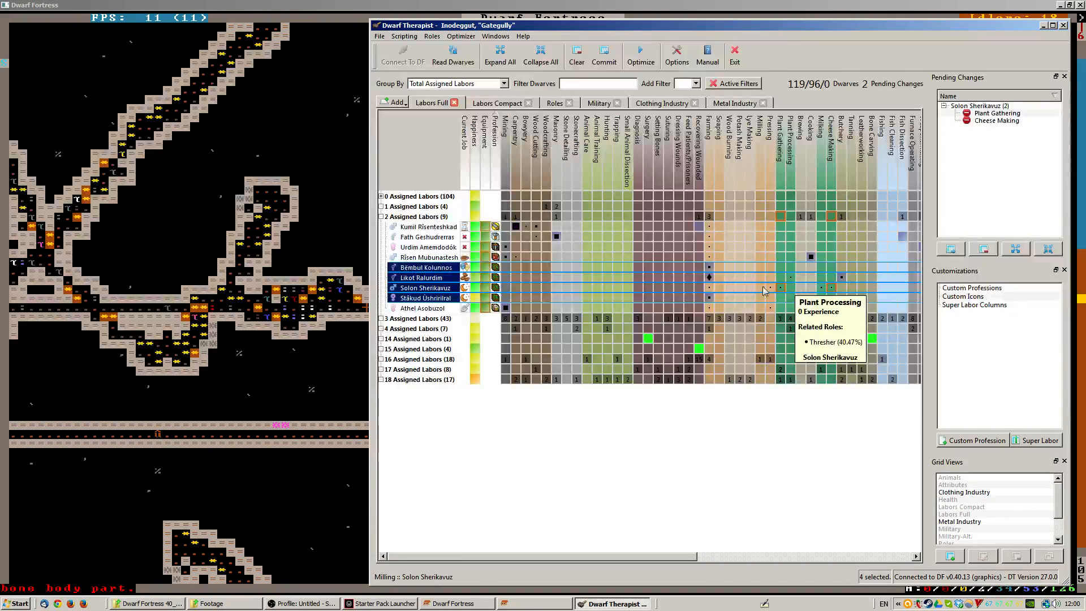
{"action": "mouse_move", "coordinate": [710, 291]}
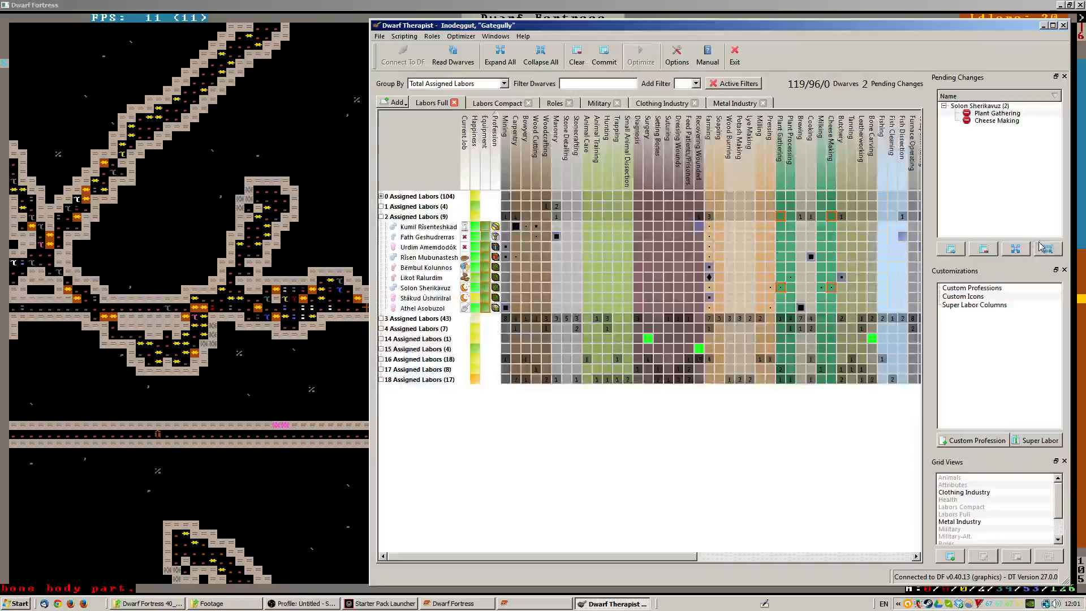
{"action": "left_click", "coordinate": [603, 56]}
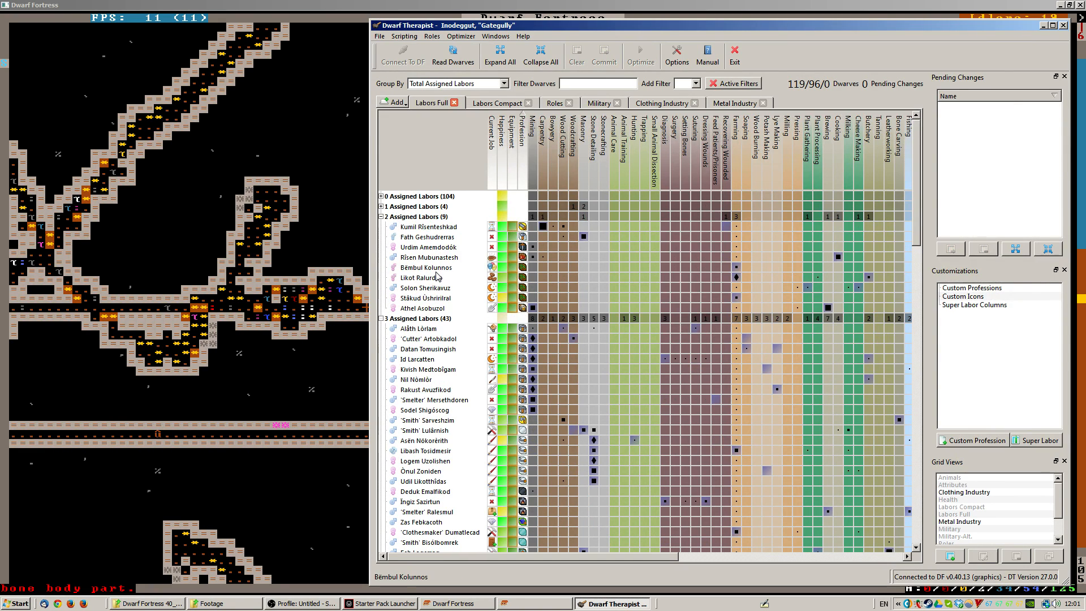
{"action": "left_click", "coordinate": [425, 268]}
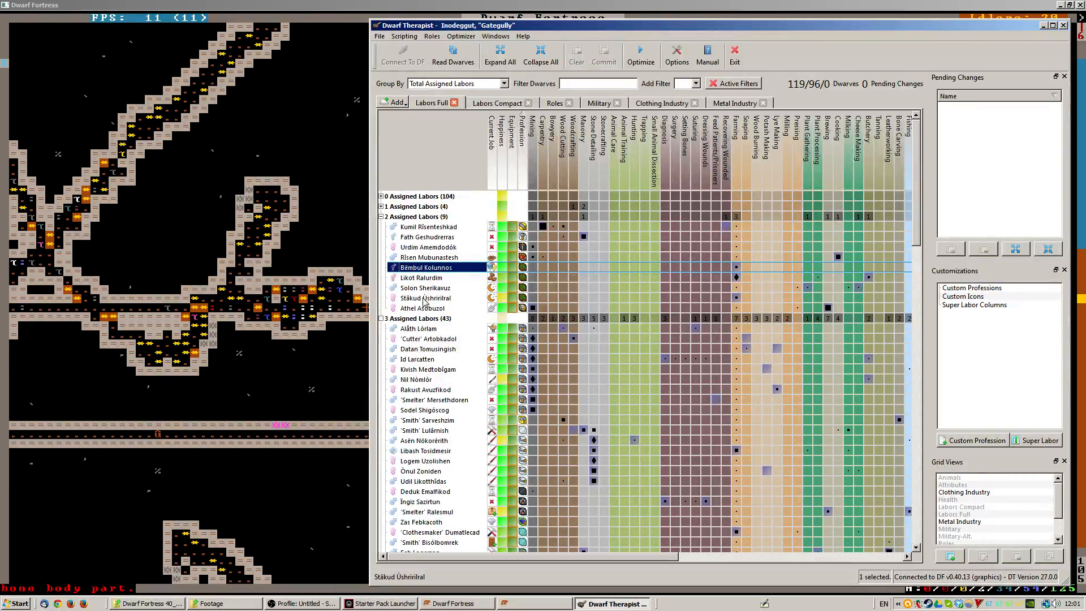
- Select the four planters and enable all fifteen hauling labors each, totalling 60 pending changes
{"action": "left_click", "coordinate": [423, 298]}
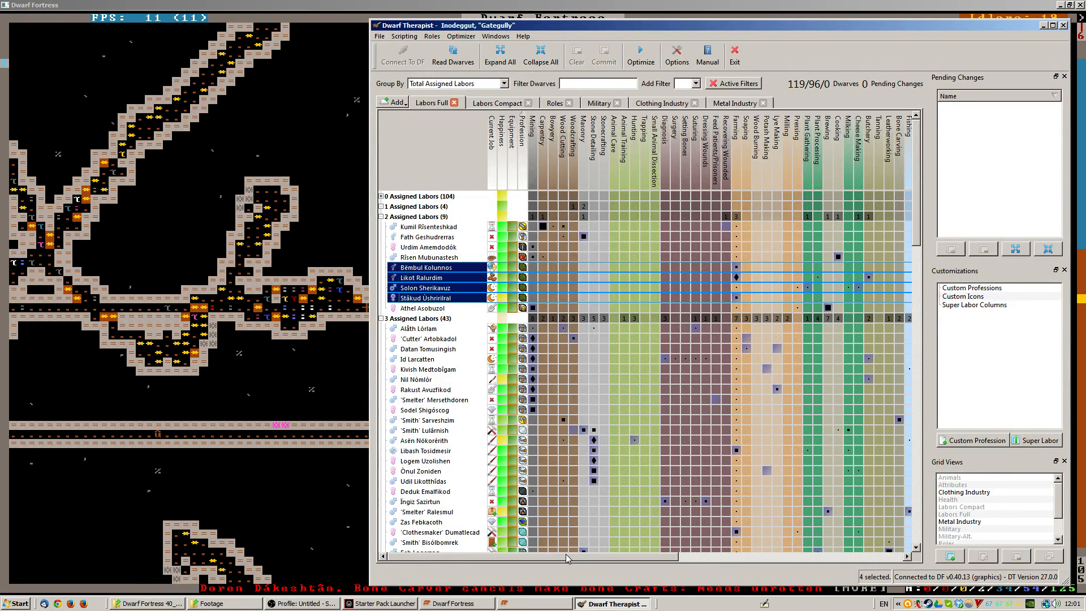
{"action": "scroll", "scroll_direction": "right", "scroll_amount": 3}
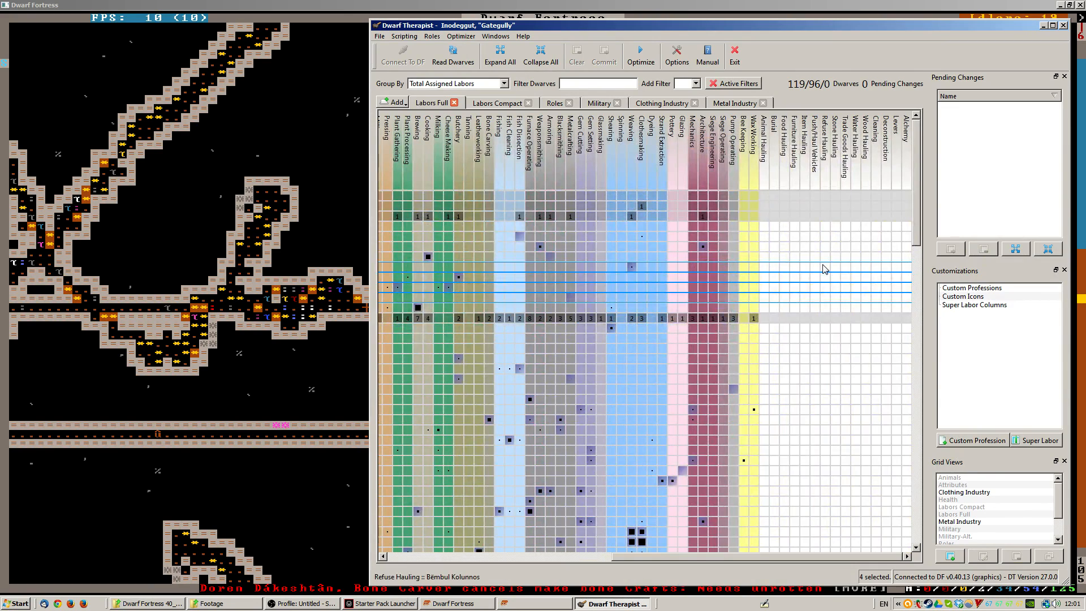
{"action": "mouse_move", "coordinate": [840, 277]}
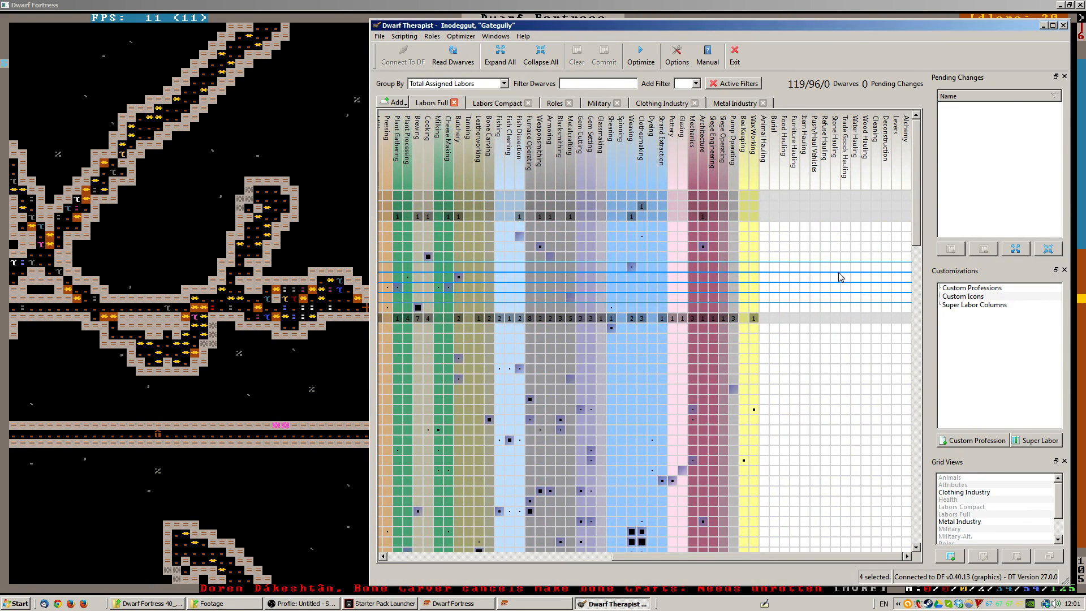
{"action": "left_click", "coordinate": [835, 293]}
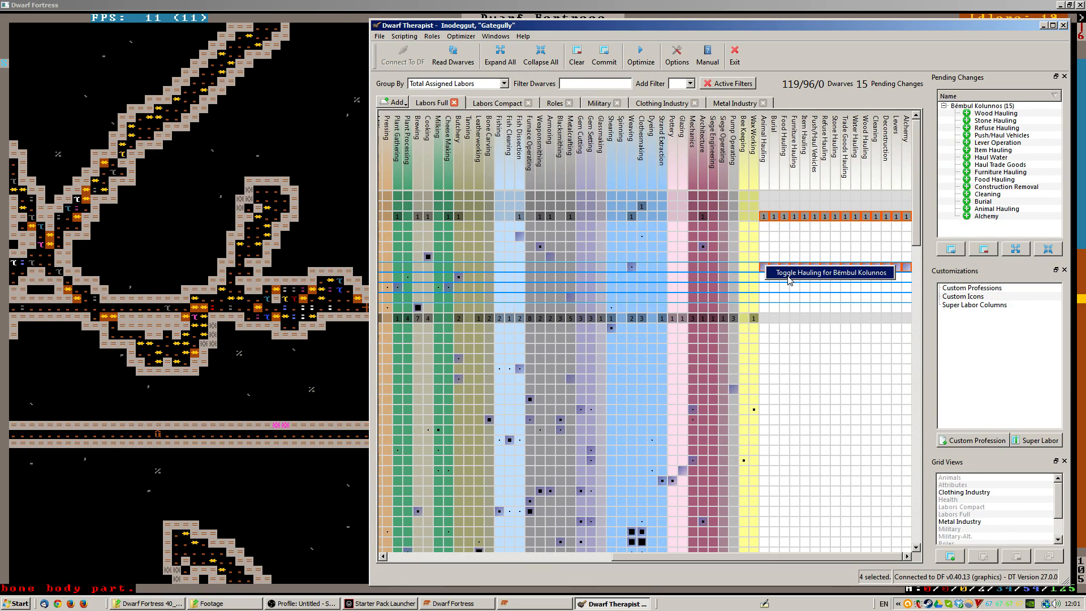
{"action": "left_click", "coordinate": [603, 54]}
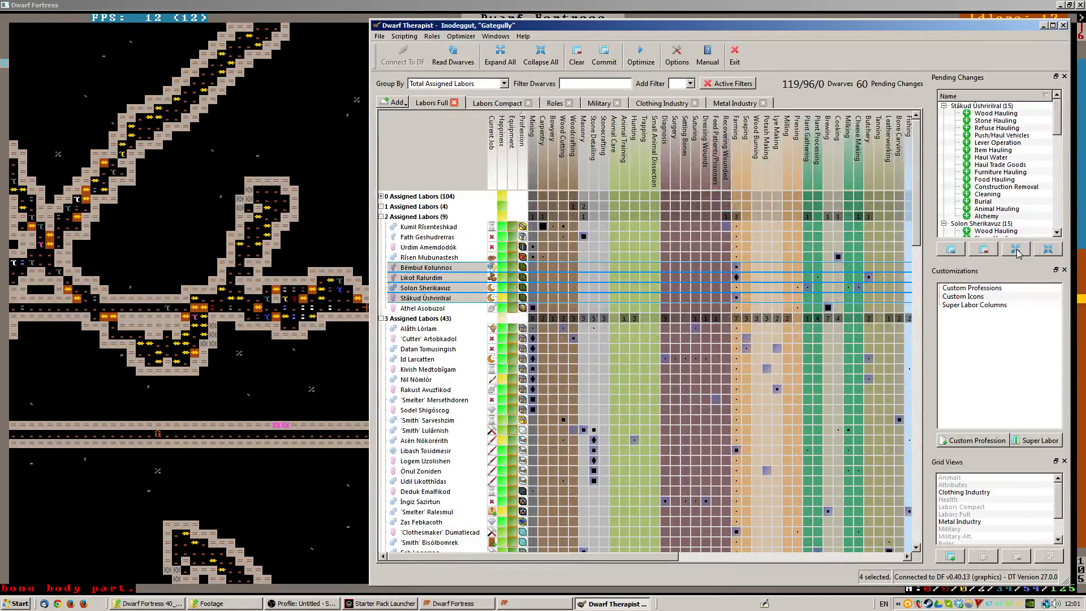
{"action": "mouse_move", "coordinate": [1015, 247]}
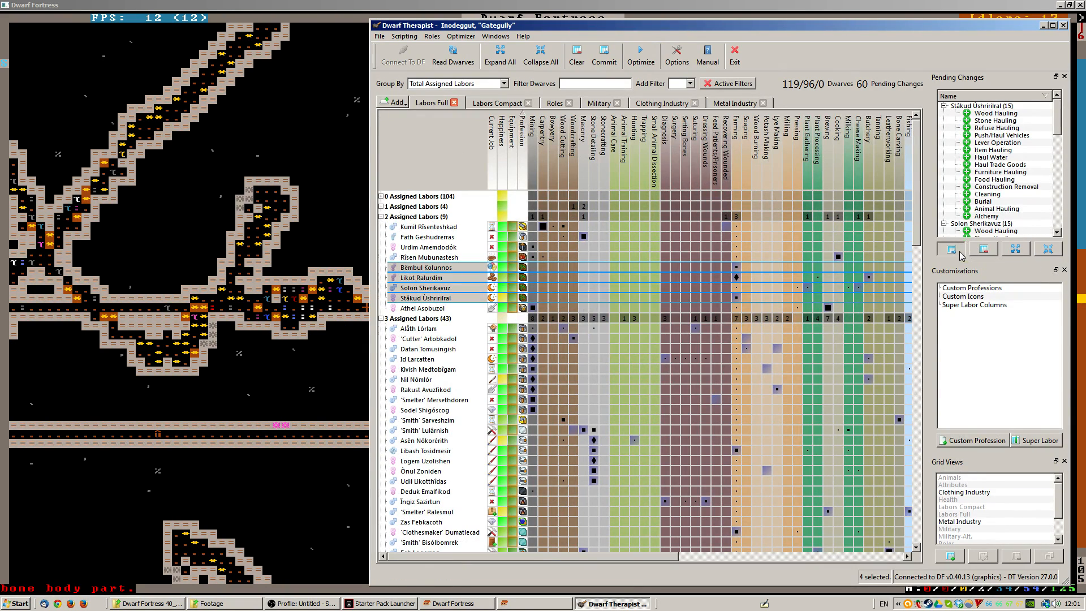
- Commit the 60 hauling labor changes and collapse the 1 Assigned Labors group
{"action": "left_click", "coordinate": [452, 55]}
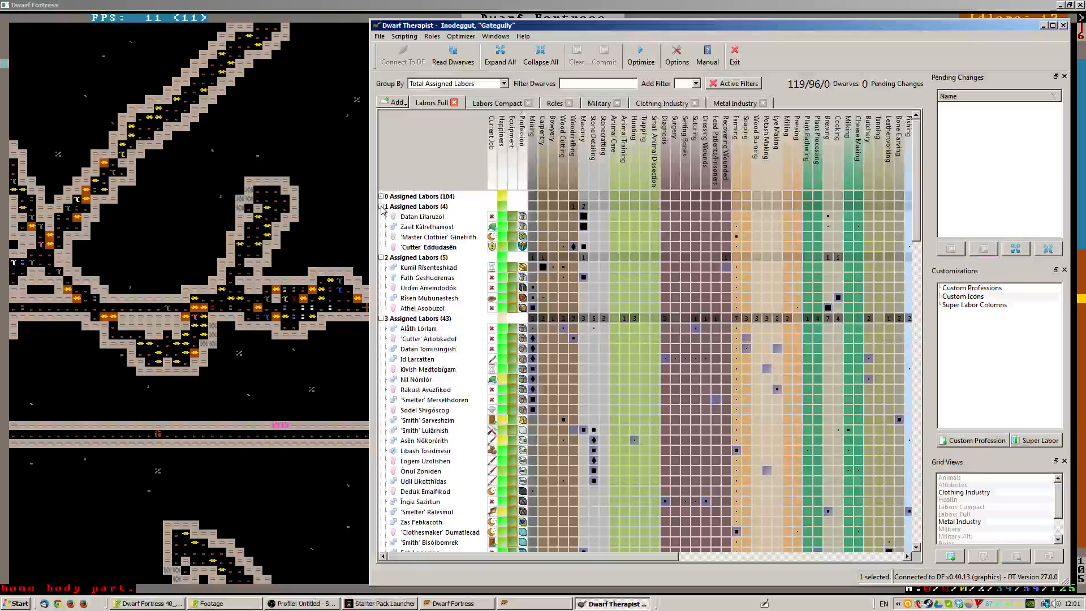
{"action": "left_click", "coordinate": [381, 206]}
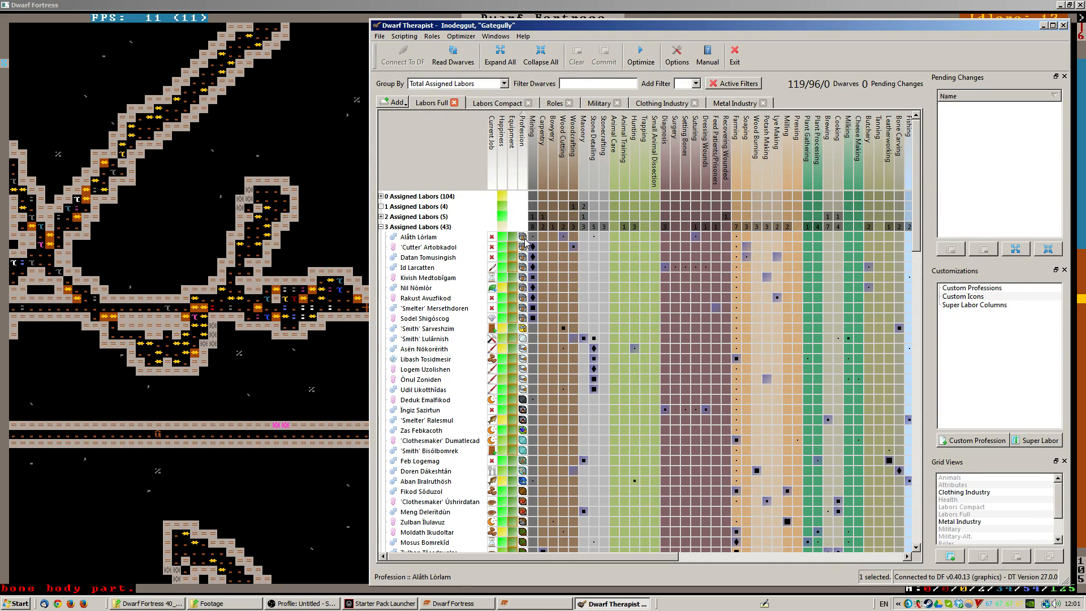
{"action": "mouse_move", "coordinate": [523, 247]}
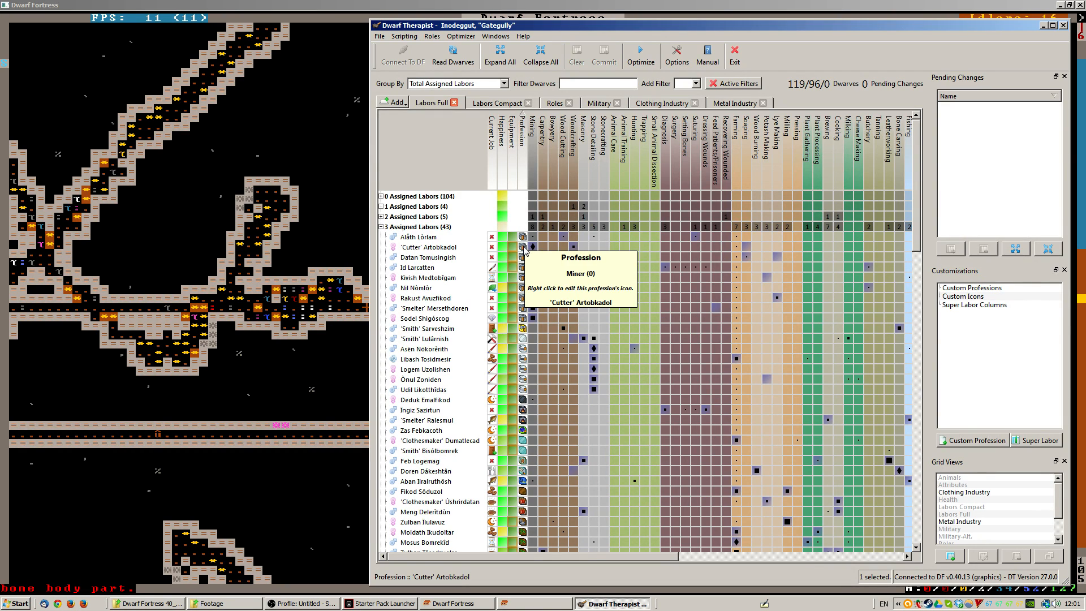
{"action": "mouse_move", "coordinate": [522, 330]}
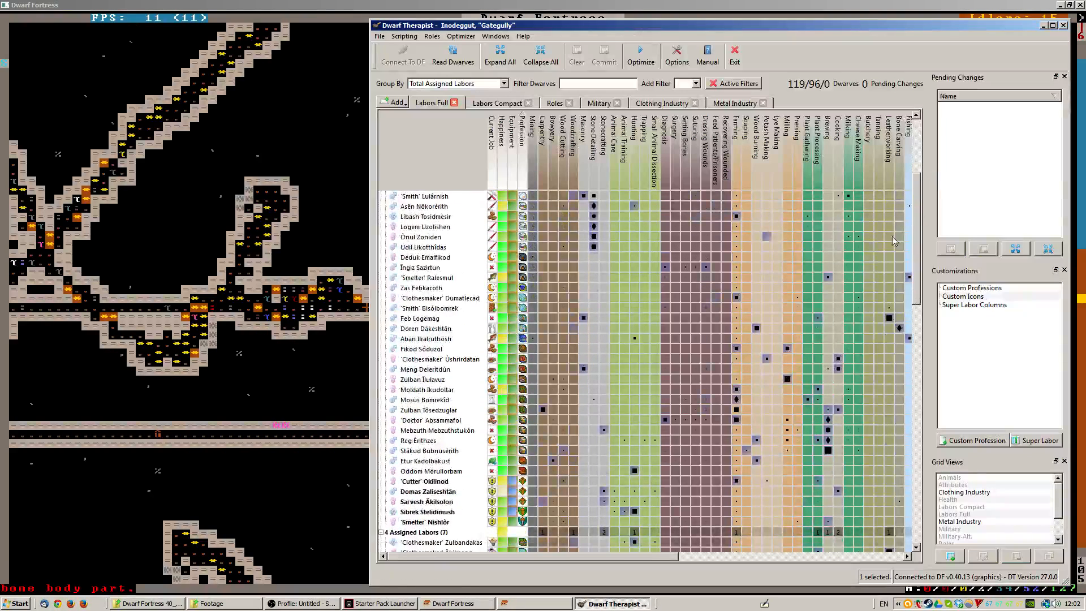
{"action": "mouse_move", "coordinate": [524, 358]}
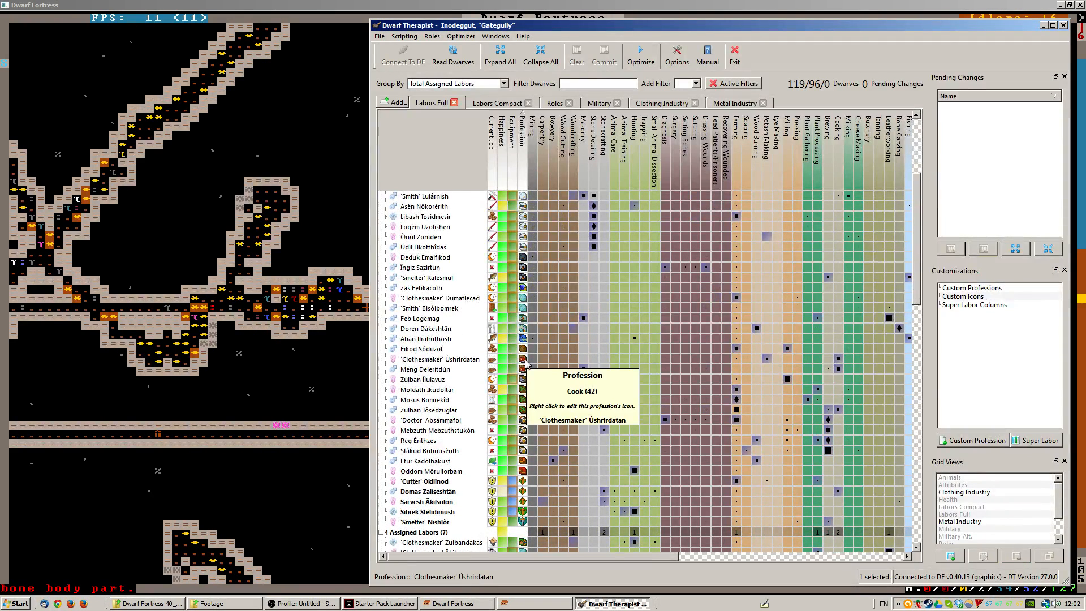
{"action": "mouse_move", "coordinate": [522, 328]}
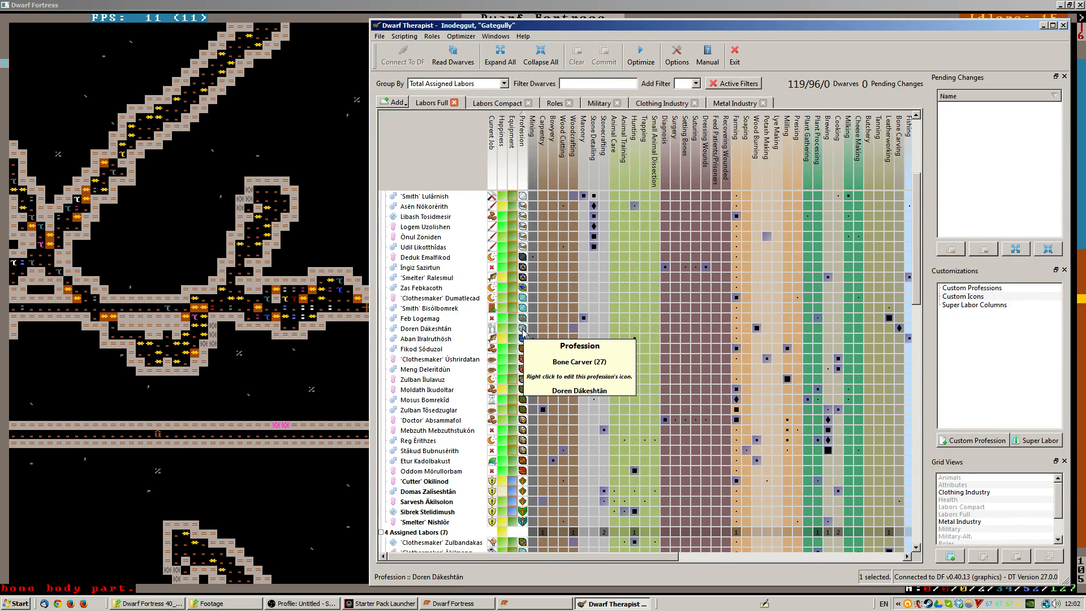
{"action": "mouse_move", "coordinate": [525, 308]}
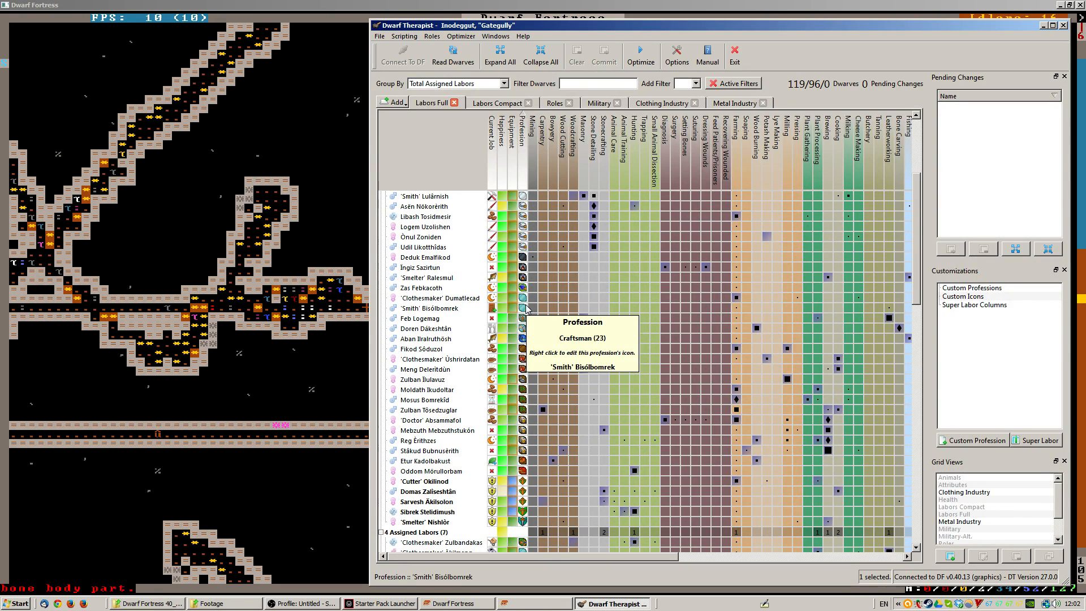
{"action": "mouse_move", "coordinate": [522, 284]}
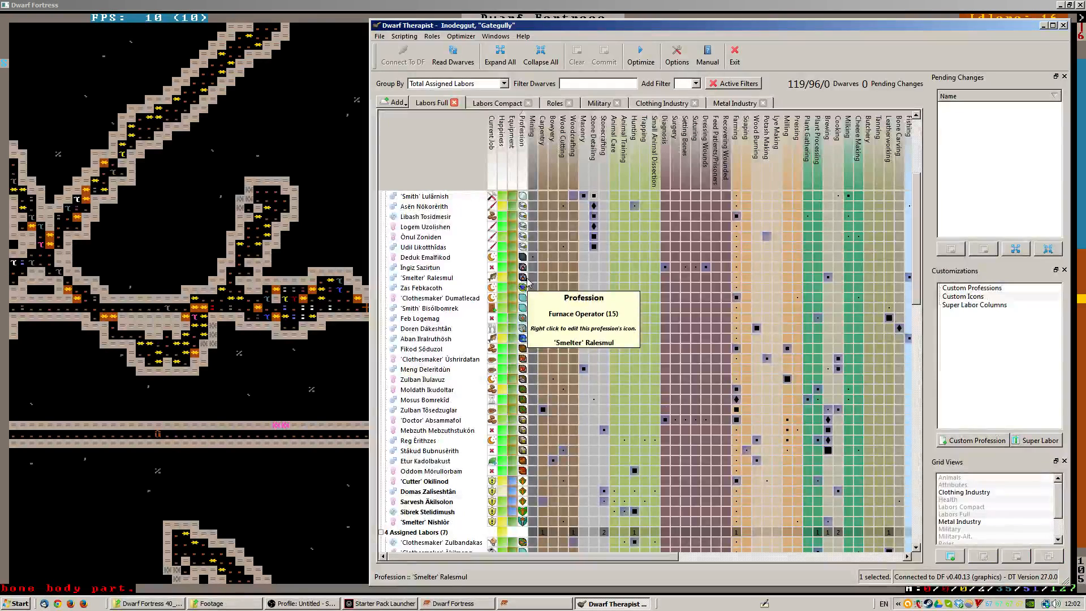
{"action": "mouse_move", "coordinate": [523, 400]}
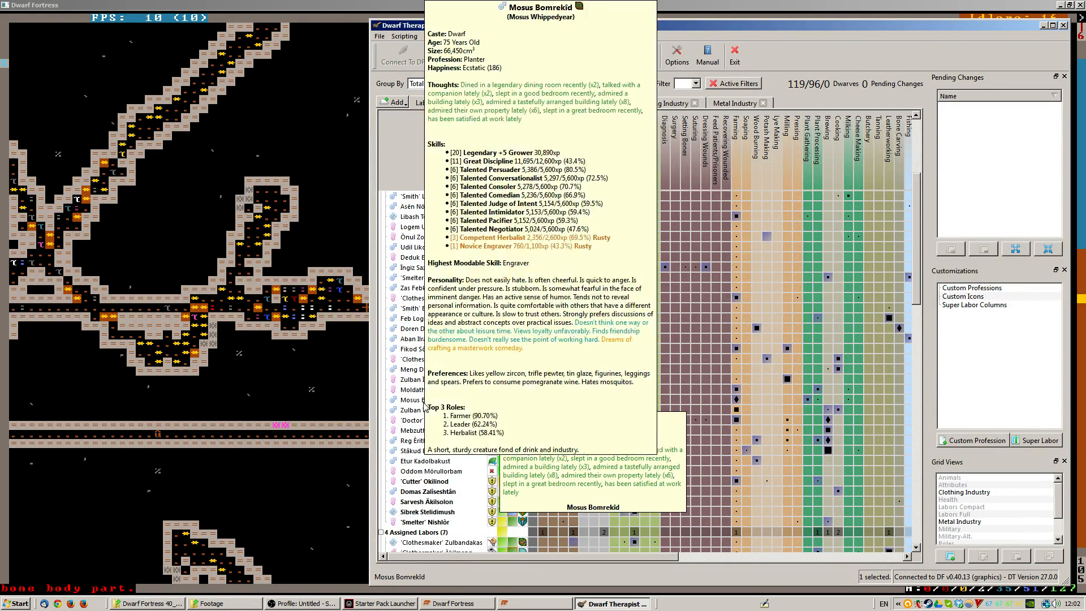
- Give two three-labor dwarves every hauling labor and commit the 30 changes
{"action": "left_click", "coordinate": [426, 400]}
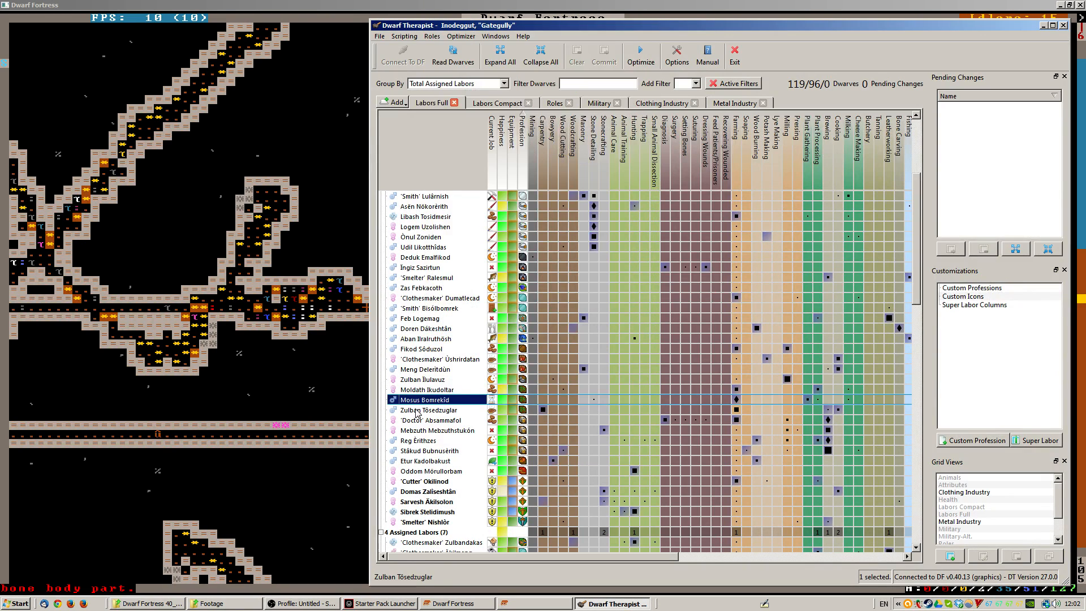
{"action": "left_click", "coordinate": [428, 410]}
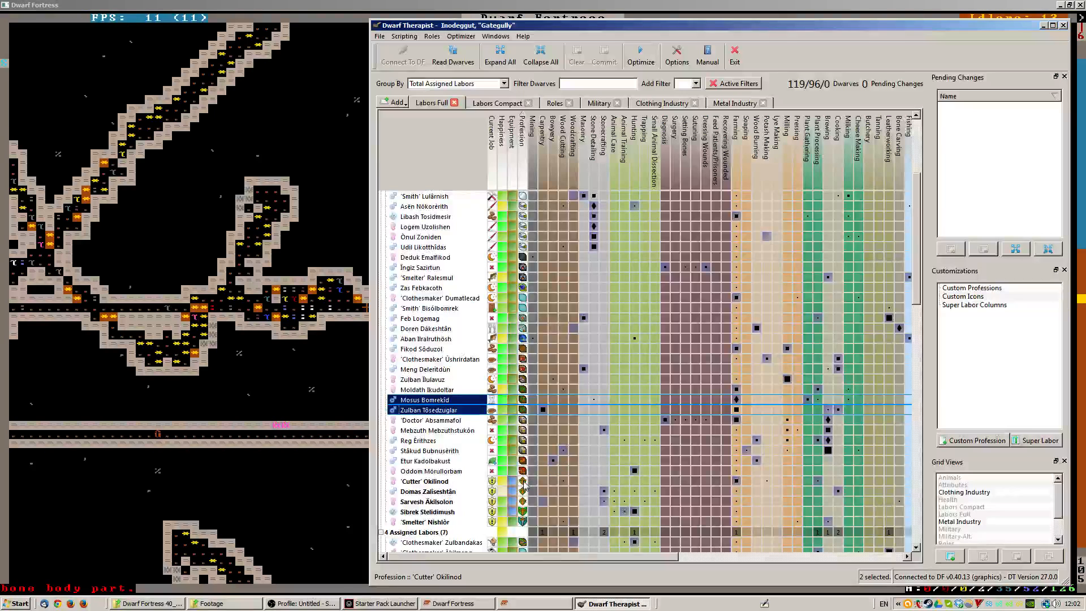
{"action": "mouse_move", "coordinate": [523, 512]}
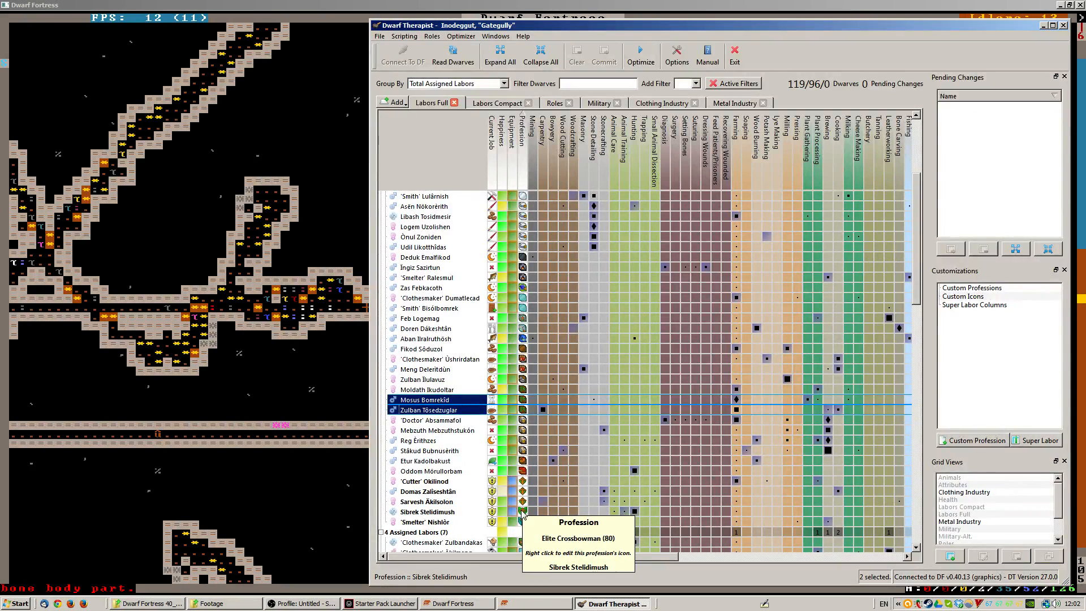
{"action": "mouse_move", "coordinate": [502, 554]}
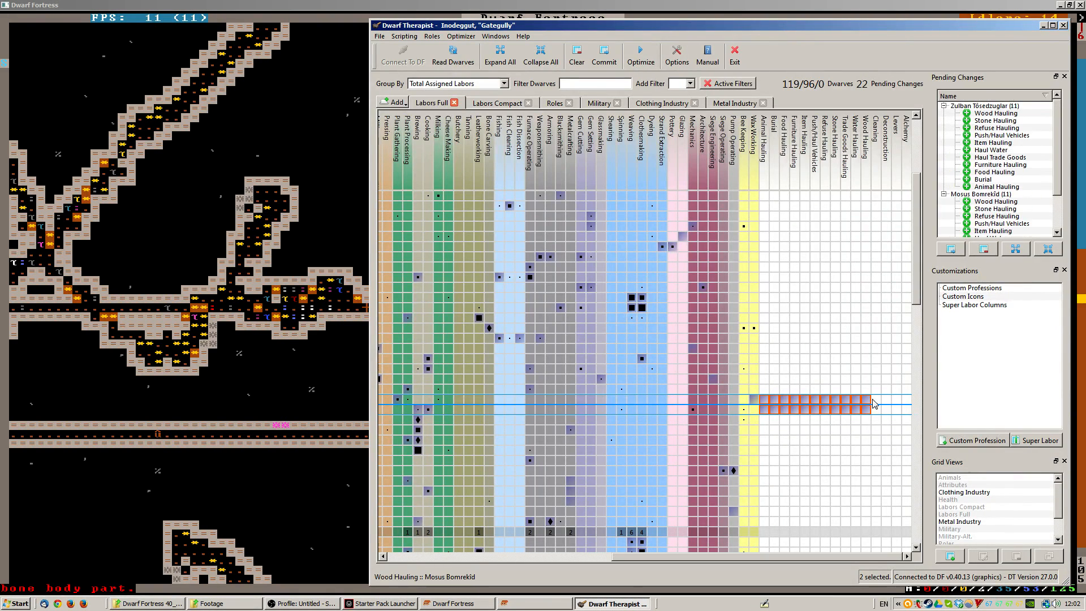
{"action": "left_click", "coordinate": [866, 399]}
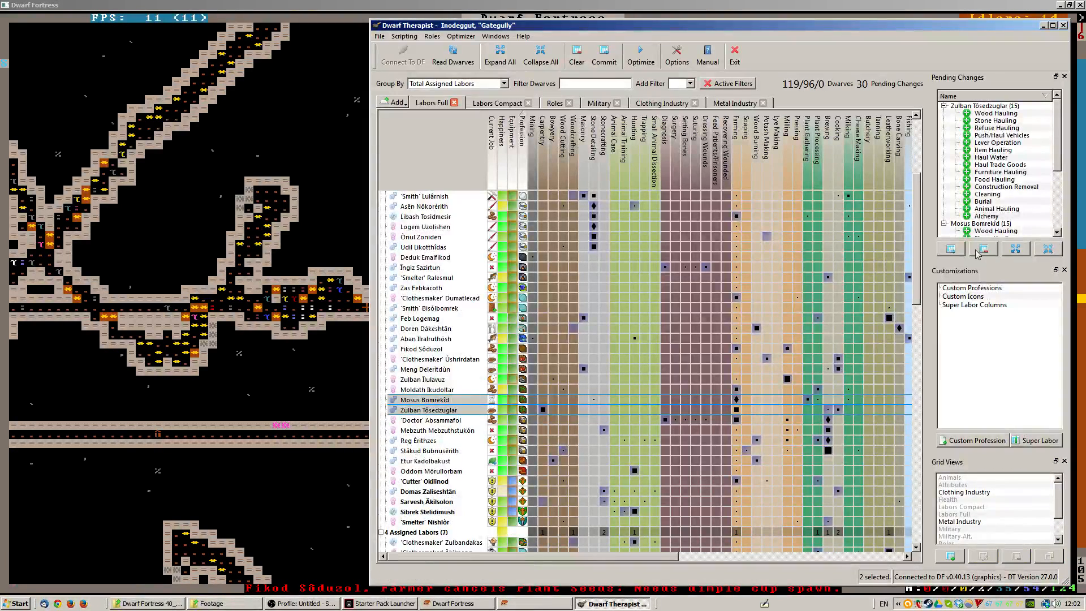
{"action": "left_click", "coordinate": [452, 56]}
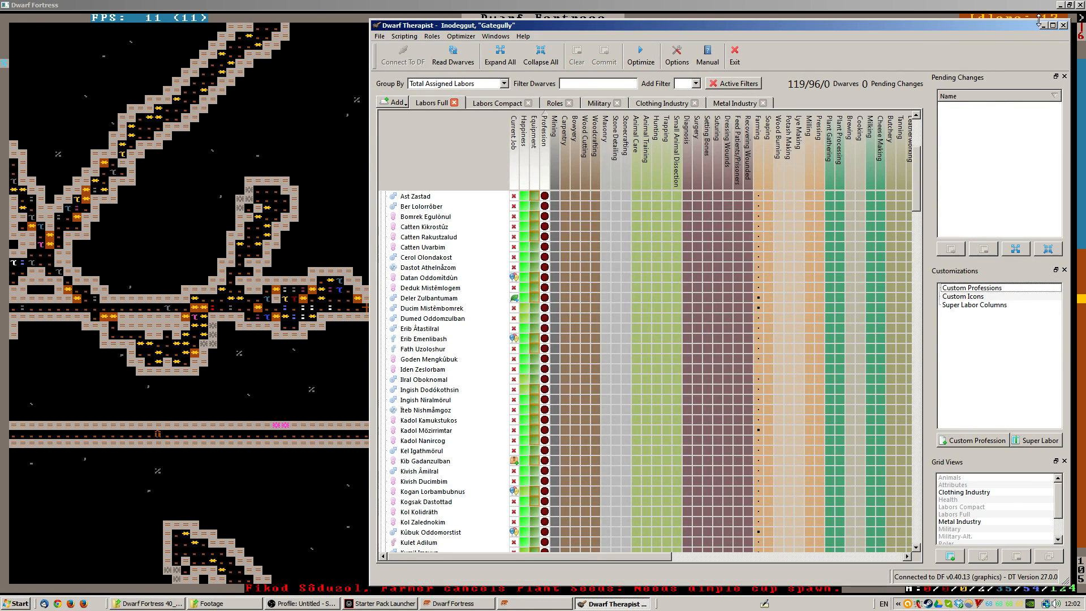
- Return to the Dwarf Fortress window, showing the main menu over the bedroom level
{"action": "left_click", "coordinate": [455, 604]}
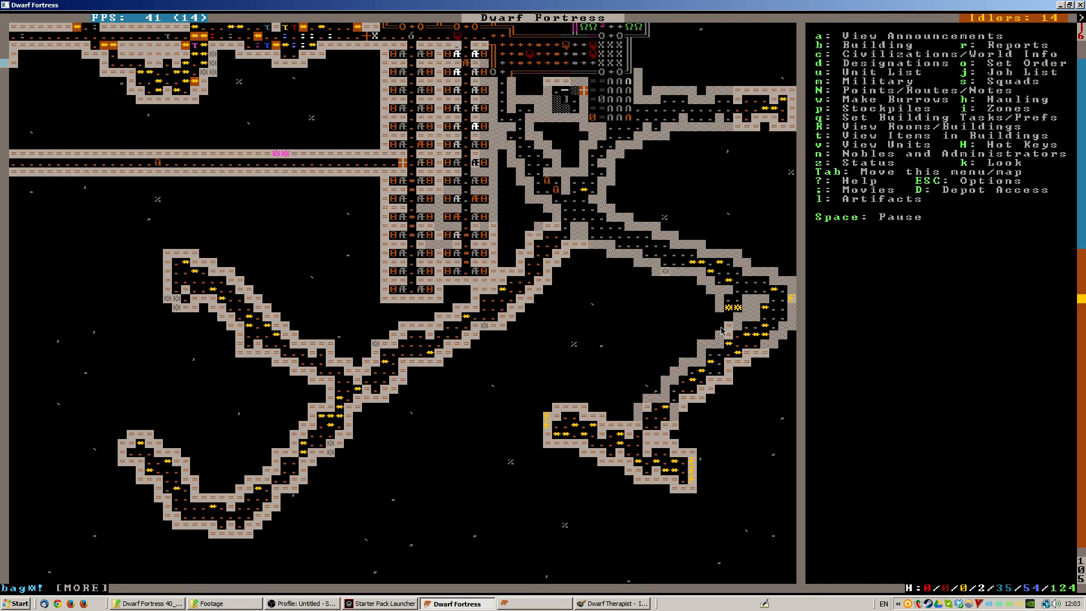
- Queue Cut Gems jobs for pipe opal, red zircon, cat's eye, amethyst and morion
{"action": "scroll", "scroll_direction": "down", "scroll_amount": 3}
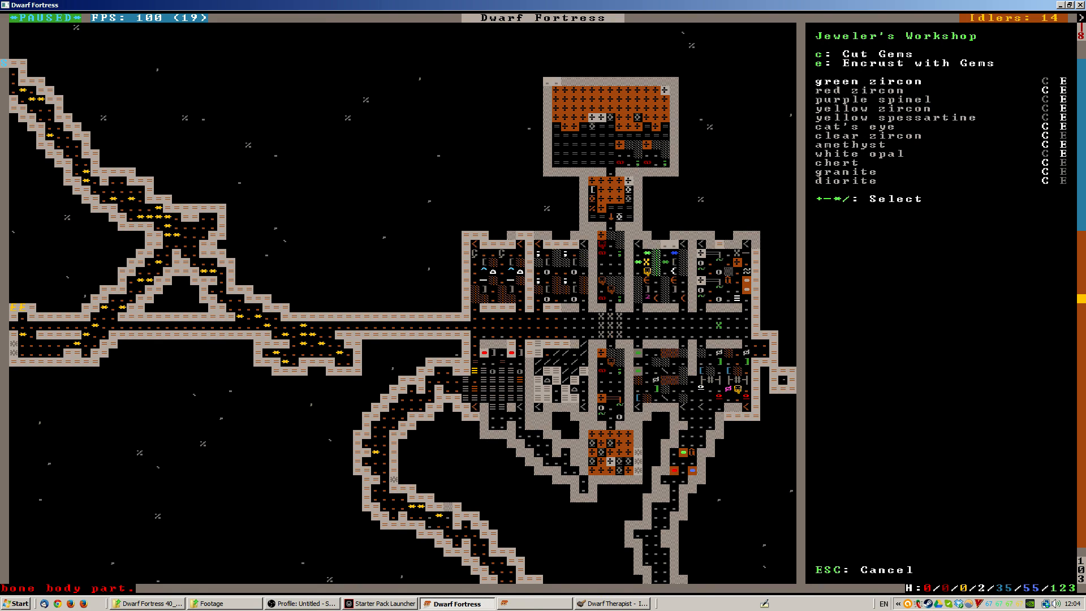
{"action": "key", "text": "Down"}
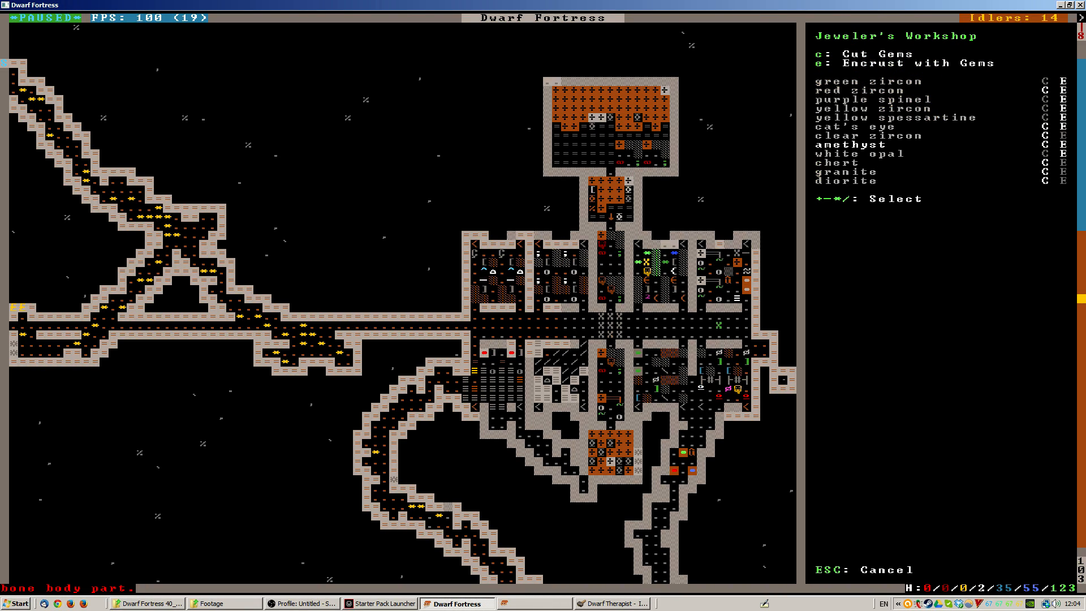
{"action": "key", "text": "e"}
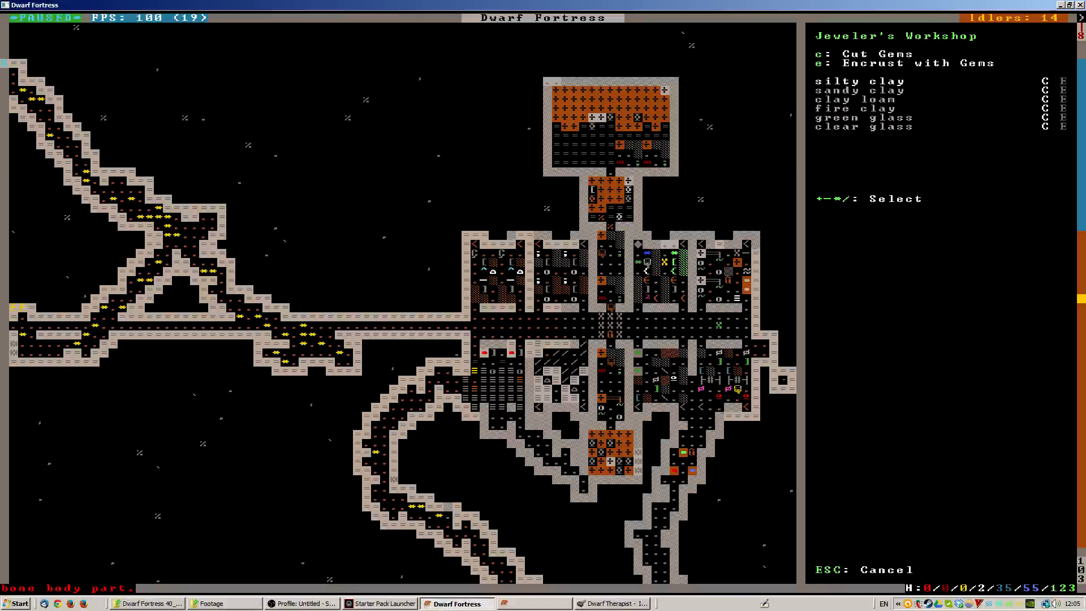
{"action": "key", "text": "down"}
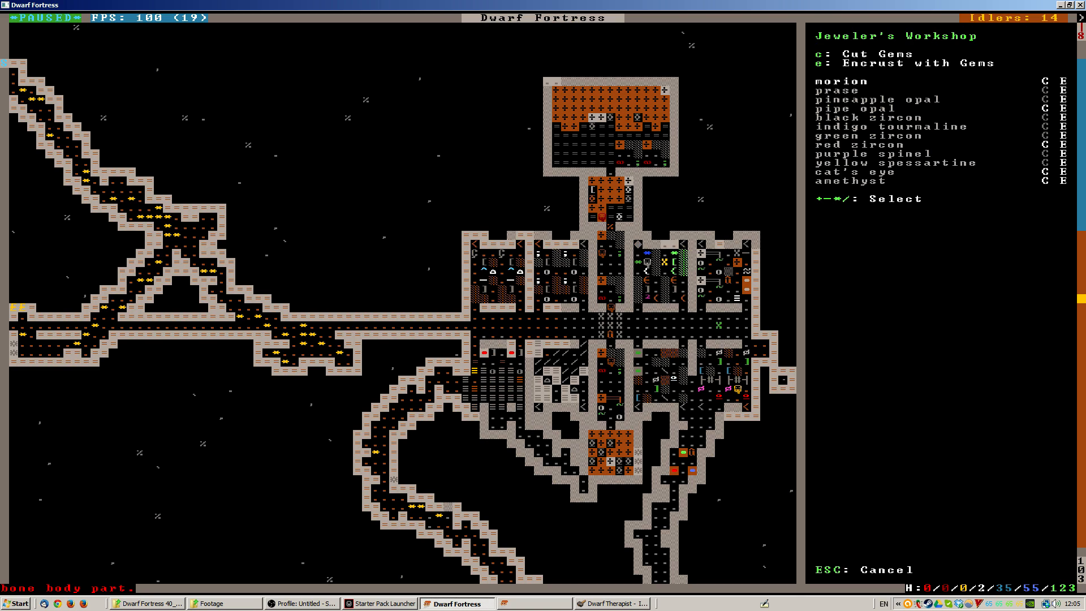
{"action": "key", "text": "down"}
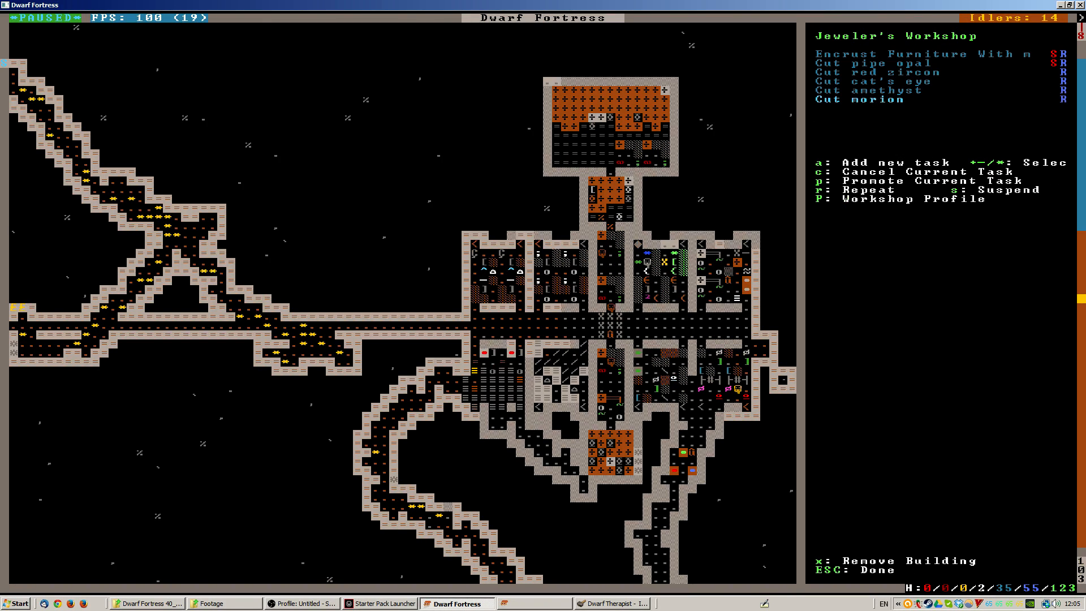
{"action": "key", "text": "Escape"}
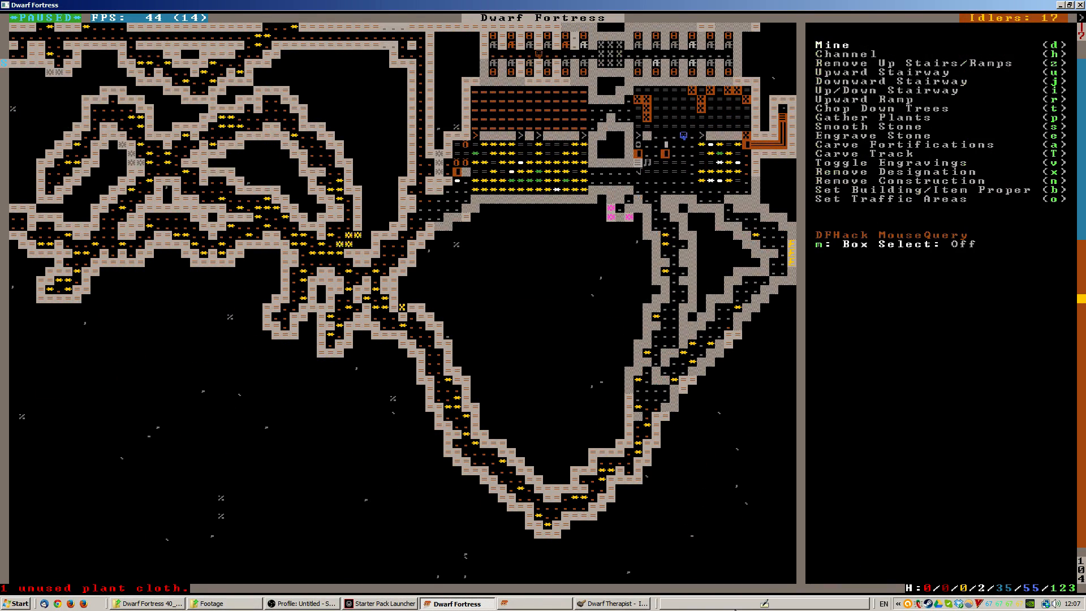
{"action": "mouse_move", "coordinate": [614, 210]}
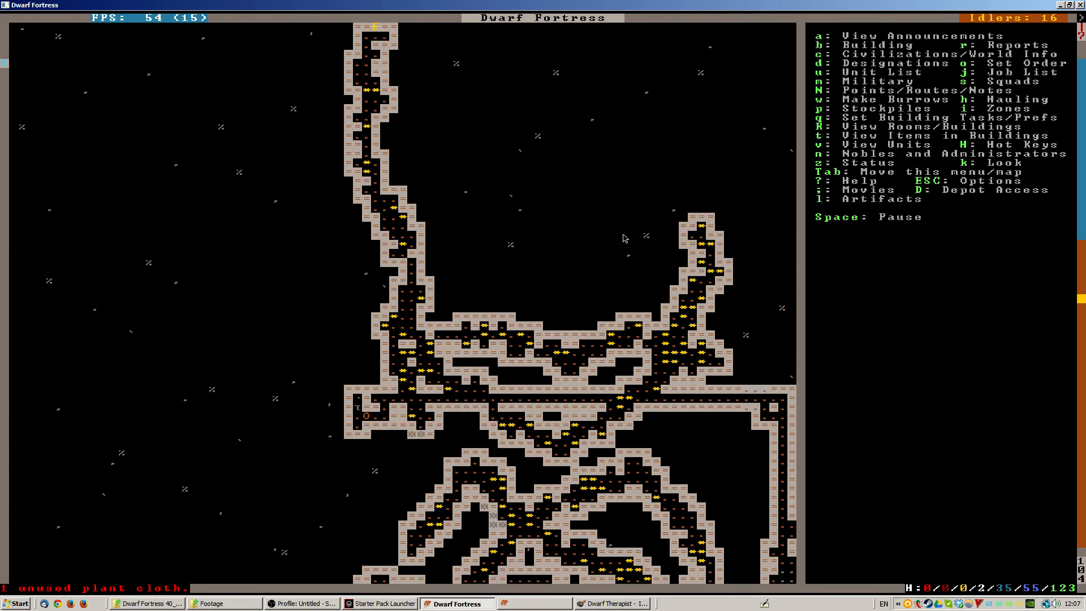
- Designate the two tiles at the western tunnel's end, then move to the open-room level
{"action": "key", "text": "d"}
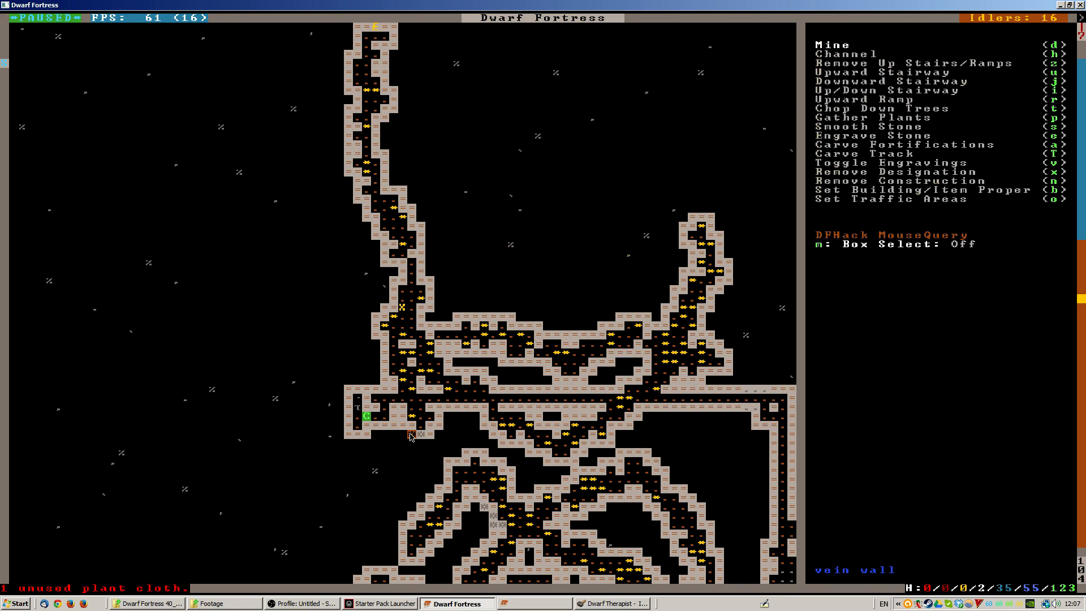
{"action": "key", "text": "Escape"}
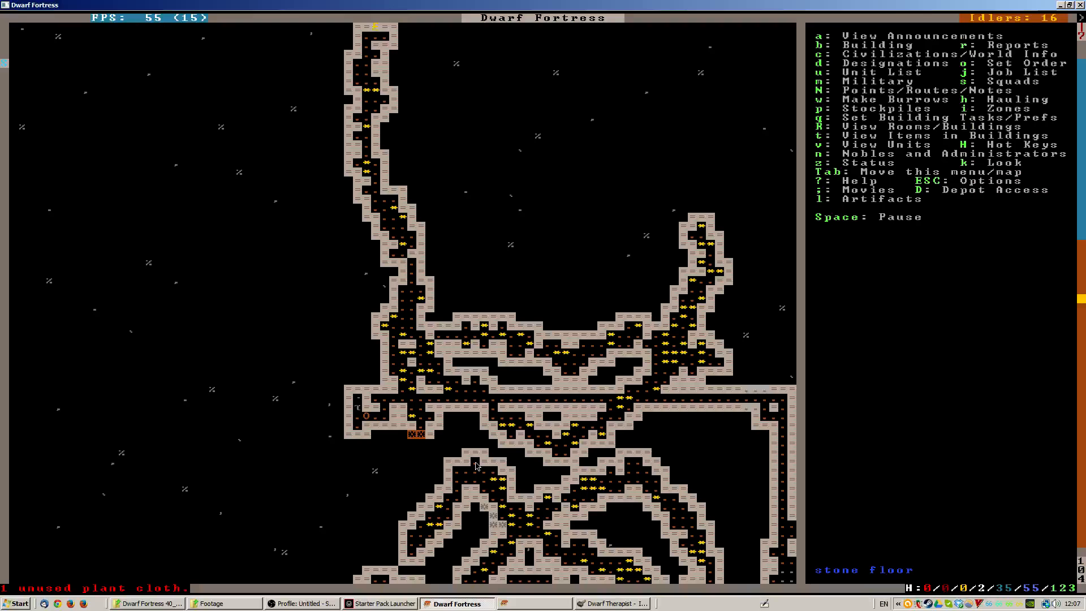
{"action": "scroll", "scroll_direction": "right", "scroll_amount": 3}
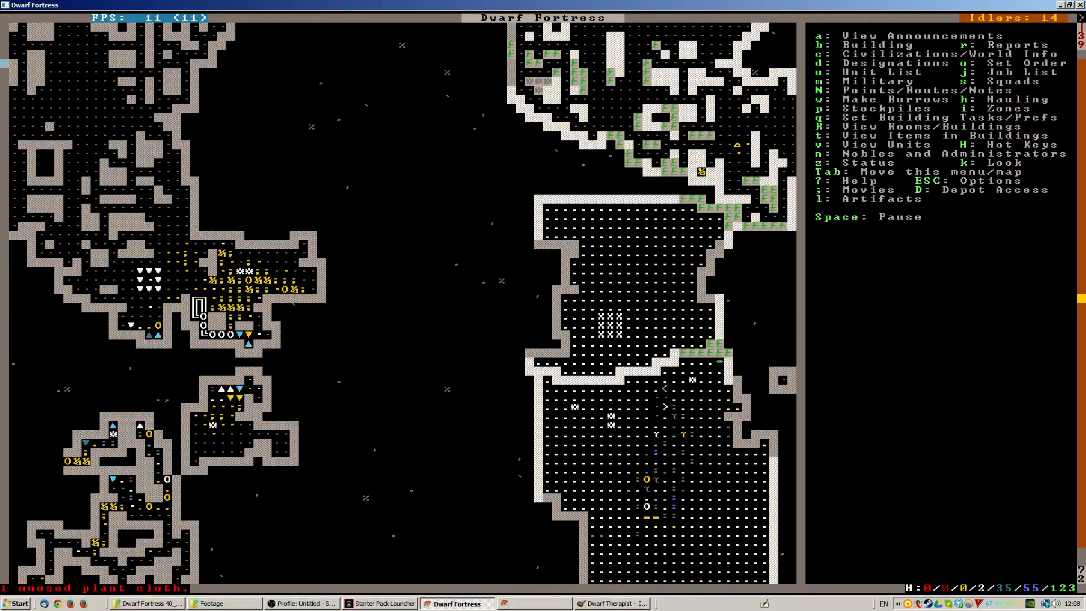
- Designate the large room's top wall row for smoothing
{"action": "key", "text": "d"}
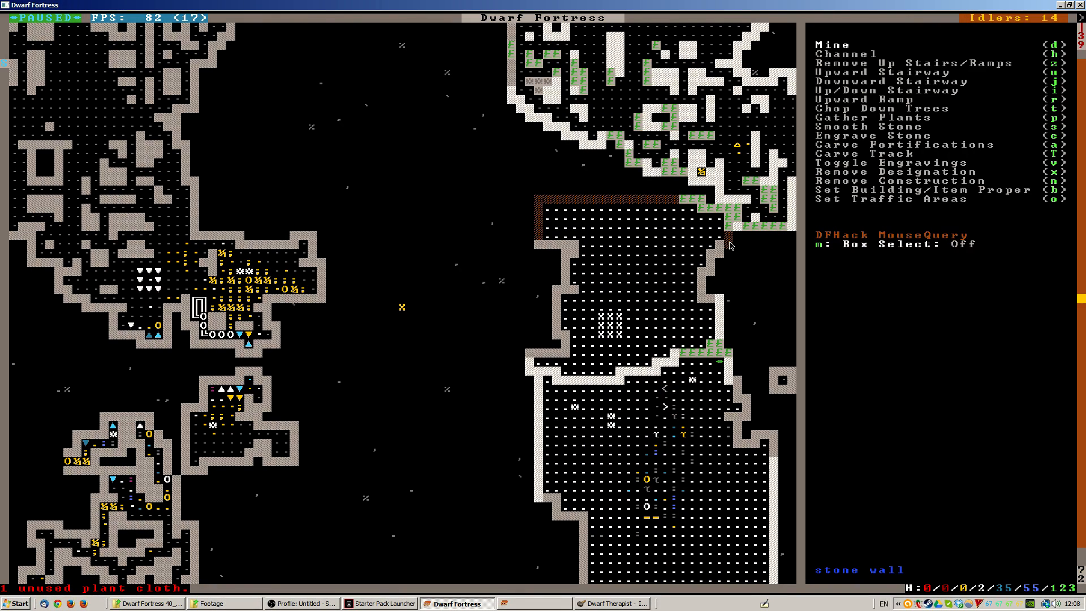
{"action": "key", "text": "Escape"}
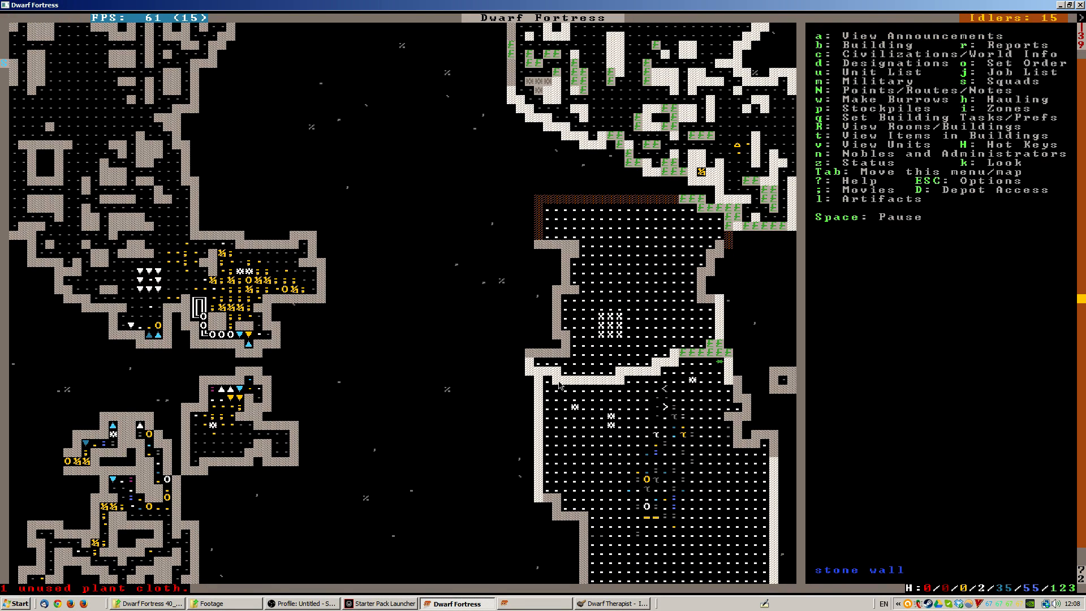
{"action": "mouse_move", "coordinate": [690, 483]}
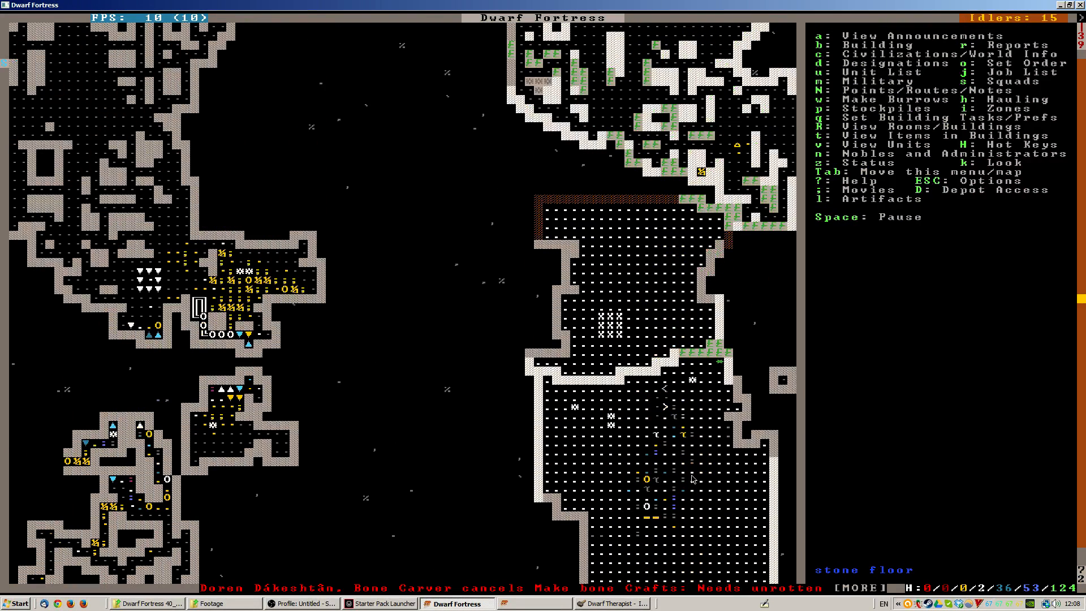
{"action": "mouse_move", "coordinate": [684, 314]}
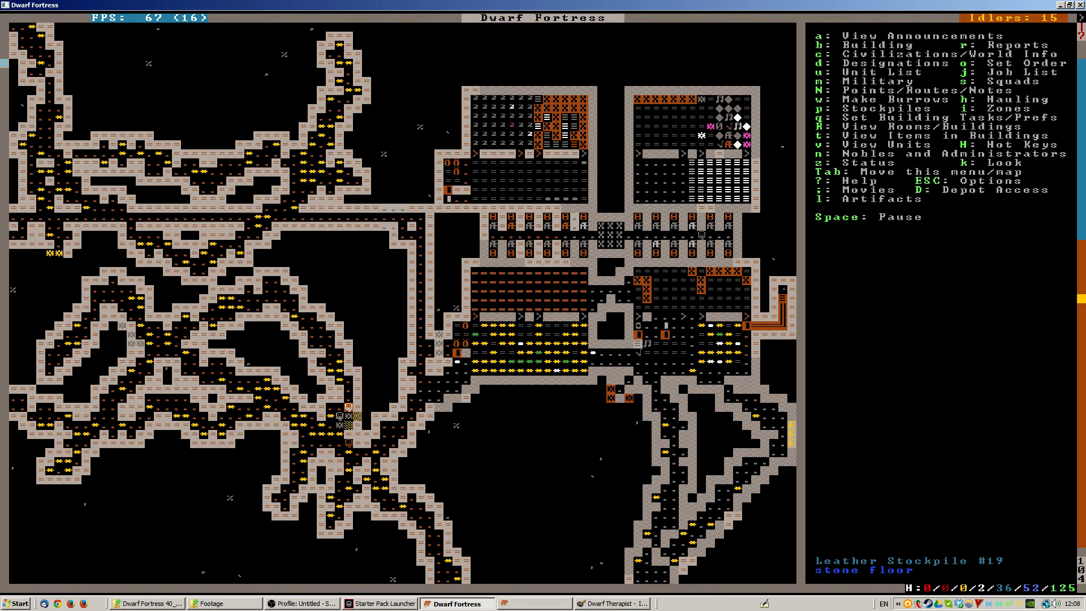
- Open and close the designation menu, then view the cushion pipe opal cabochons
{"action": "key", "text": "d"}
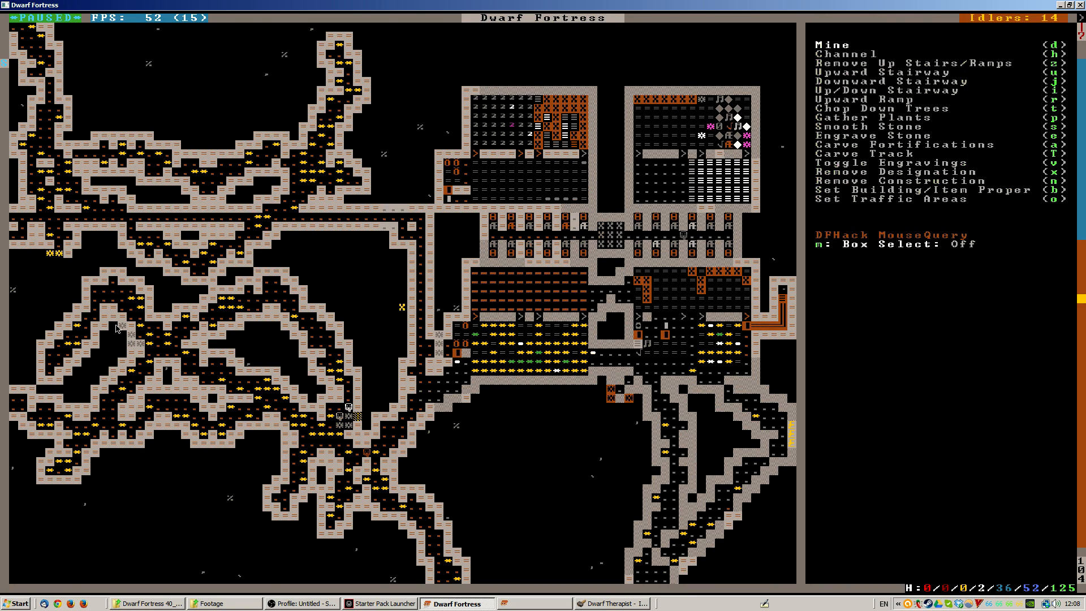
{"action": "key", "text": "Escape"}
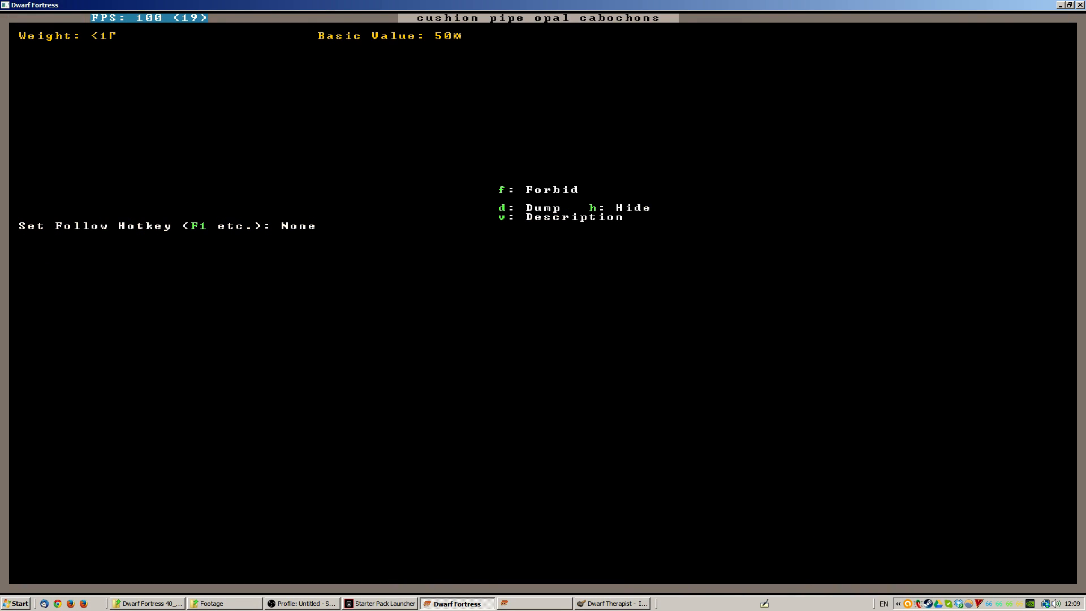
- View the rough morions, return to the map, and open gem bin #18
{"action": "key", "text": "Escape"}
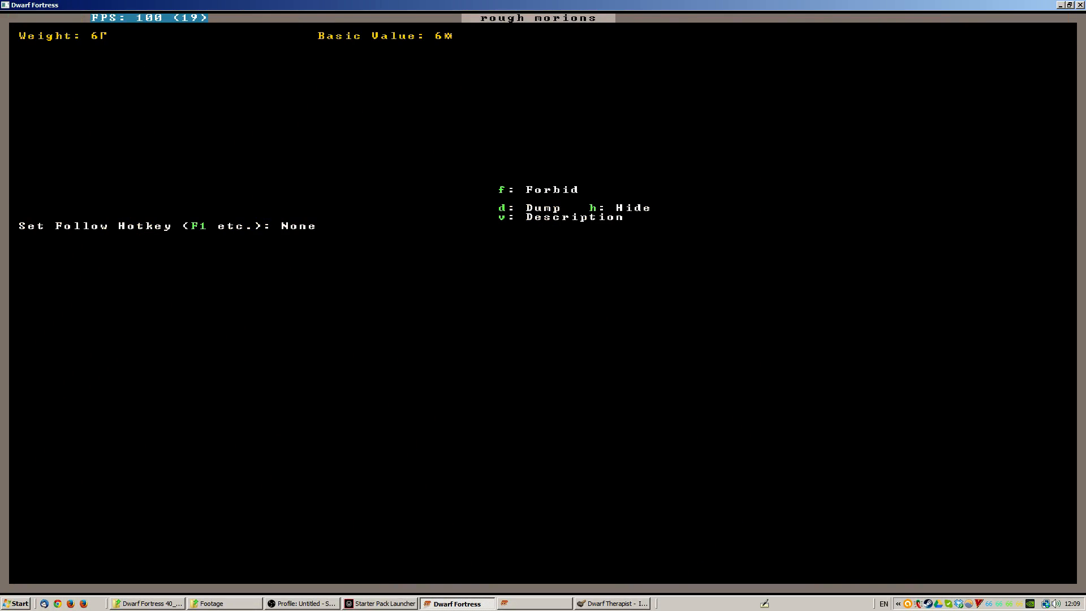
{"action": "key", "text": "Escape"}
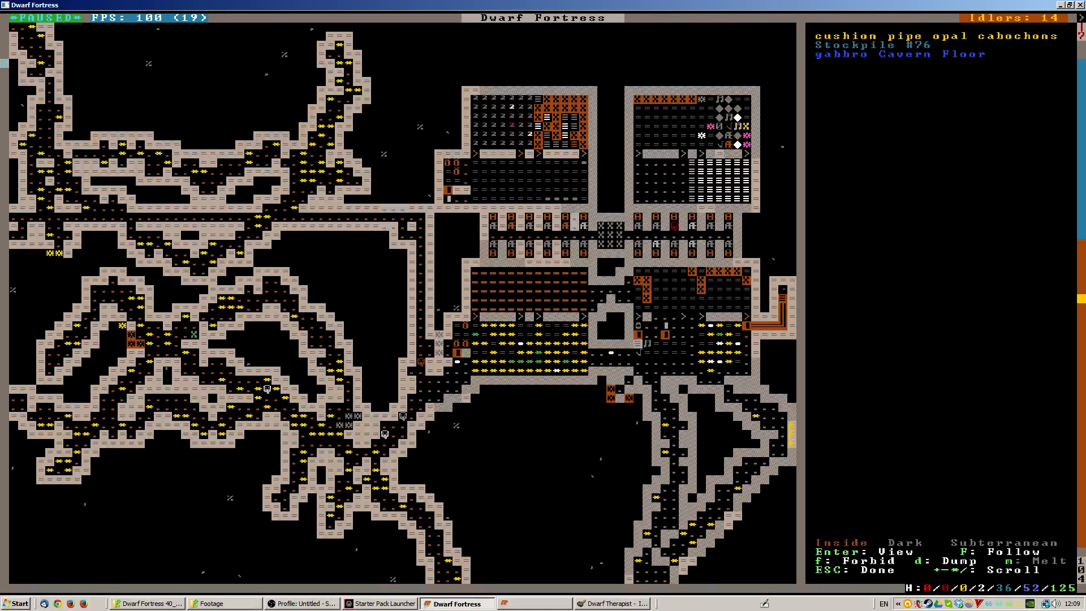
{"action": "key", "text": "Escape"}
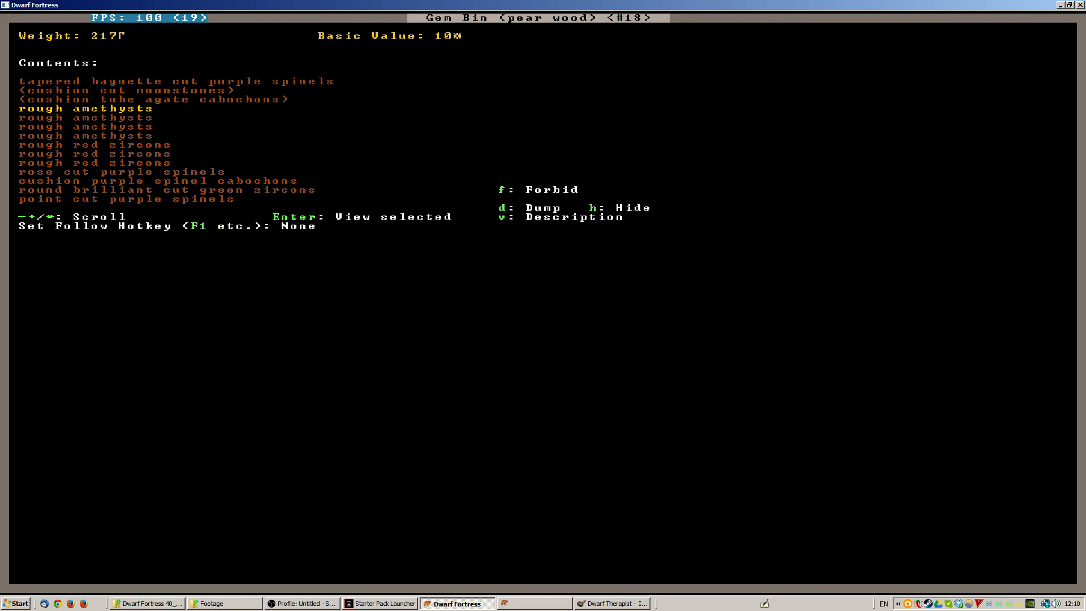
- Scroll through pear wood gem bin #18's gems, including the red zircons
{"action": "key", "text": "v"}
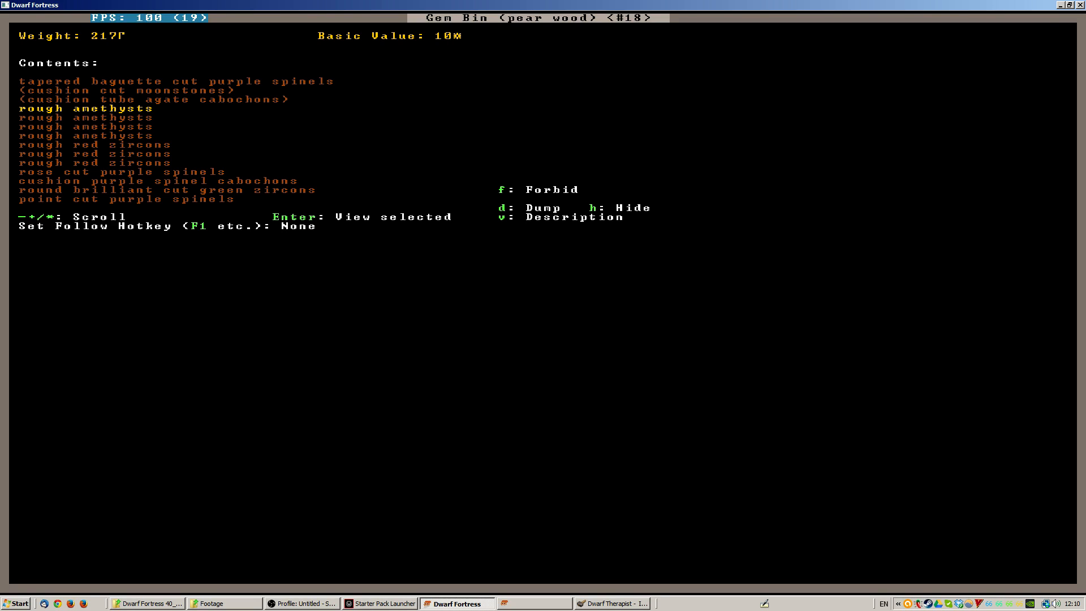
{"action": "key", "text": "Down"}
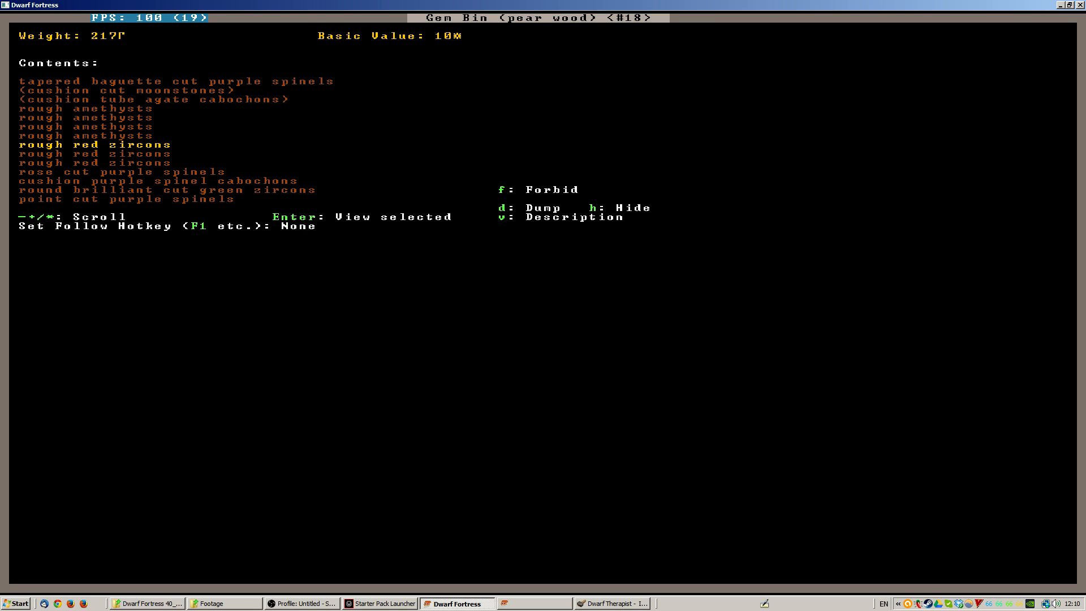
{"action": "key", "text": "down"}
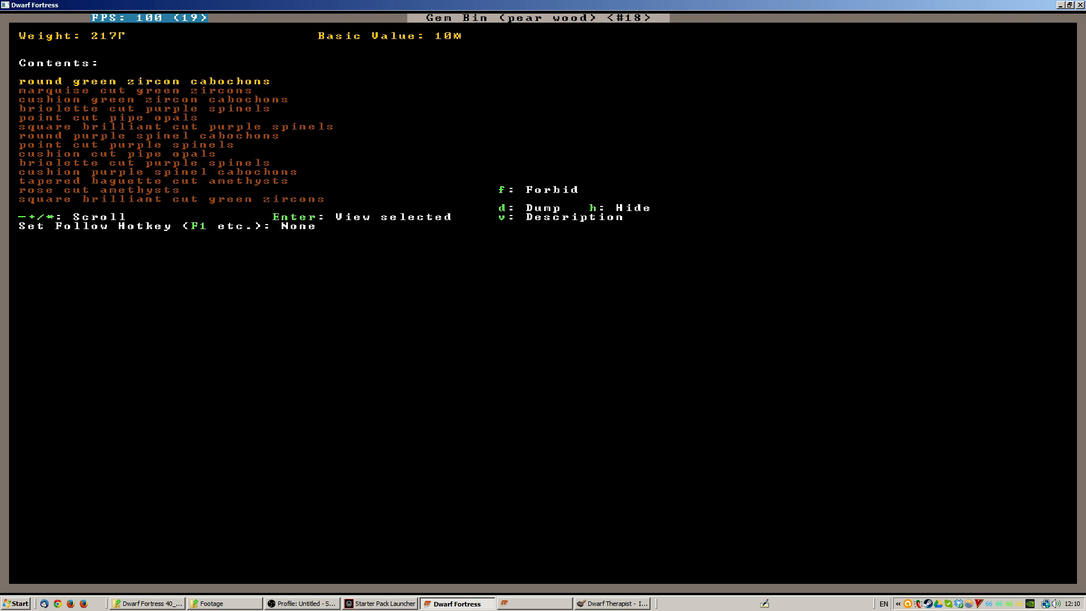
{"action": "key", "text": "down"}
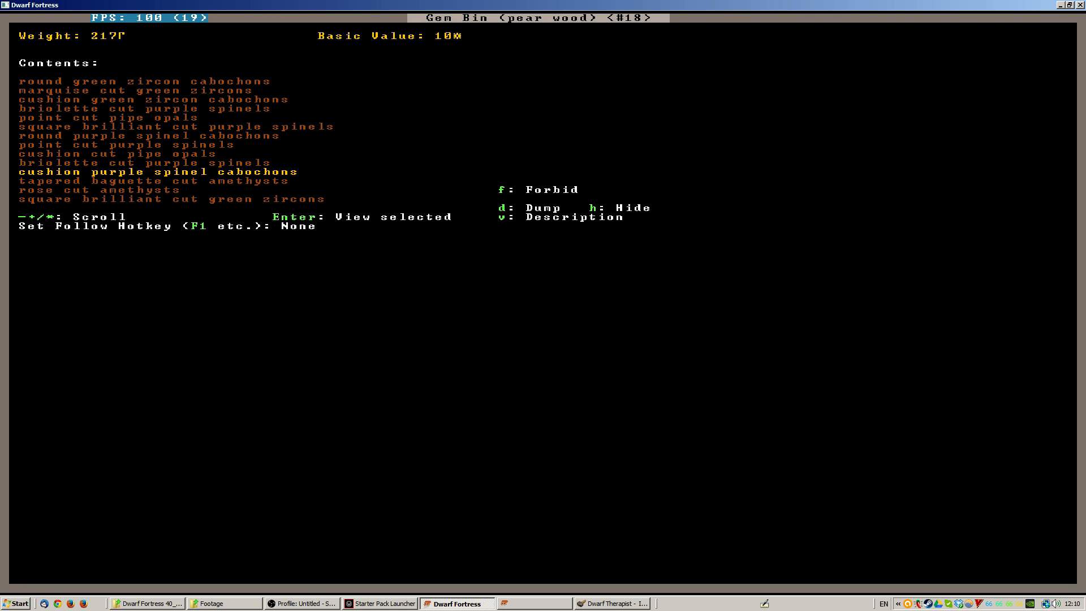
{"action": "key", "text": "Down"}
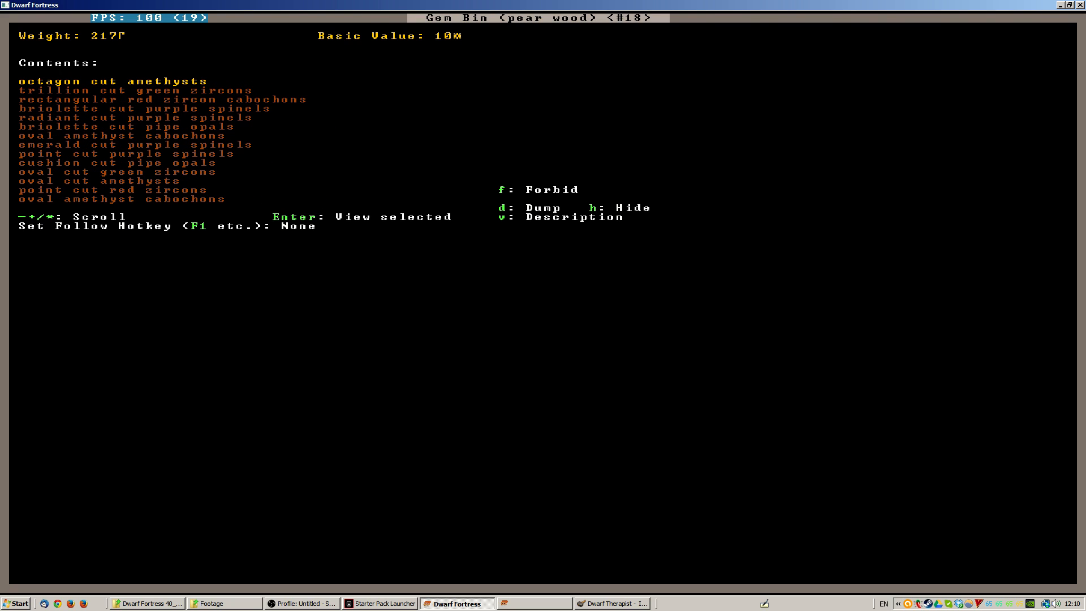
{"action": "key", "text": "Down"}
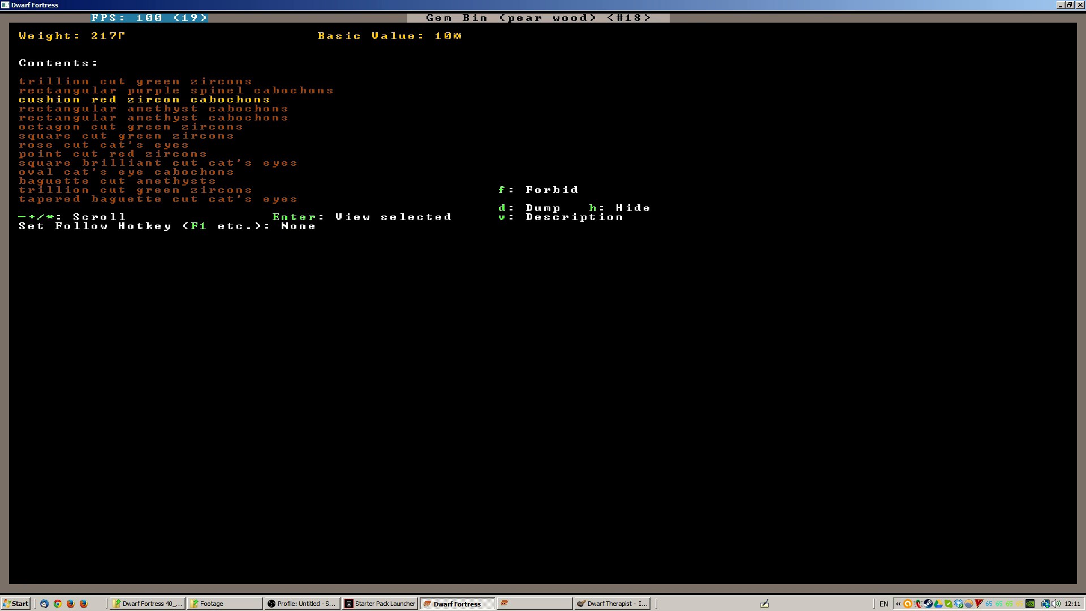
{"action": "key", "text": "down"}
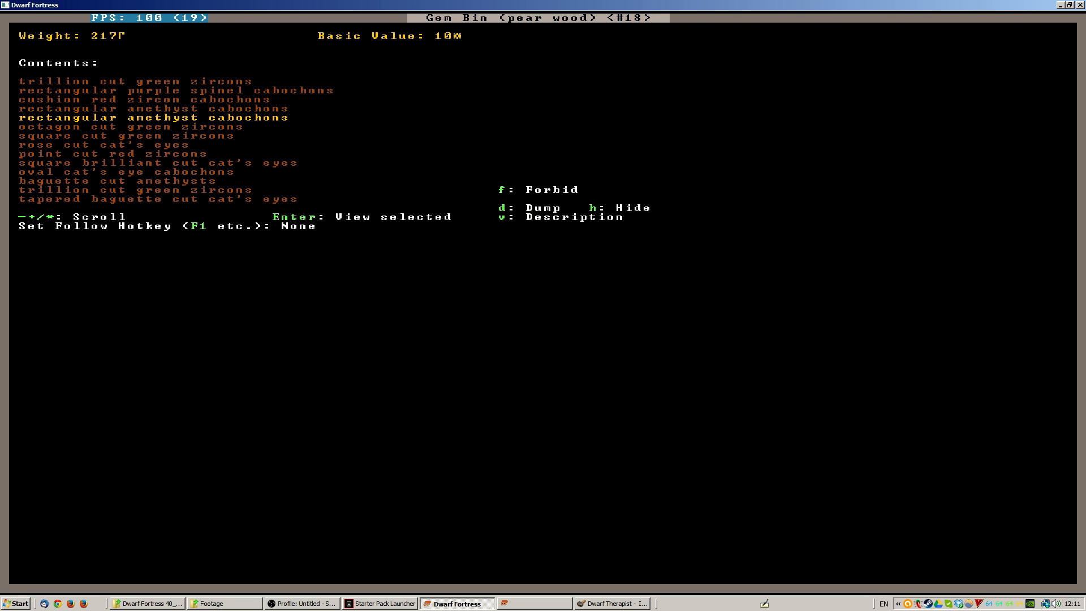
{"action": "key", "text": "down"}
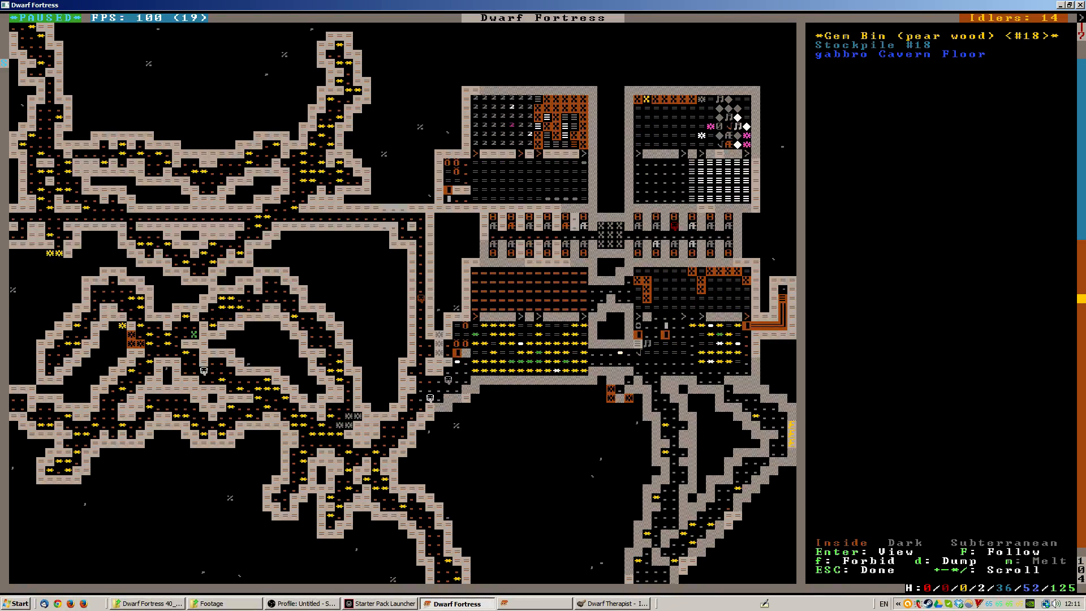
- Browse the next gem bin's contents and return to the map
{"action": "key", "text": "Enter"}
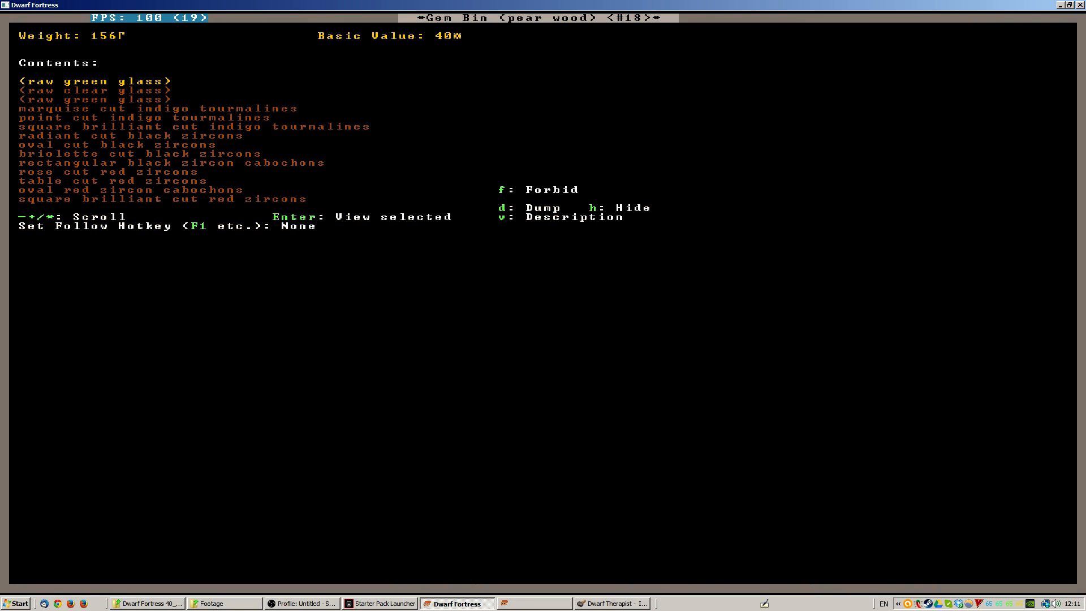
{"action": "key", "text": "Down"}
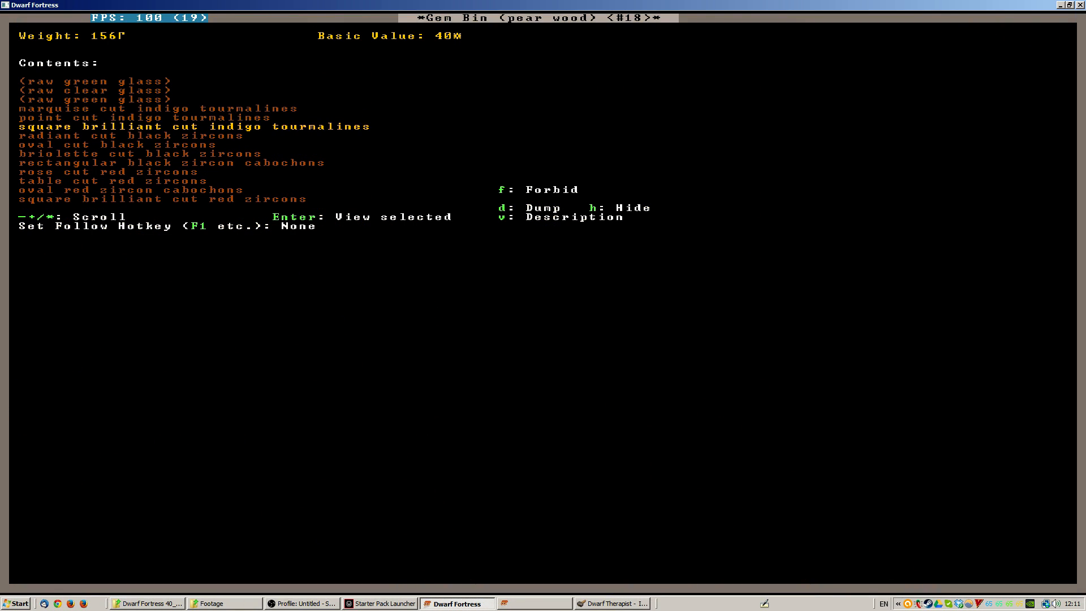
{"action": "key", "text": "Escape"}
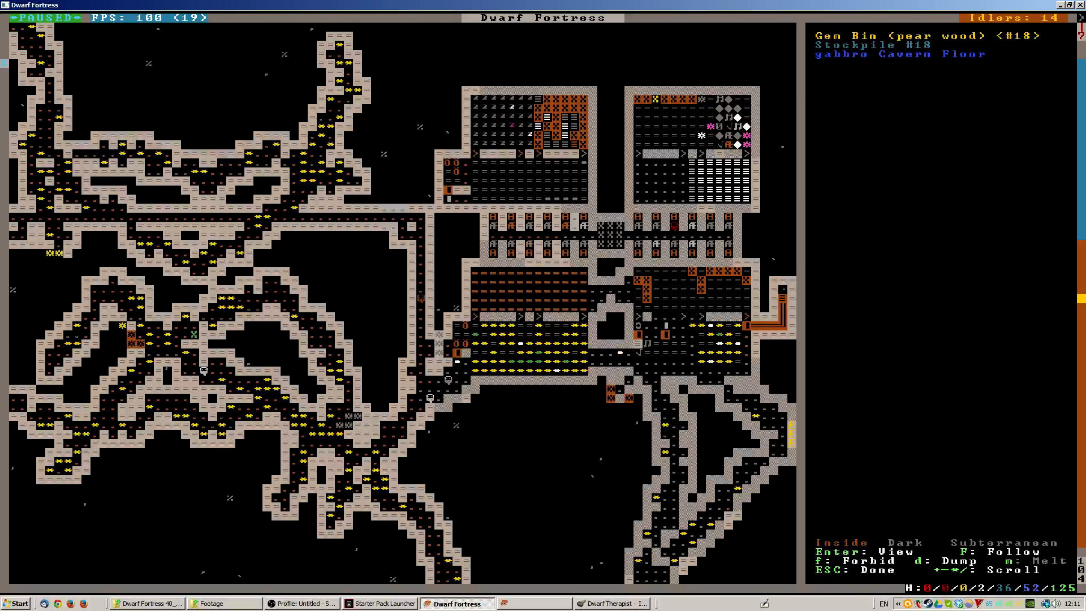
- Exit the item lookup back to the running fortress map with the main menu
{"action": "key", "text": "Enter"}
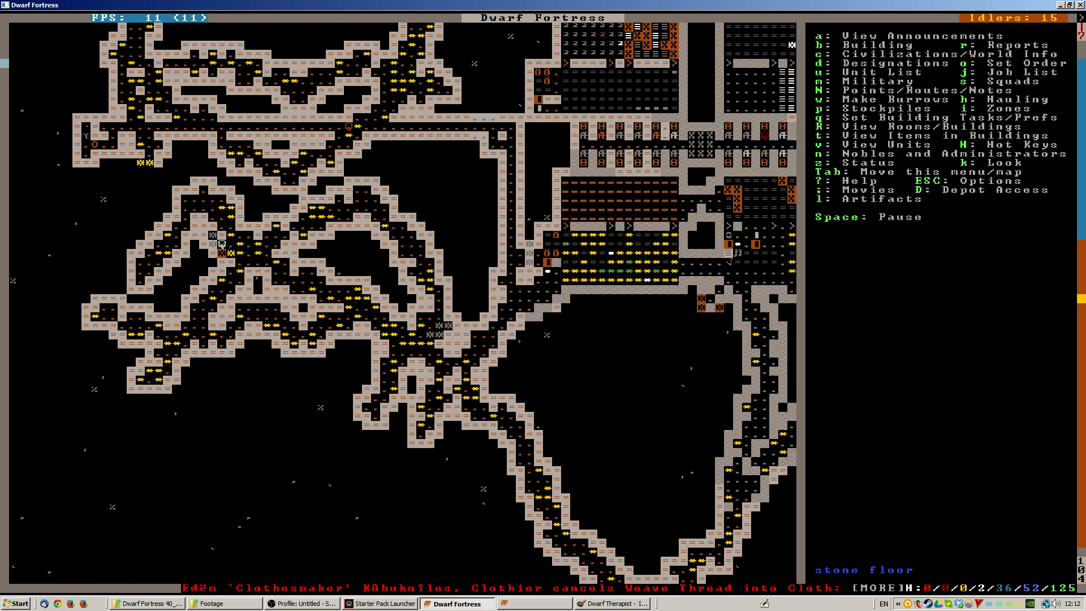
- Switch to the bedroom-block level and bring up the Designations menu
{"action": "key", "text": "d"}
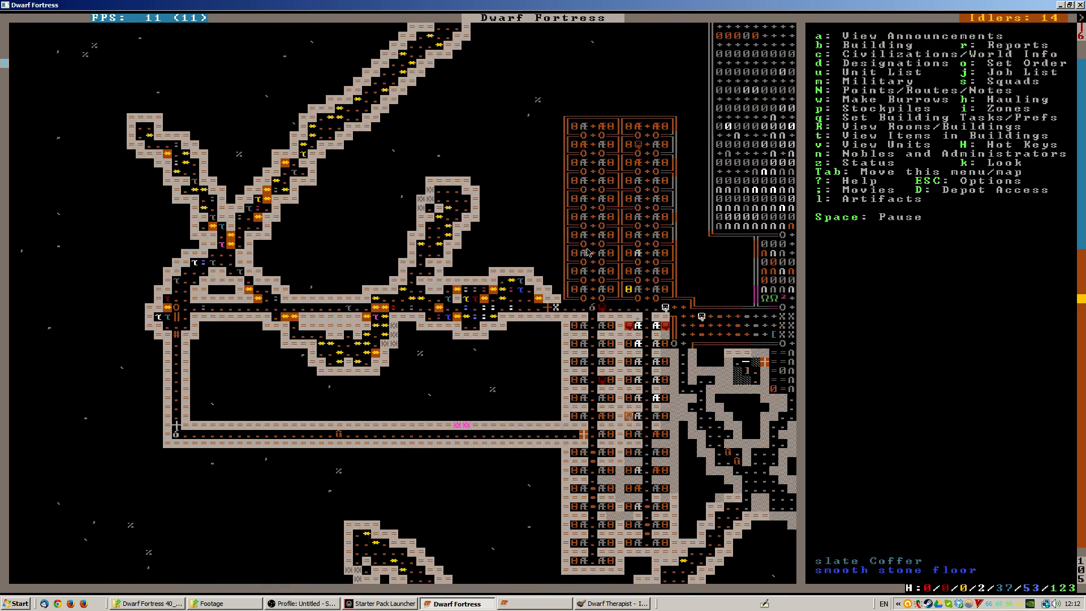
{"action": "key", "text": "d"}
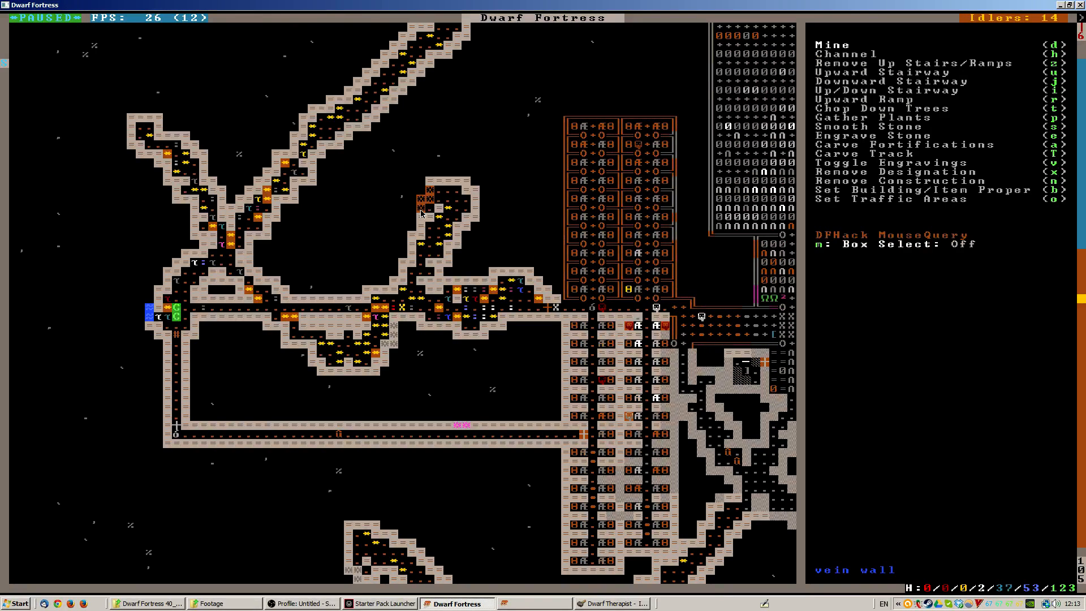
{"action": "mouse_move", "coordinate": [393, 331]}
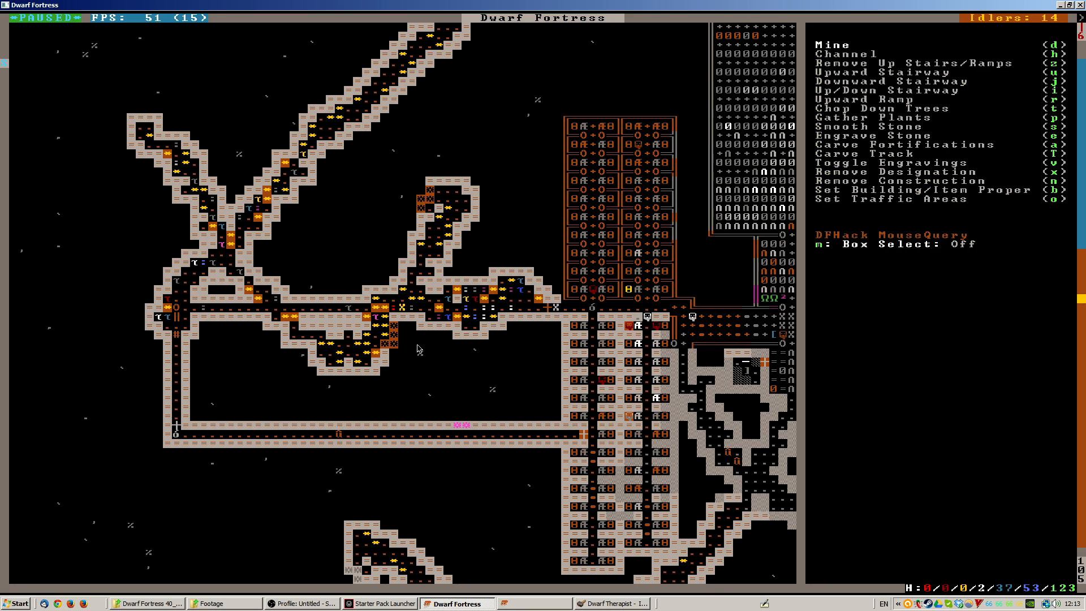
- Close the designations after marking tunnel-end tiles on the bedroom level
{"action": "key", "text": "Escape"}
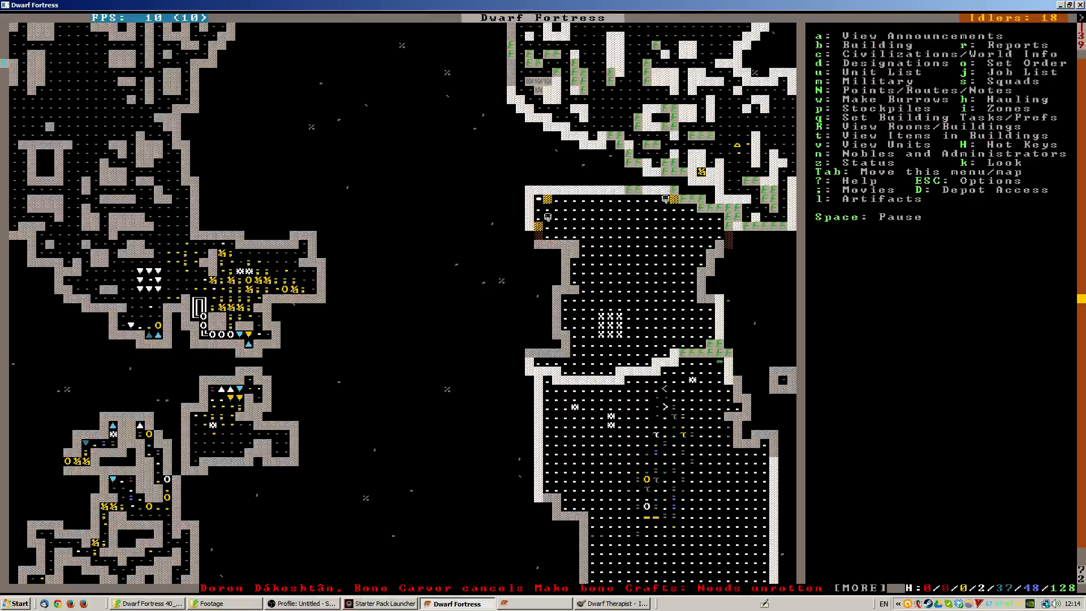
- Open the Designations menu to smooth the walls along the hall's top edge
{"action": "key", "text": "d"}
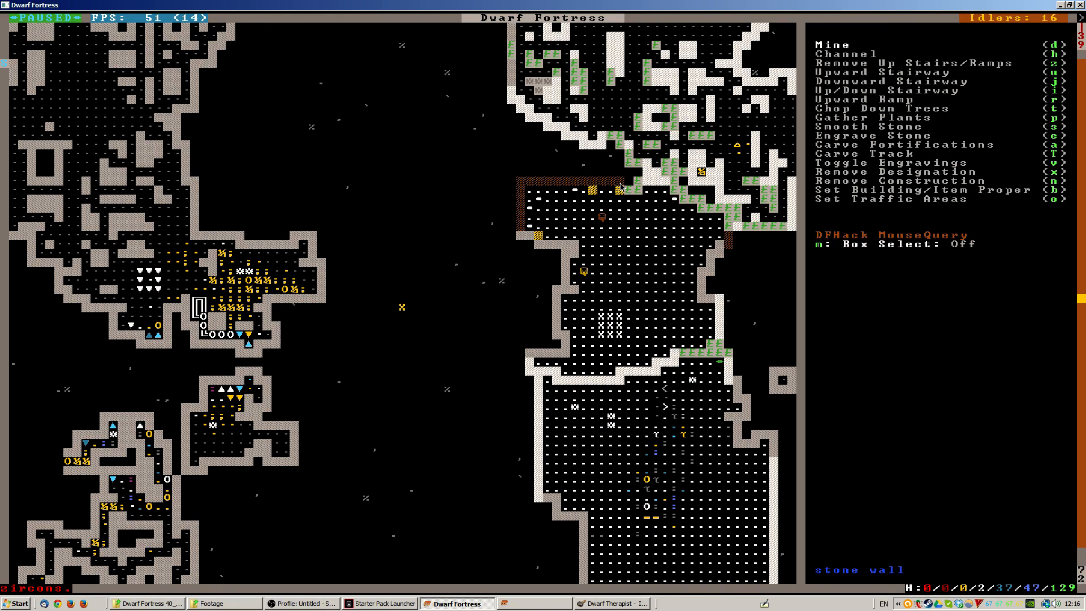
- Close the Designations menu and unpause the game
{"action": "key", "text": "Escape"}
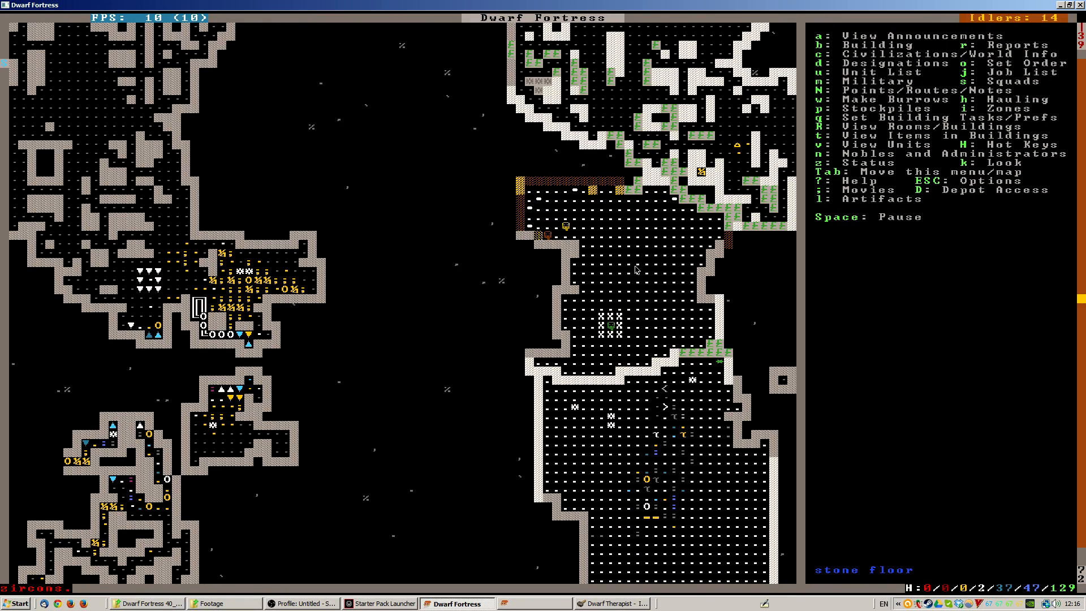
{"action": "key", "text": "space"}
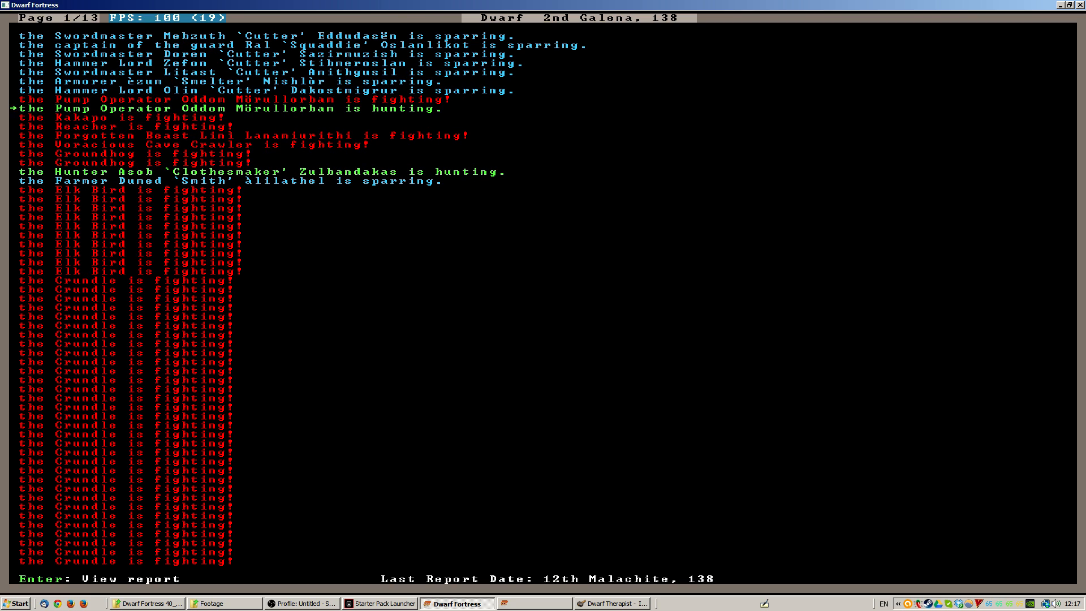
- Exit the combat reports to reach hospital activity zone #7's settings
{"action": "key", "text": "Up"}
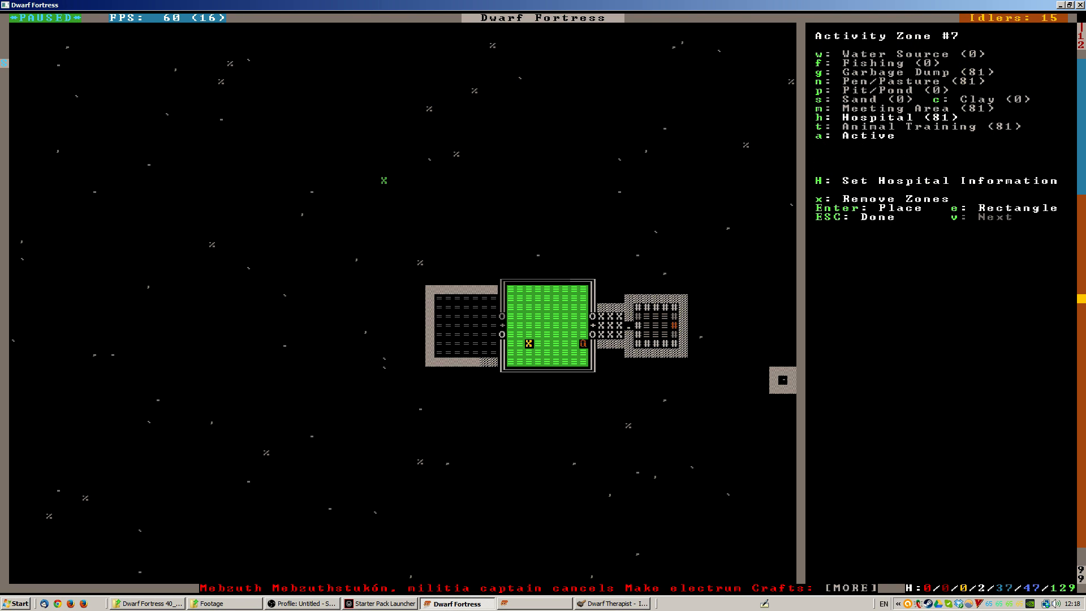
- Leave the hospital zone details to view Stockpile #31, fed by Stockpile #6
{"action": "key", "text": "h"}
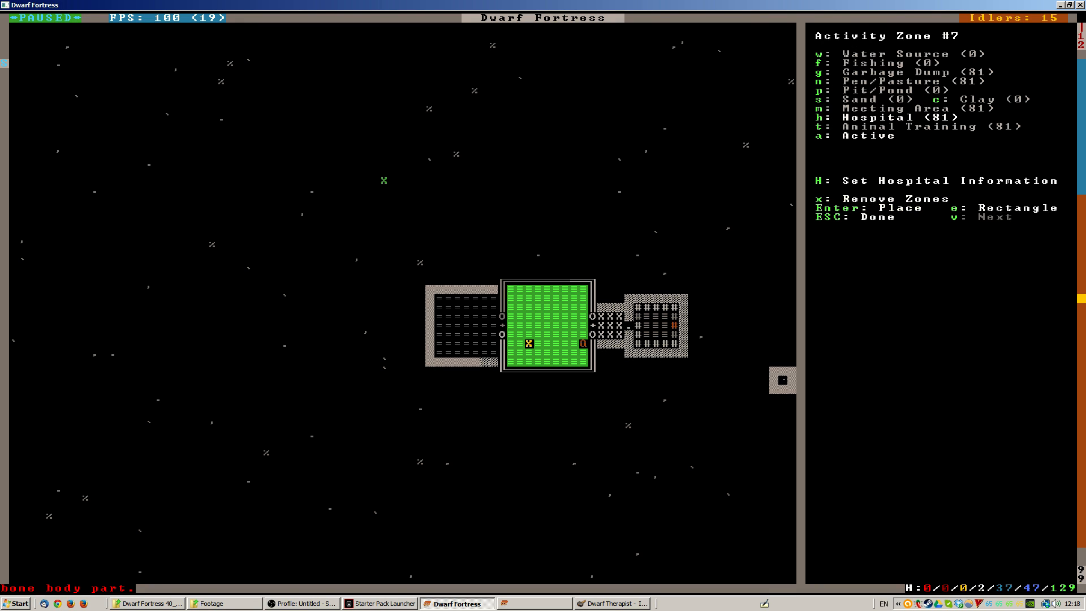
{"action": "key", "text": "Escape"}
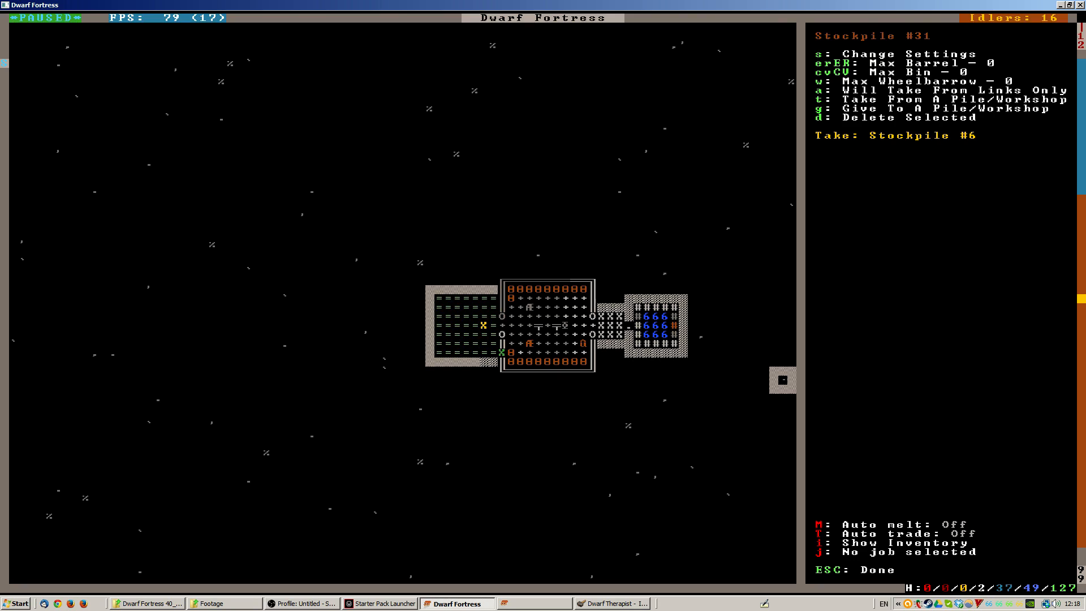
- Close the stockpile details to return to the map
{"action": "key", "text": "Escape"}
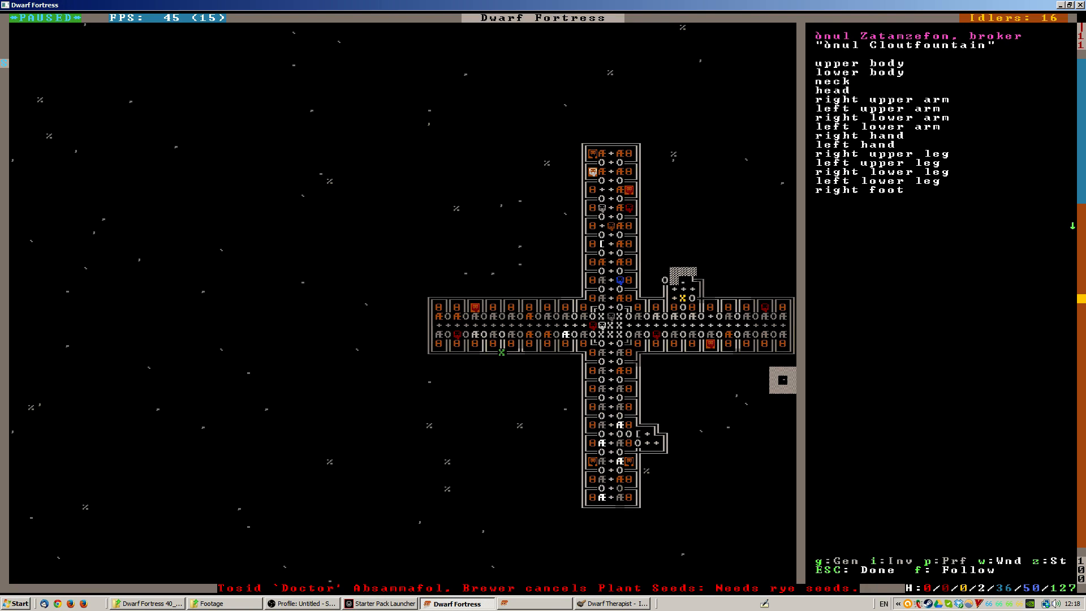
- Close the broker's body-part list
{"action": "key", "text": "Escape"}
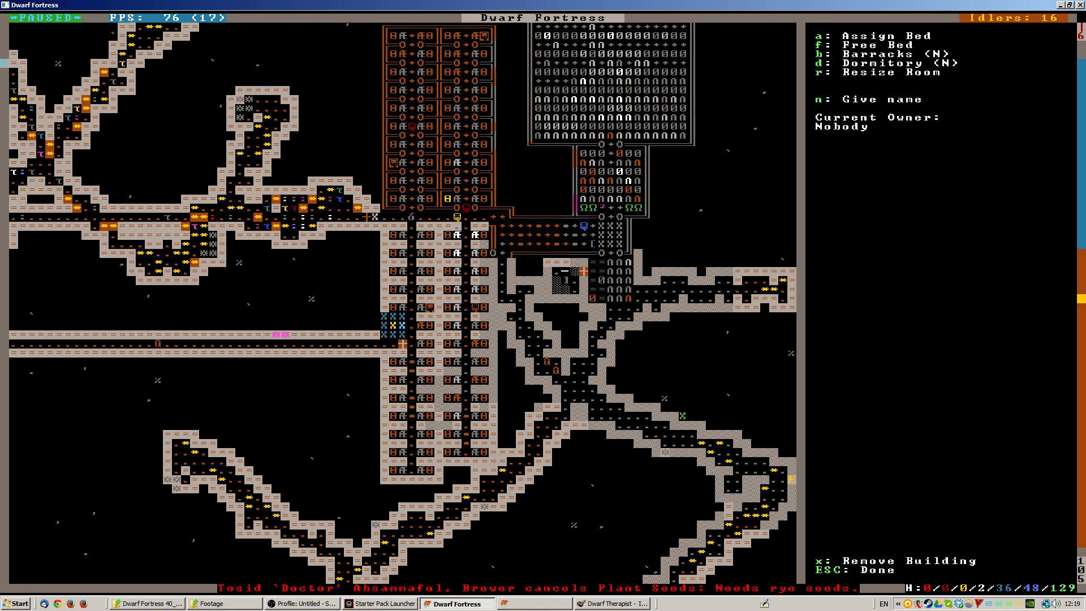
- Resize two bedrooms, check the bed's current owner, then close the room details
{"action": "key", "text": "r"}
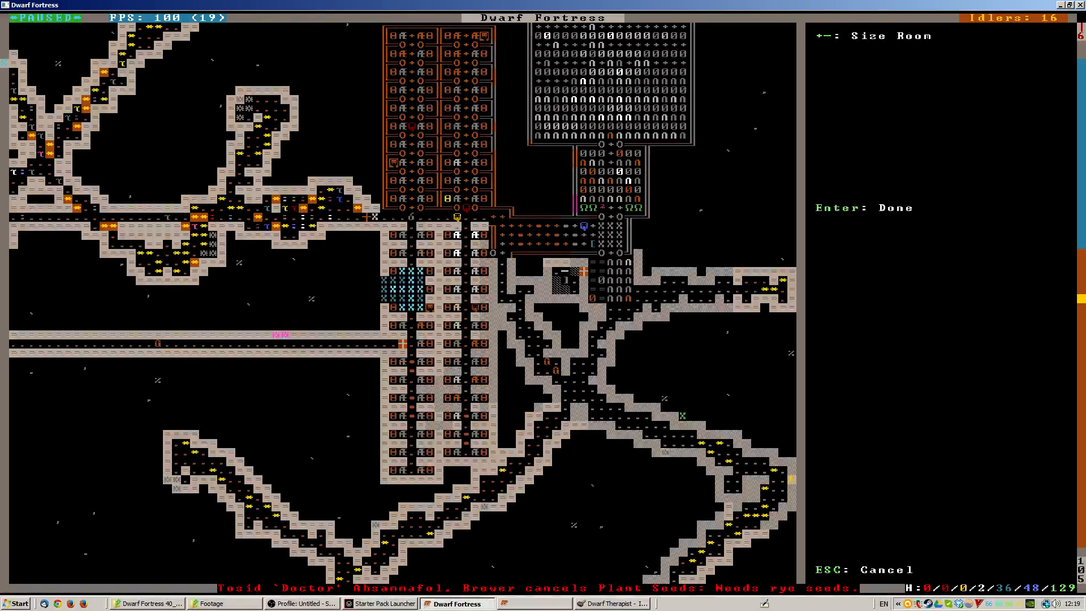
{"action": "key", "text": "Enter"}
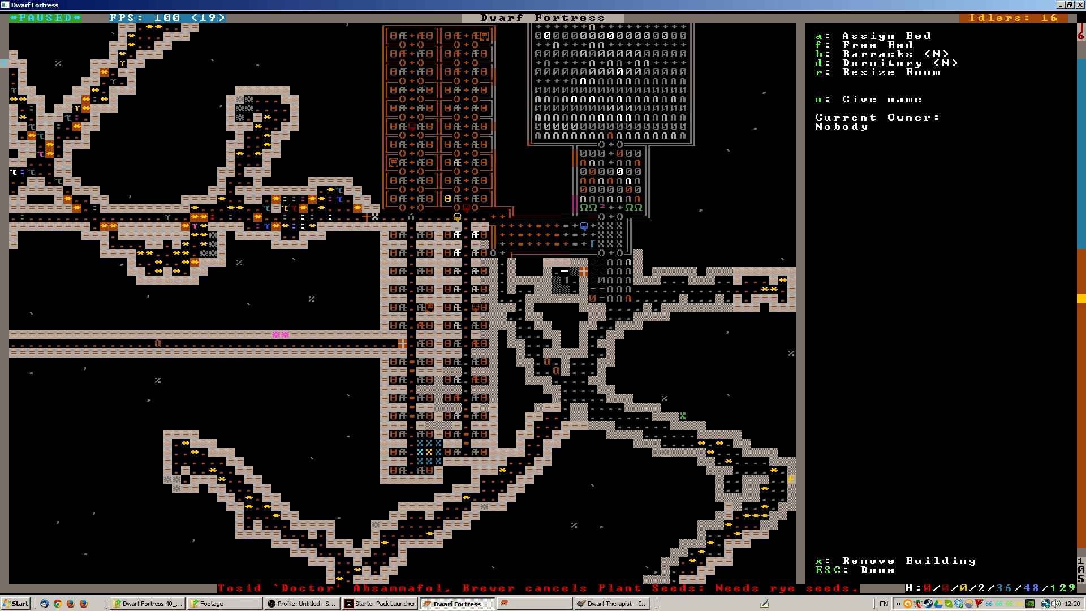
{"action": "key", "text": "r"}
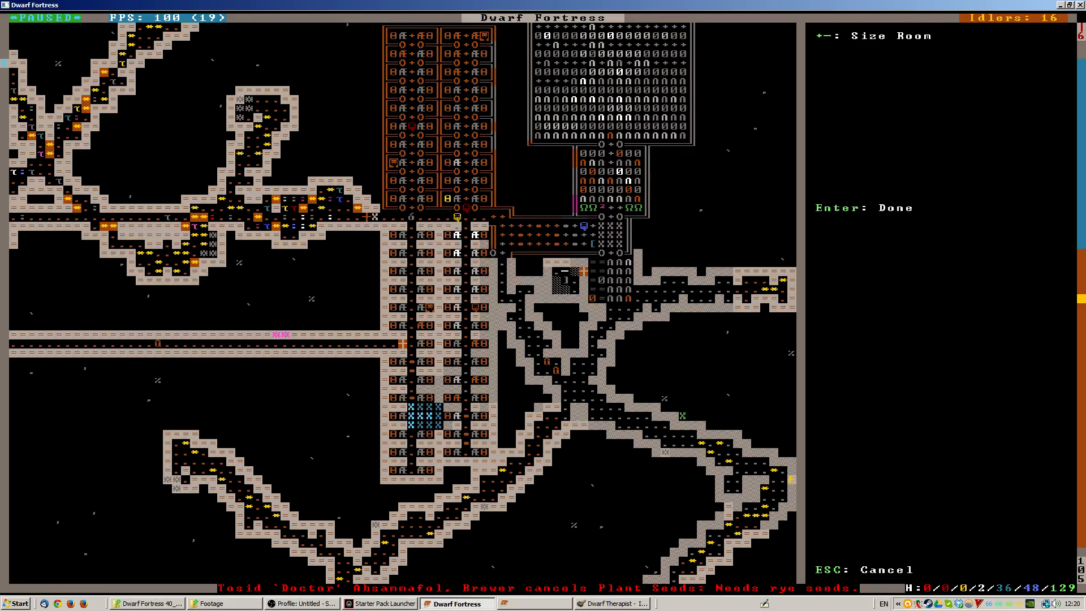
{"action": "key", "text": "Enter"}
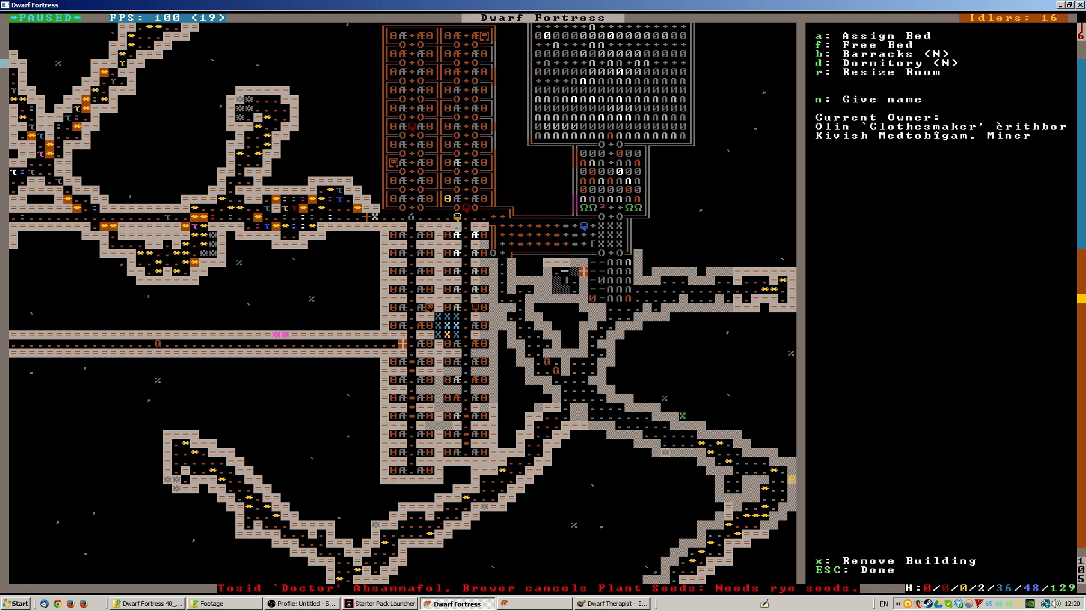
{"action": "left_click", "coordinate": [832, 44]}
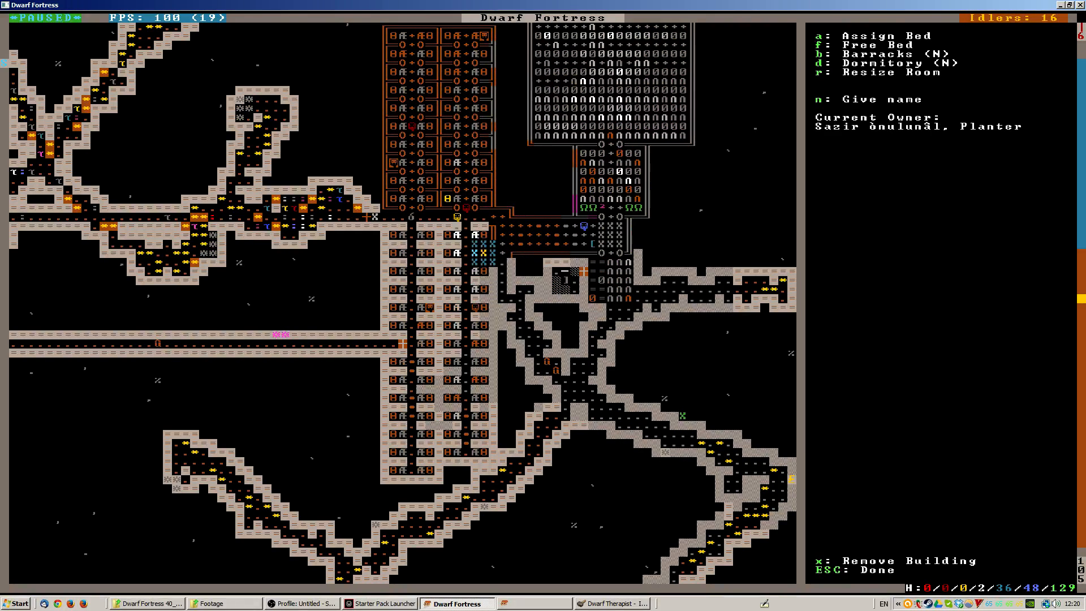
{"action": "key", "text": "Escape"}
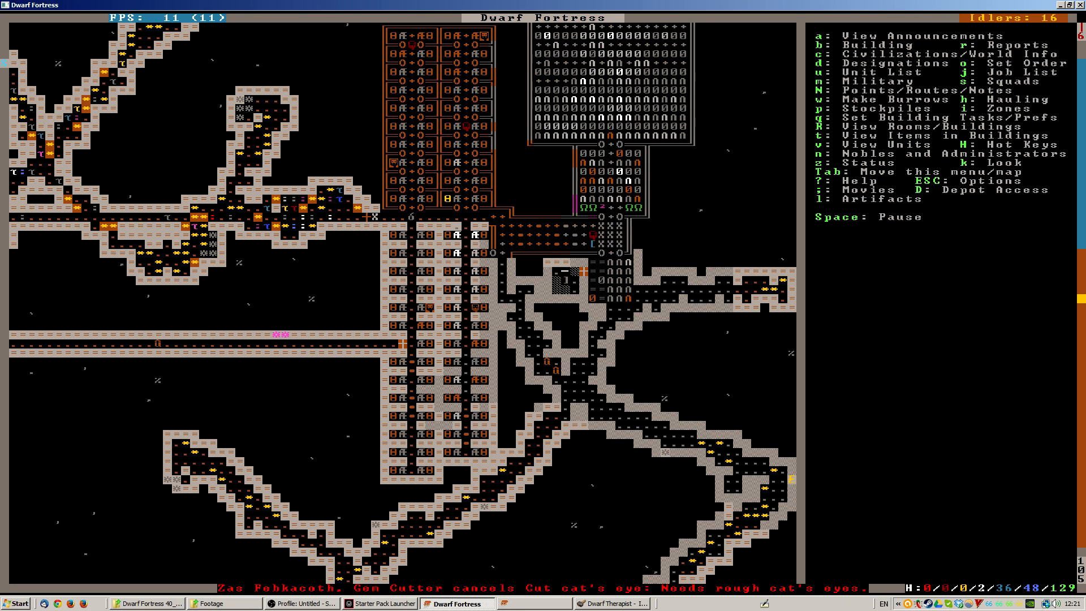
- Pan the map north to the upper bedroom block above the dining hall
{"action": "key", "text": "d"}
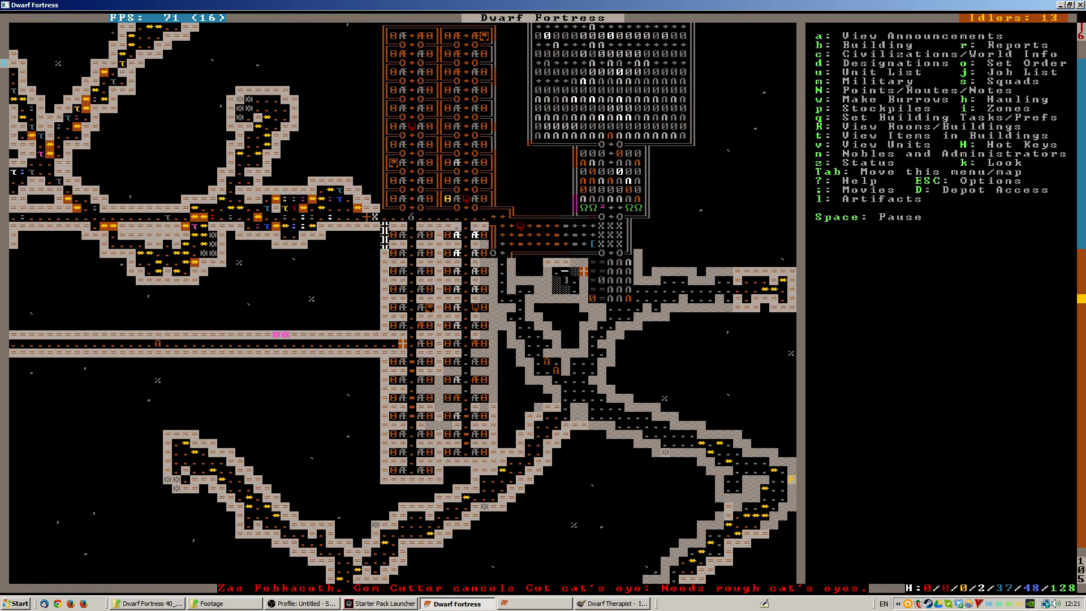
{"action": "scroll", "scroll_direction": "down", "scroll_amount": 3}
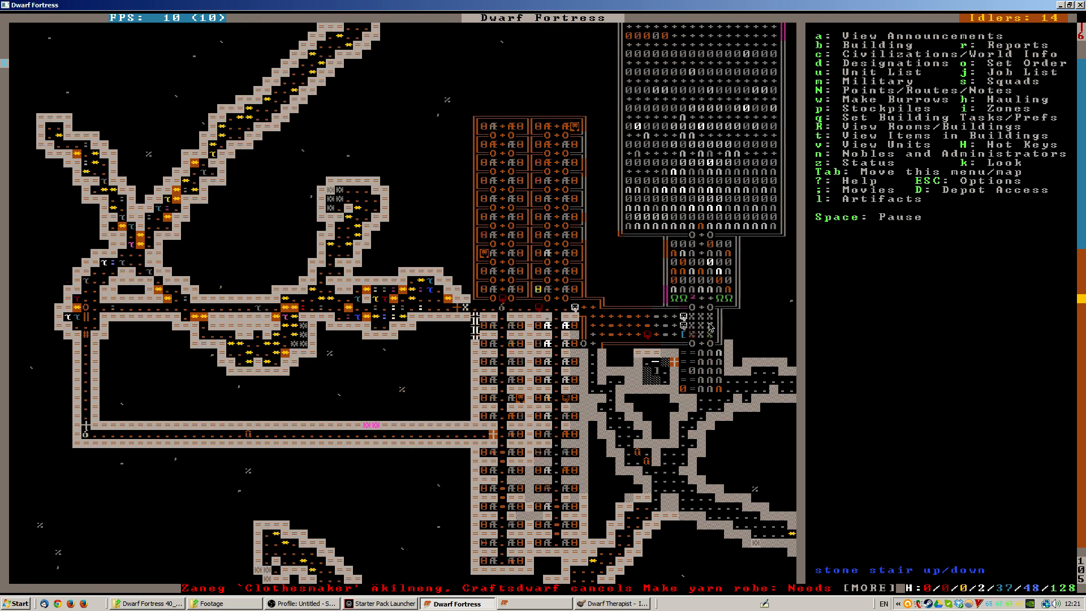
{"action": "key", "text": "d"}
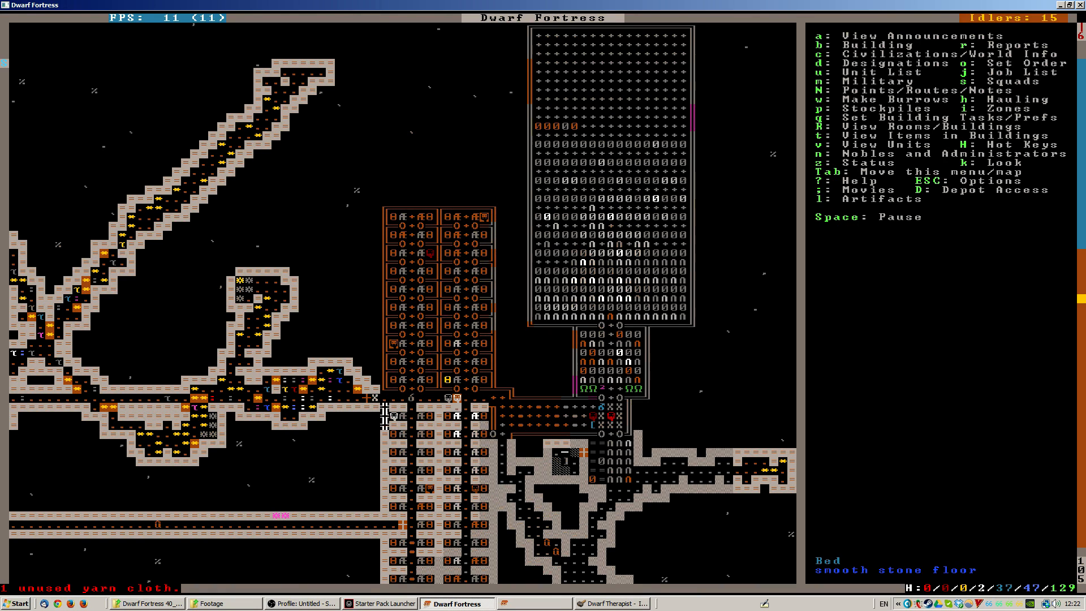
- Review buildable furniture counts in the building list, then close it
{"action": "key", "text": "b"}
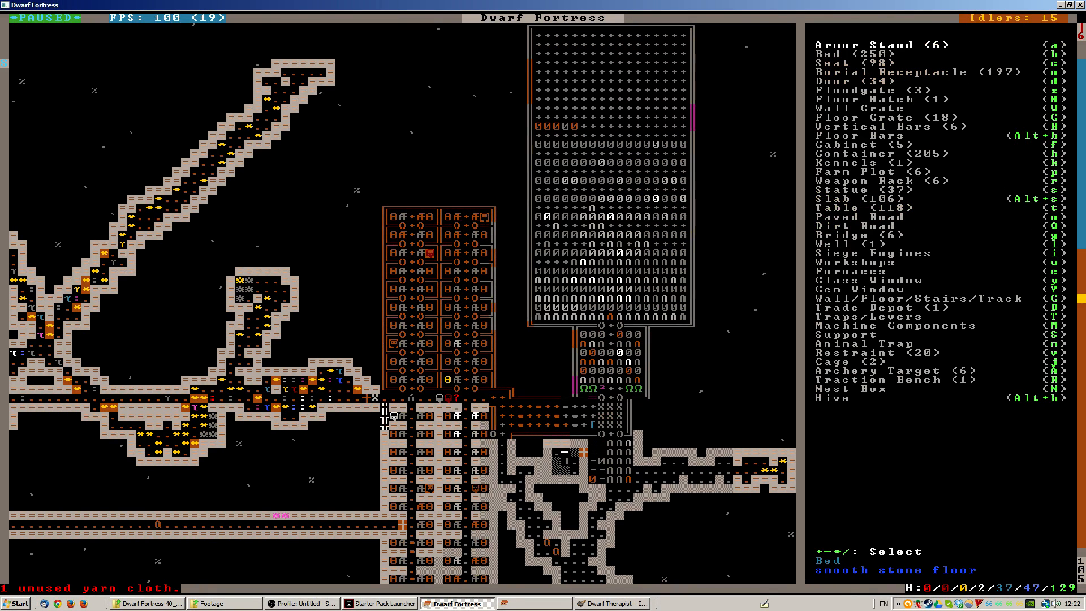
{"action": "key", "text": "Escape"}
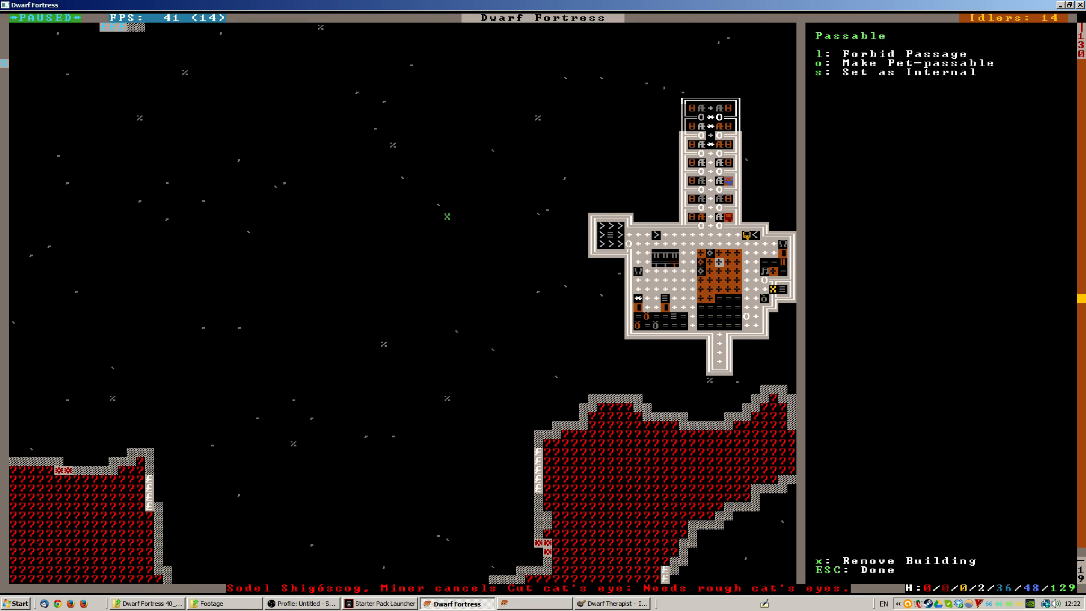
- Close the door's details and bring up the designation options
{"action": "key", "text": "Escape"}
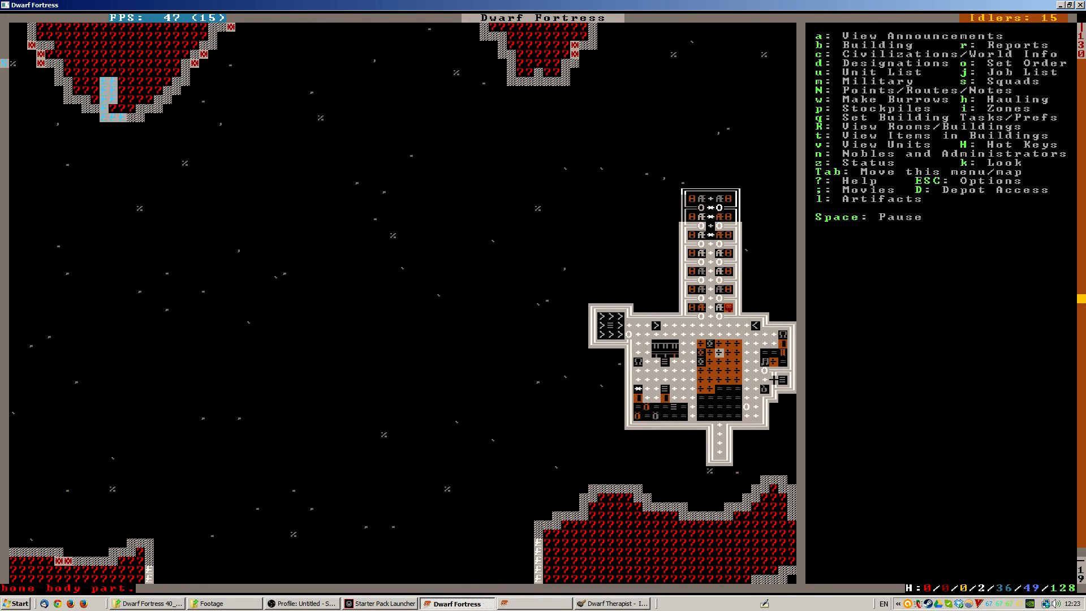
{"action": "key", "text": "d"}
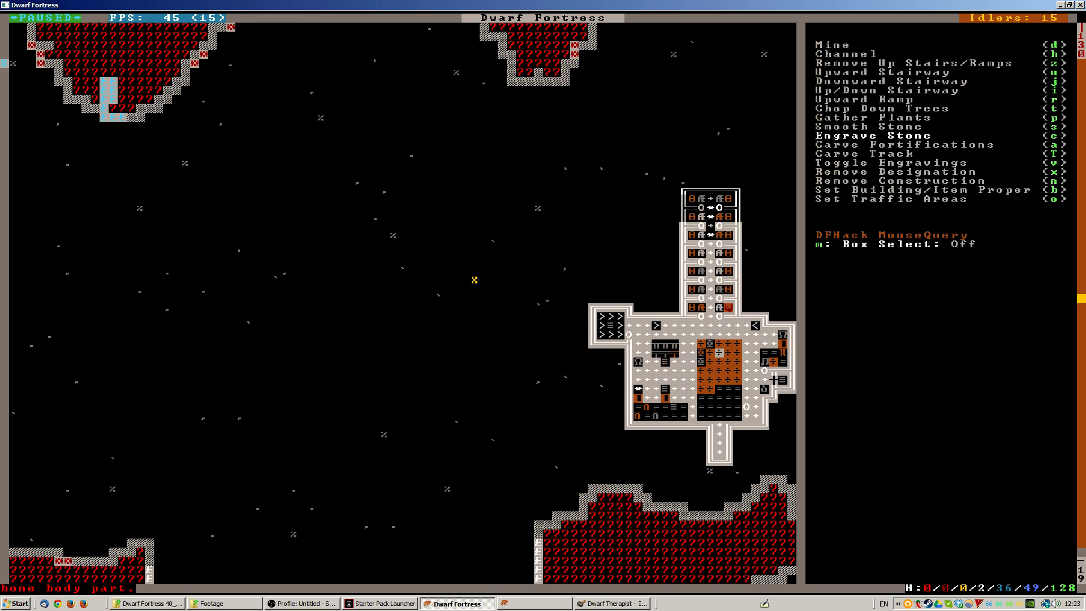
{"action": "mouse_move", "coordinate": [673, 207]}
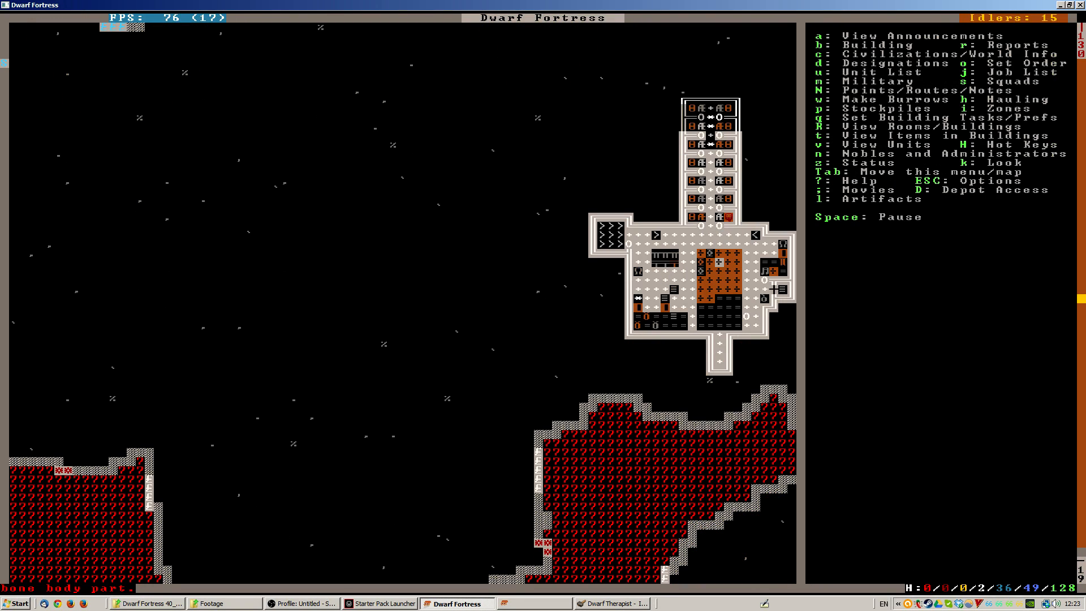
- Start inspecting tiles on the magma forge level
{"action": "key", "text": "z"}
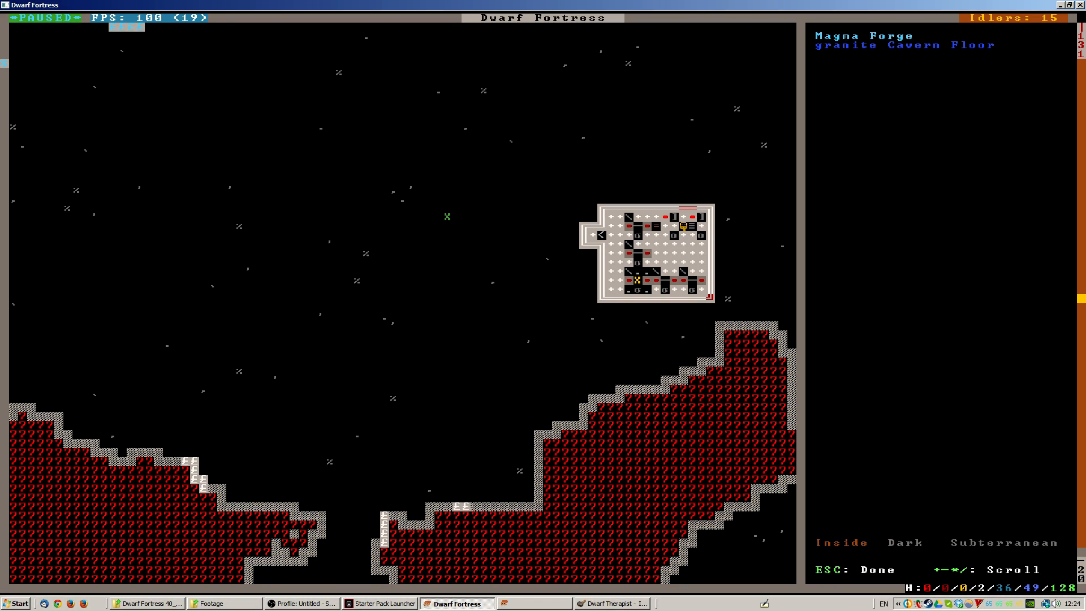
- Inspect the steel statue's details on the forge level, then close them
{"action": "left_click", "coordinate": [635, 278]}
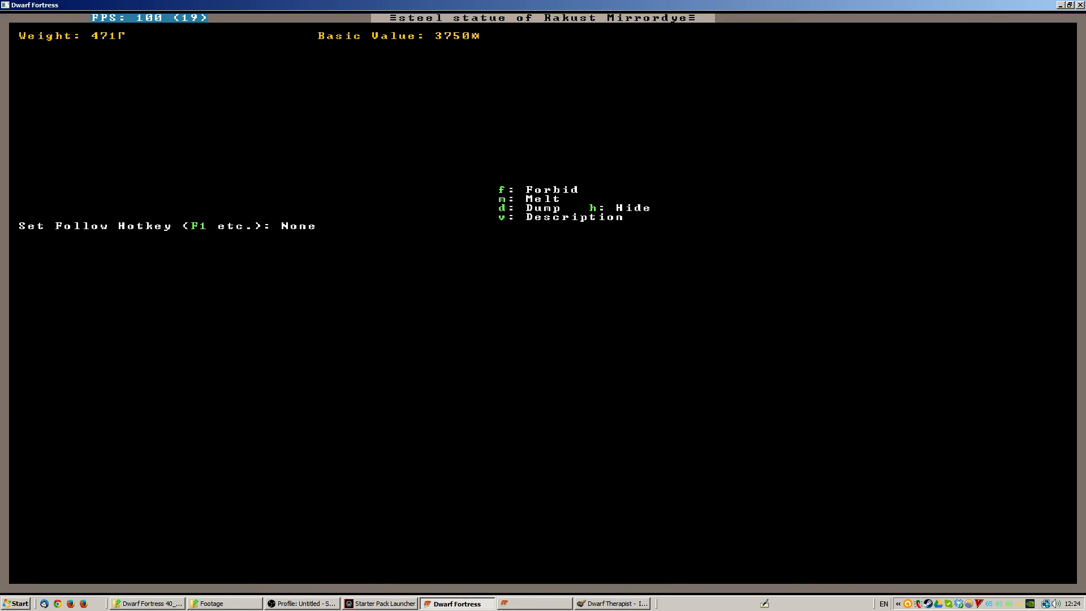
{"action": "key", "text": "v"}
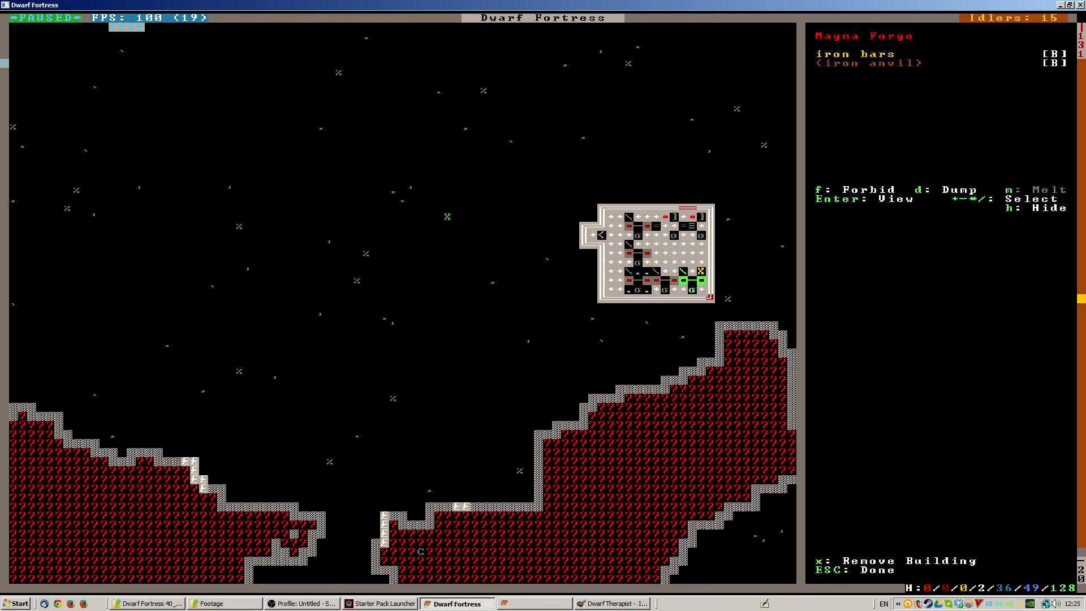
- Close the forge's item list, view its steel door and statue tasks, then close
{"action": "key", "text": "Escape"}
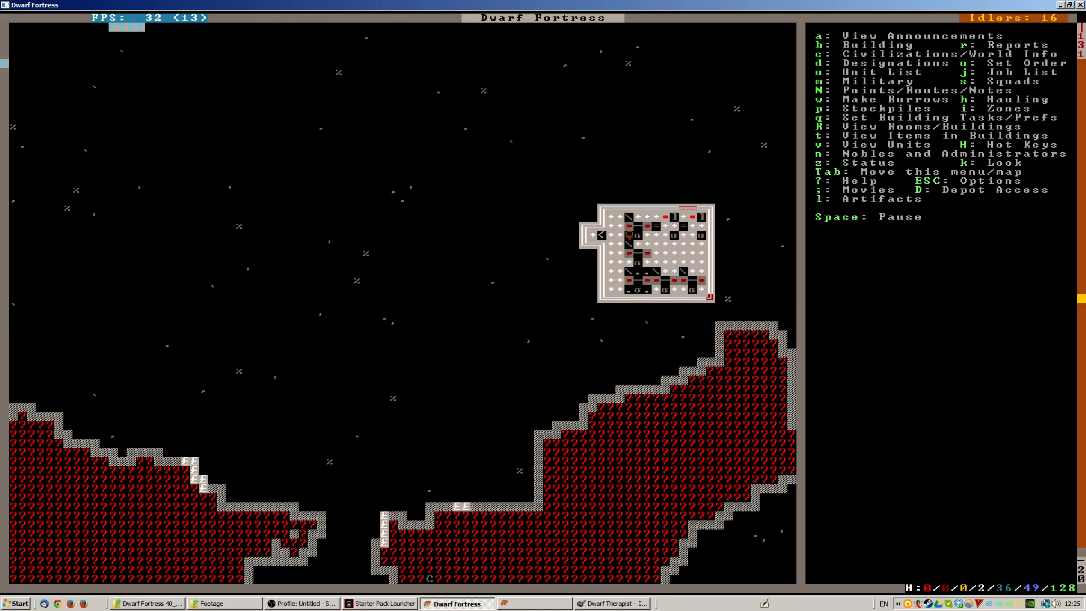
{"action": "left_click", "coordinate": [701, 226]}
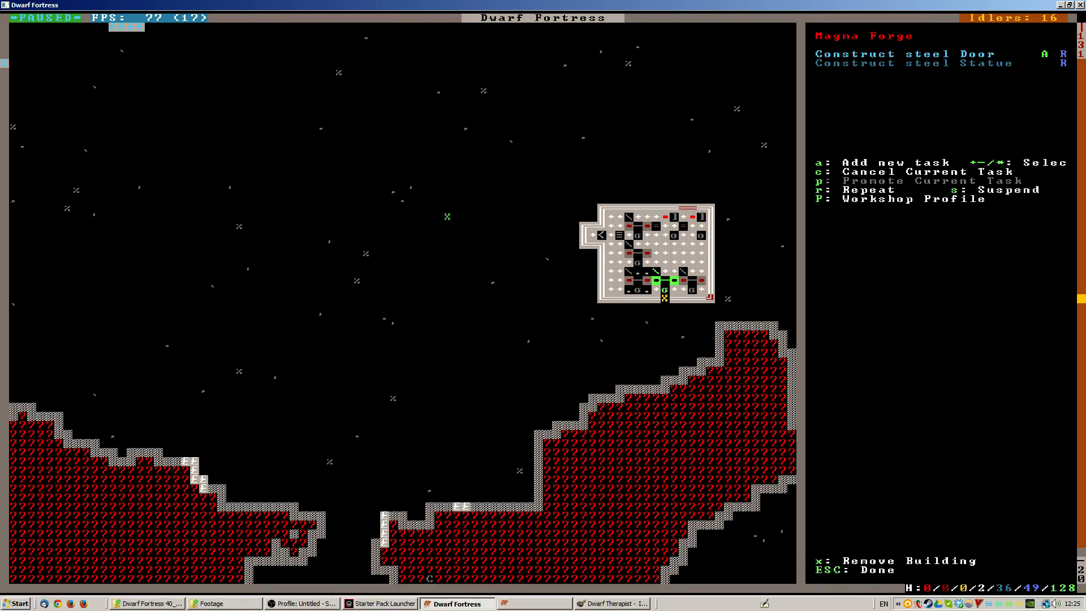
{"action": "key", "text": "Escape"}
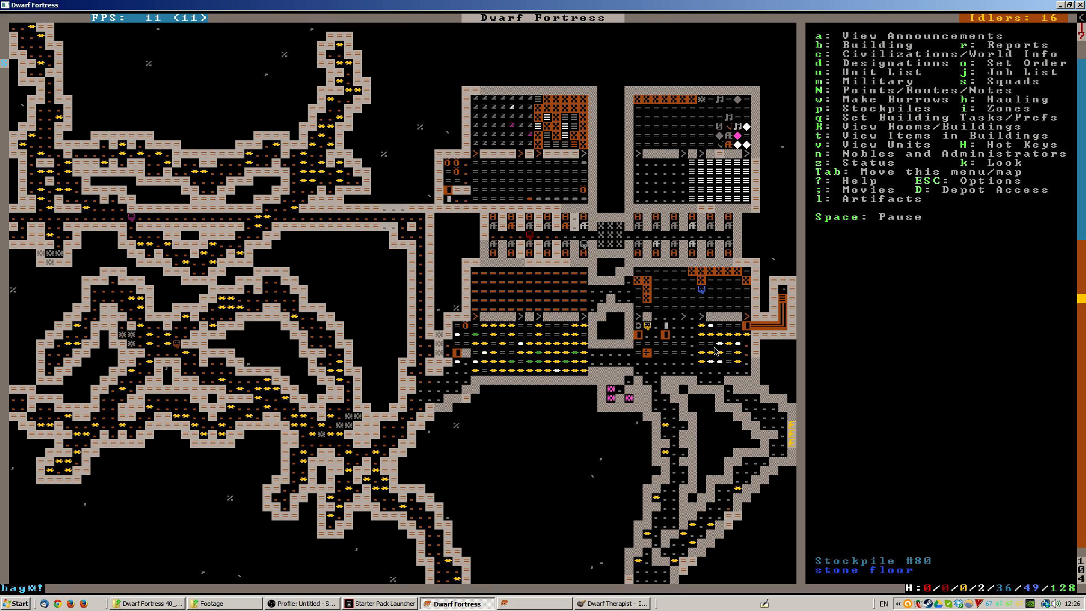
{"action": "mouse_move", "coordinate": [722, 367]}
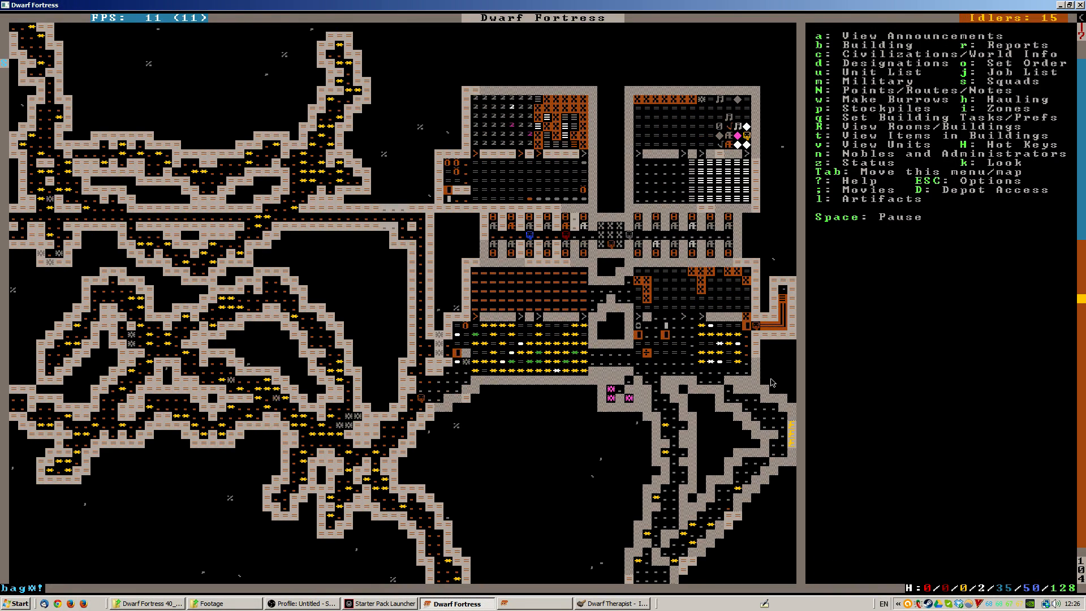
{"action": "mouse_move", "coordinate": [764, 357]}
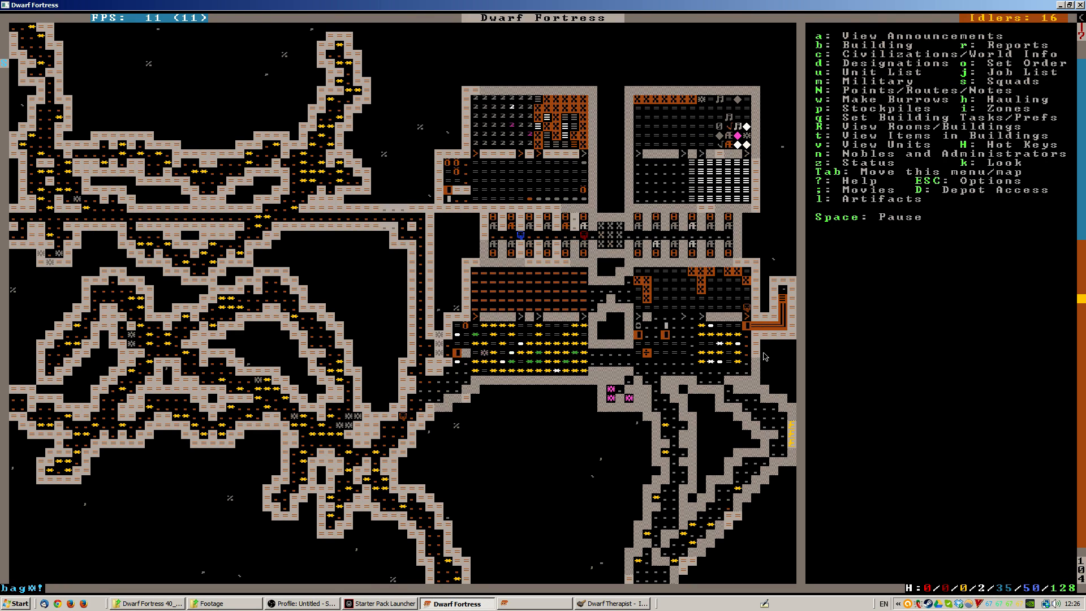